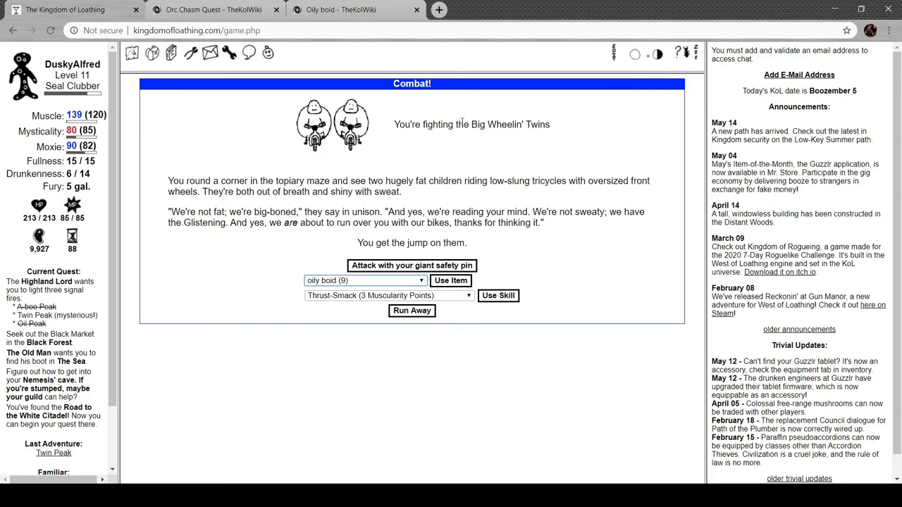
mouse_move(225, 151)
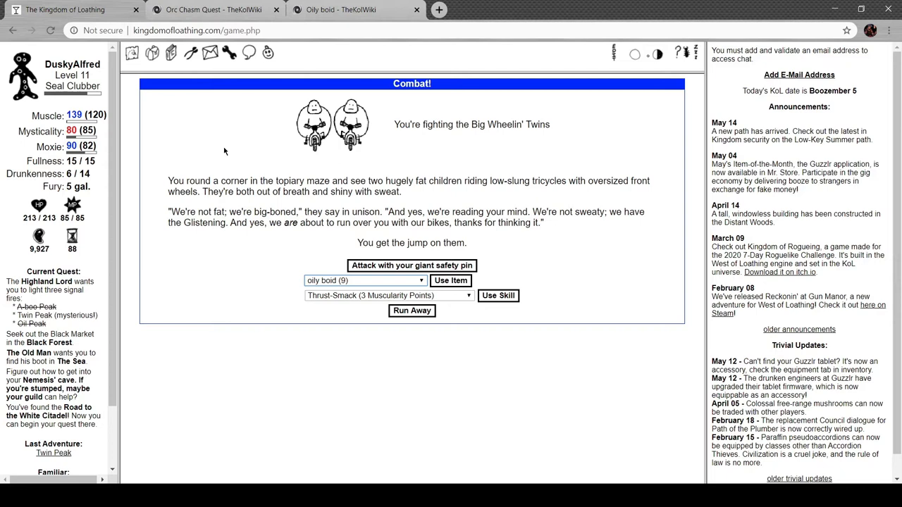
mouse_move(423, 165)
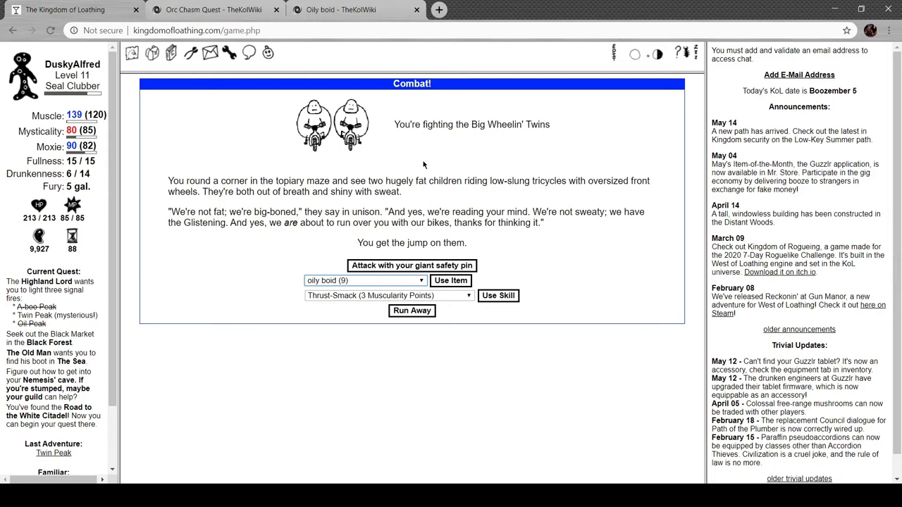
mouse_move(409, 144)
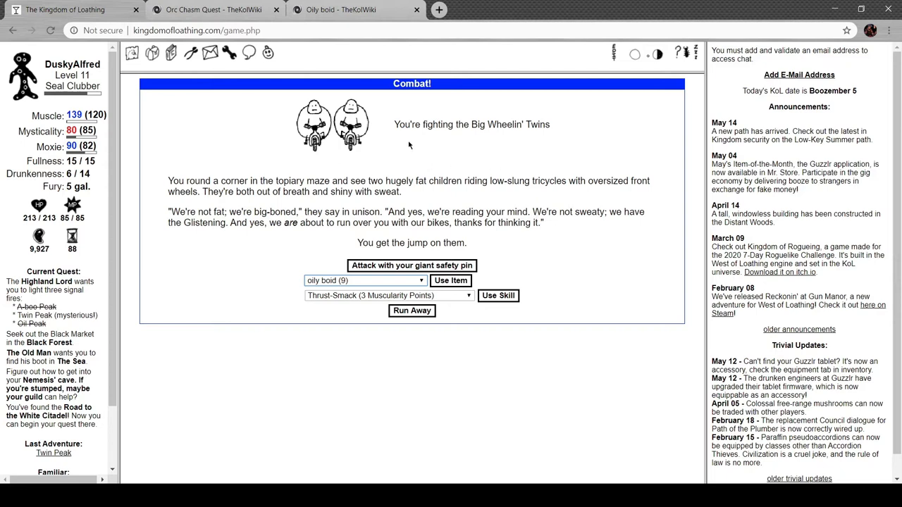
mouse_move(419, 191)
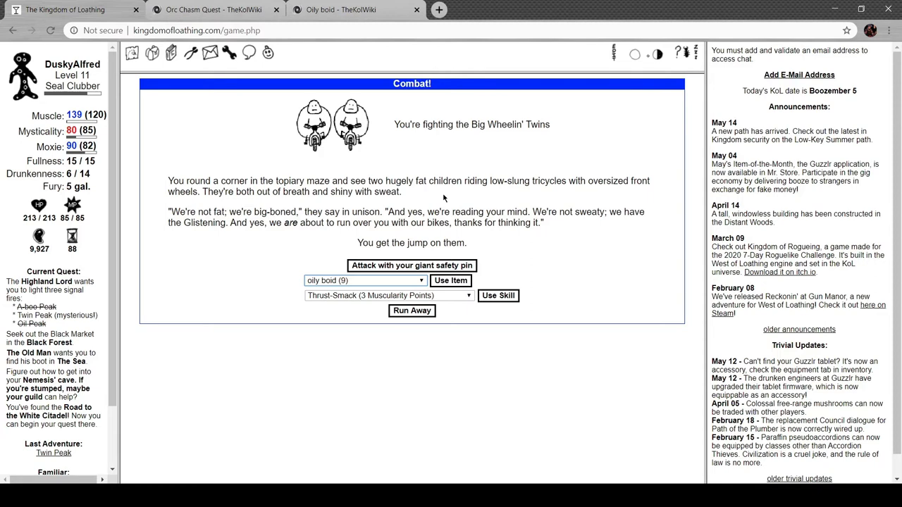
mouse_move(463, 196)
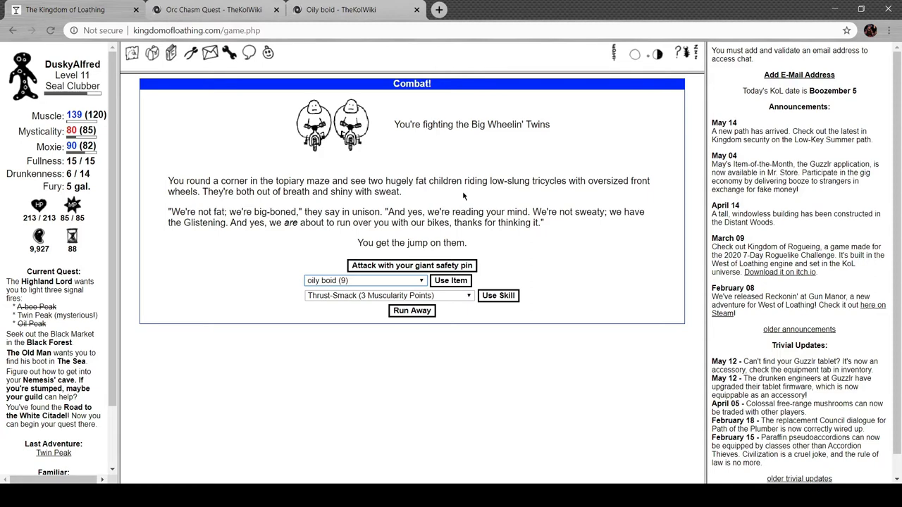
mouse_move(332, 233)
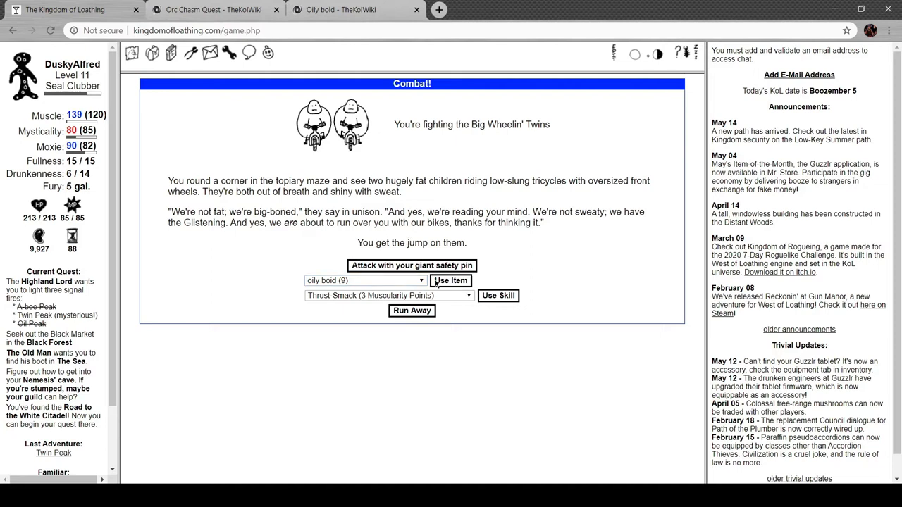
- Throw four more oily boids at the Big Wheelin' Twins, then finish them with the giant safety pin
click(451, 280)
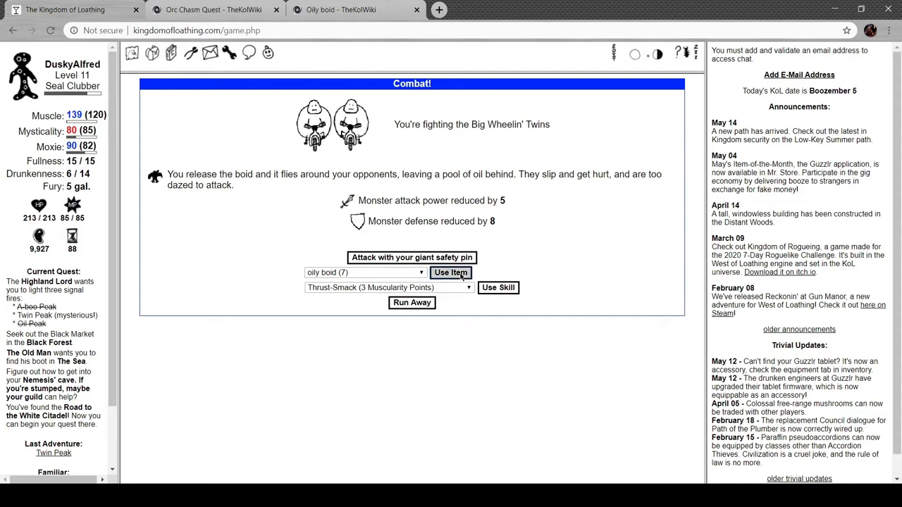
click(451, 274)
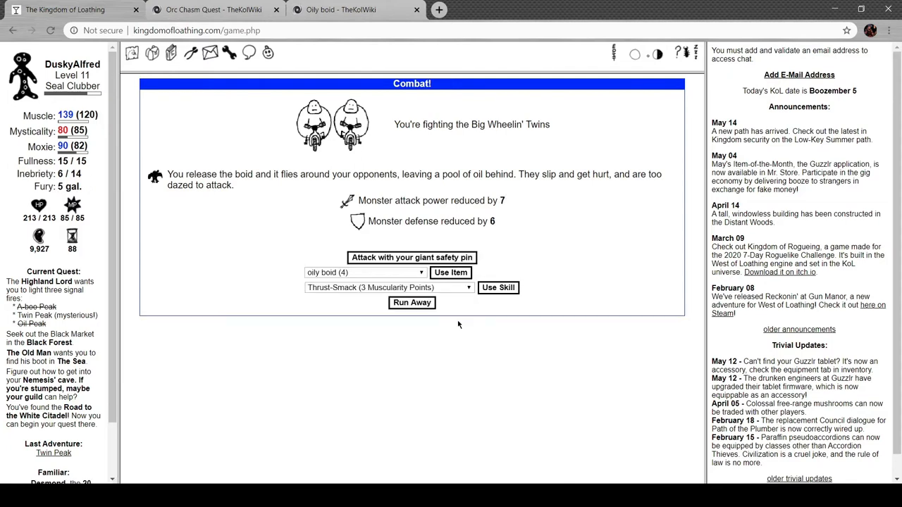
click(451, 273)
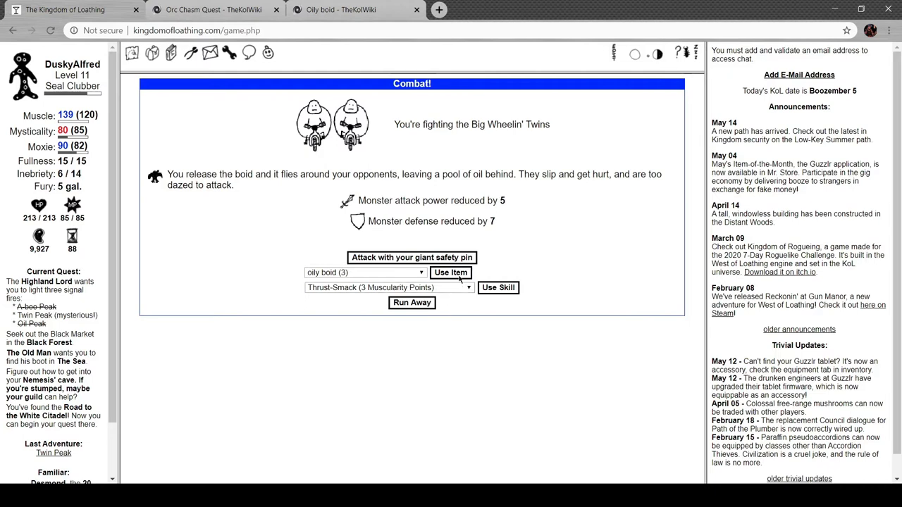
click(451, 273)
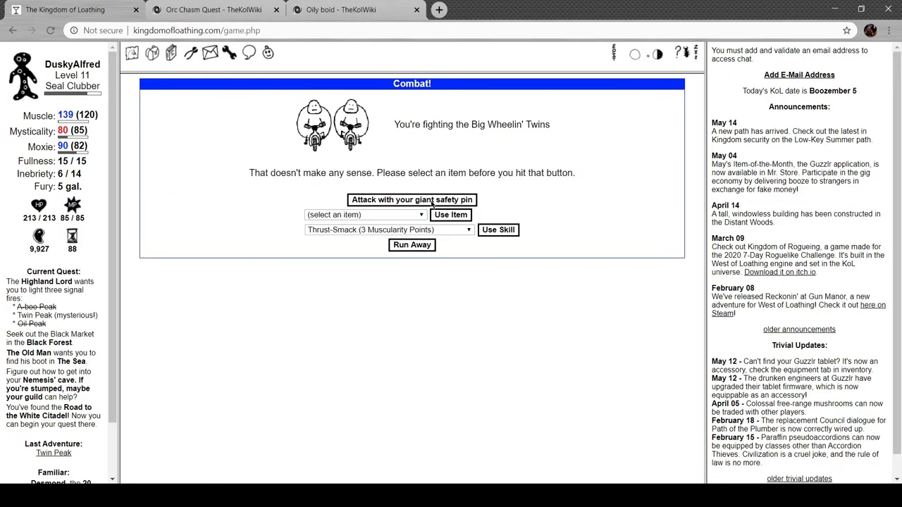
click(411, 200)
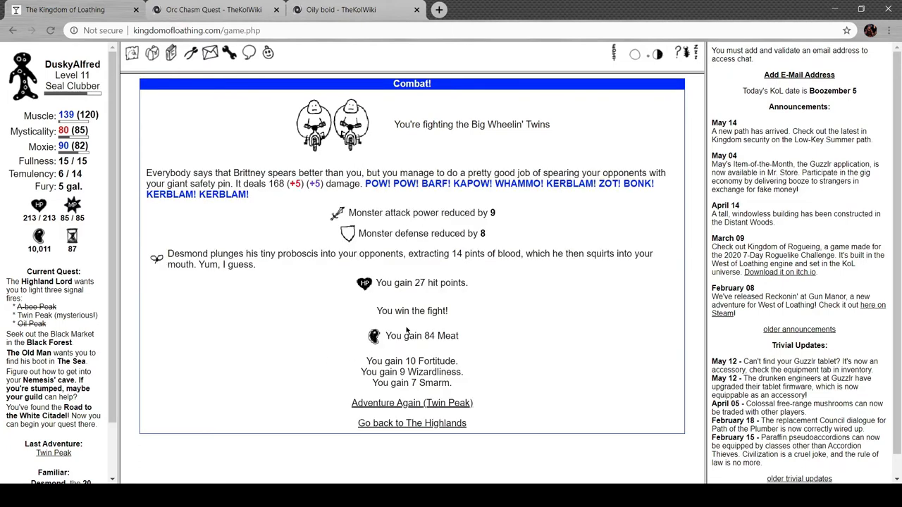
click(341, 8)
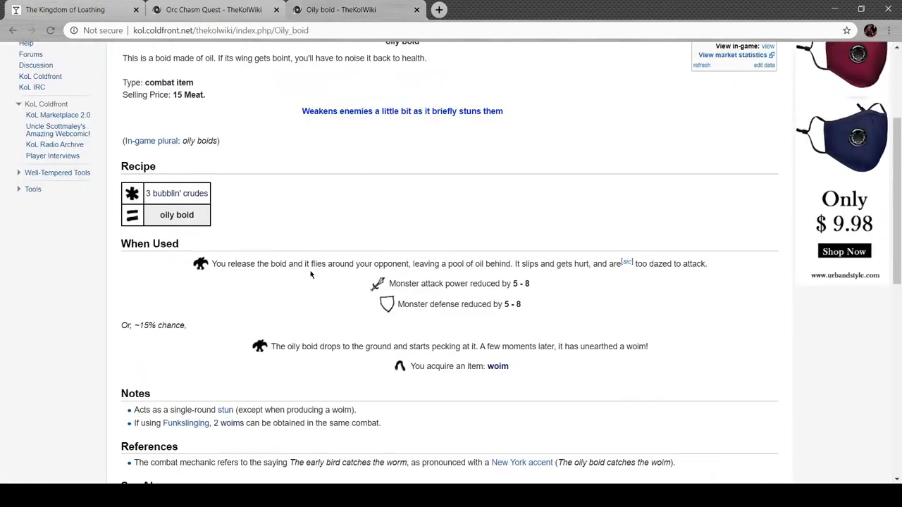
scroll(down, 3)
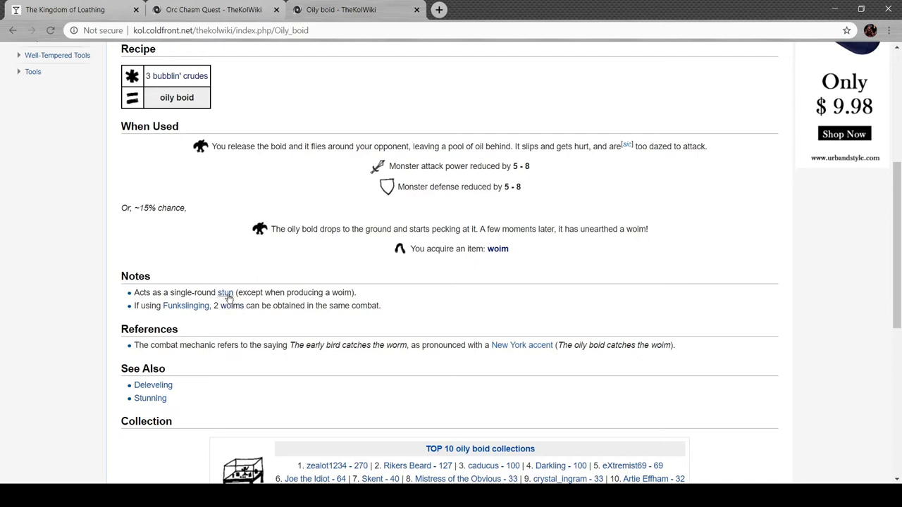
scroll(down, 3)
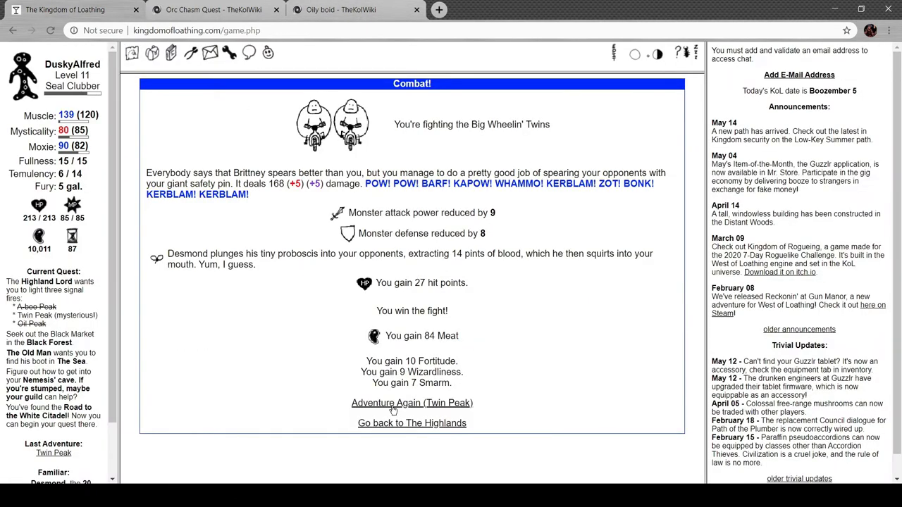
- Adventure at Twin Peak, follow the faint music and examine the large oil painting
click(412, 403)
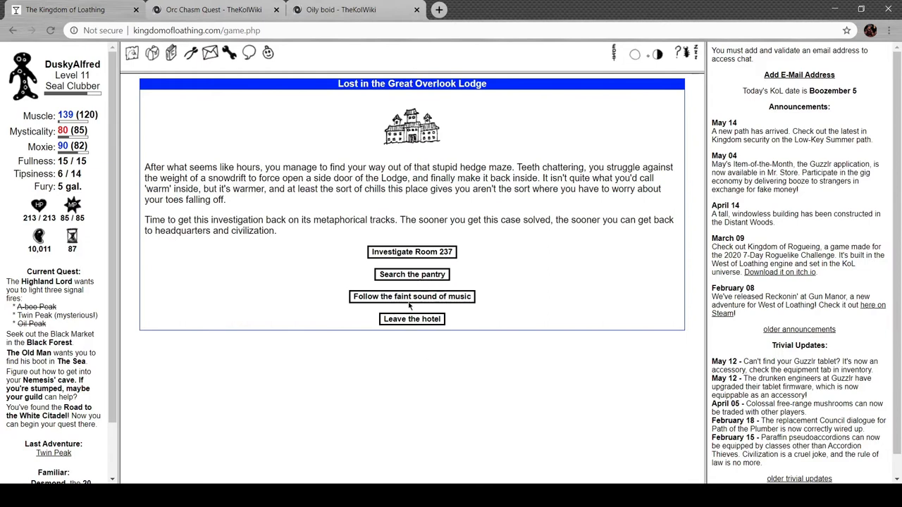
click(411, 296)
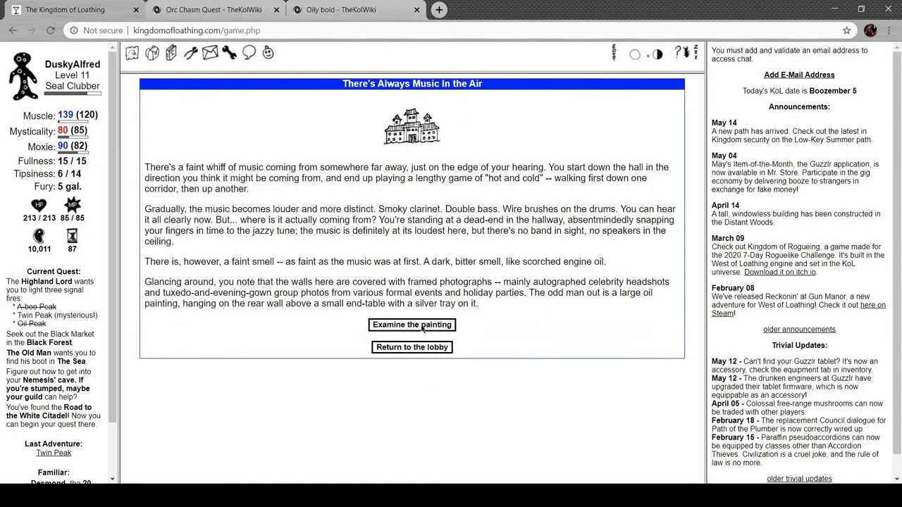
click(411, 324)
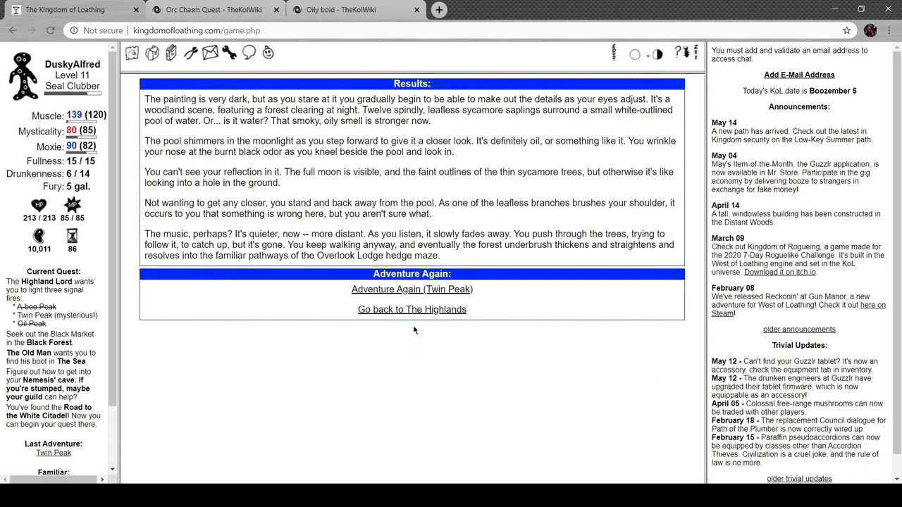
- Adventure again and defeat the elephant topiary animal and the Creepy Ginger Twin
click(412, 289)
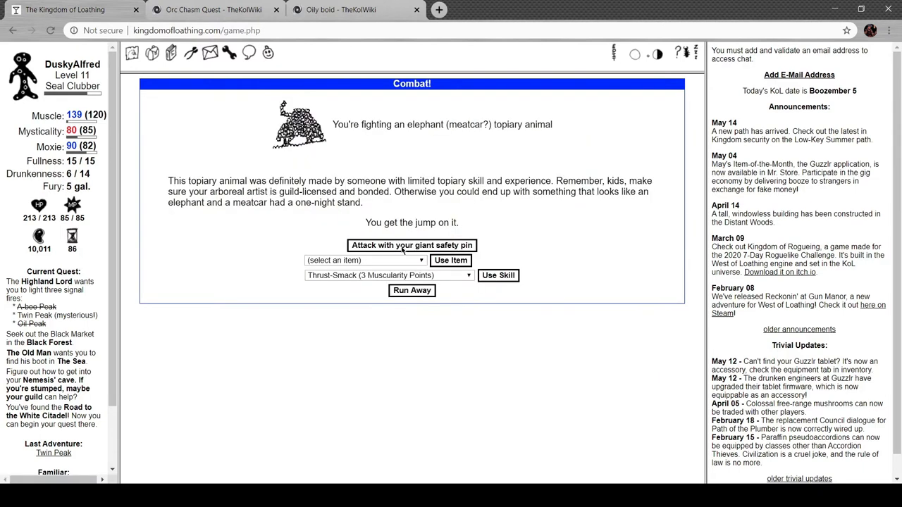
click(412, 245)
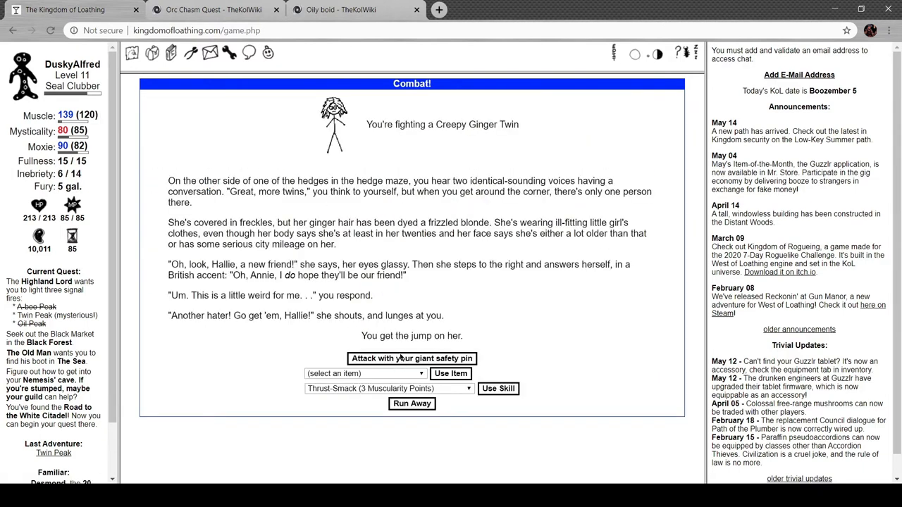
click(412, 358)
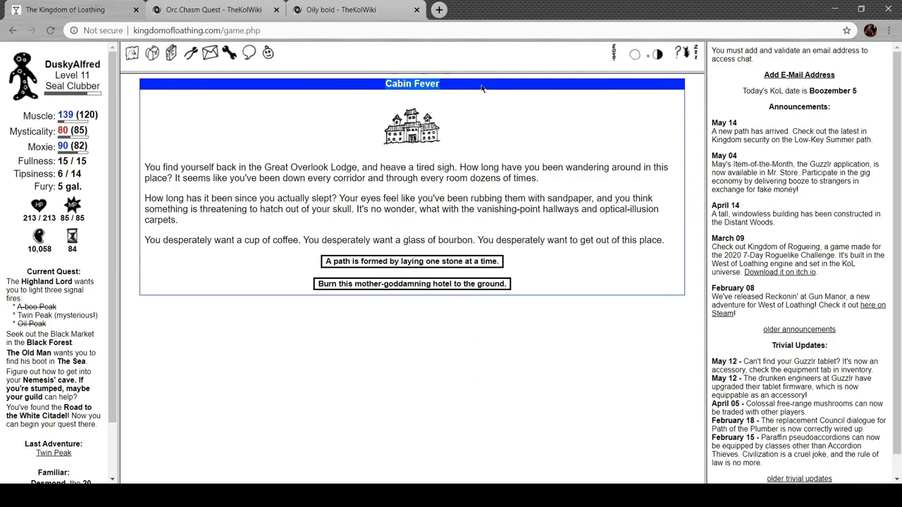
mouse_move(267, 152)
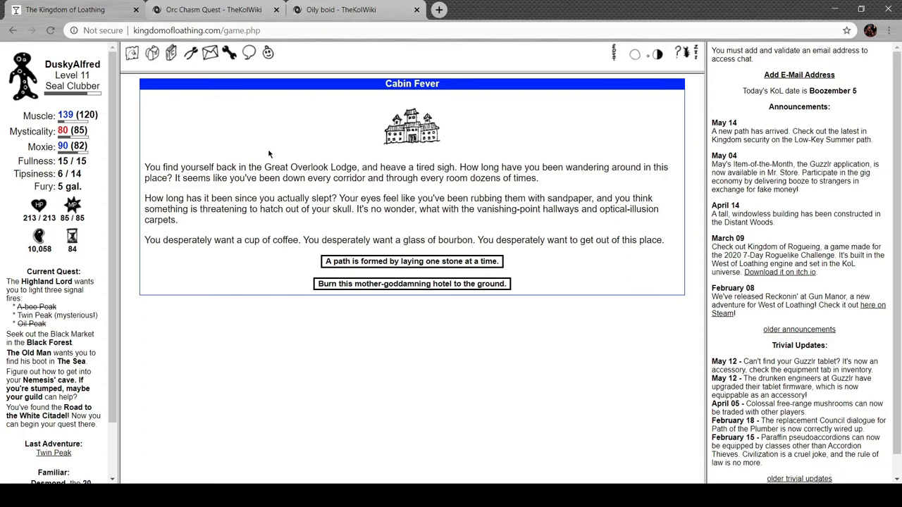
mouse_move(589, 182)
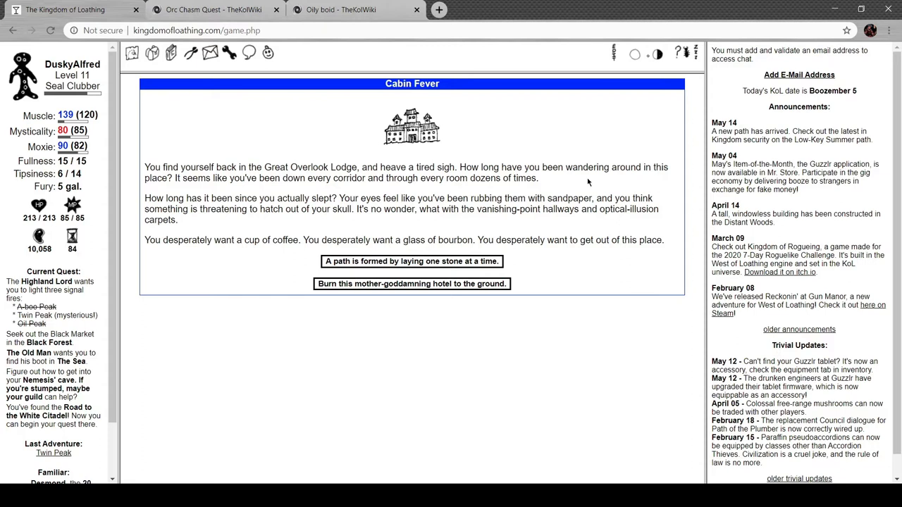
mouse_move(205, 196)
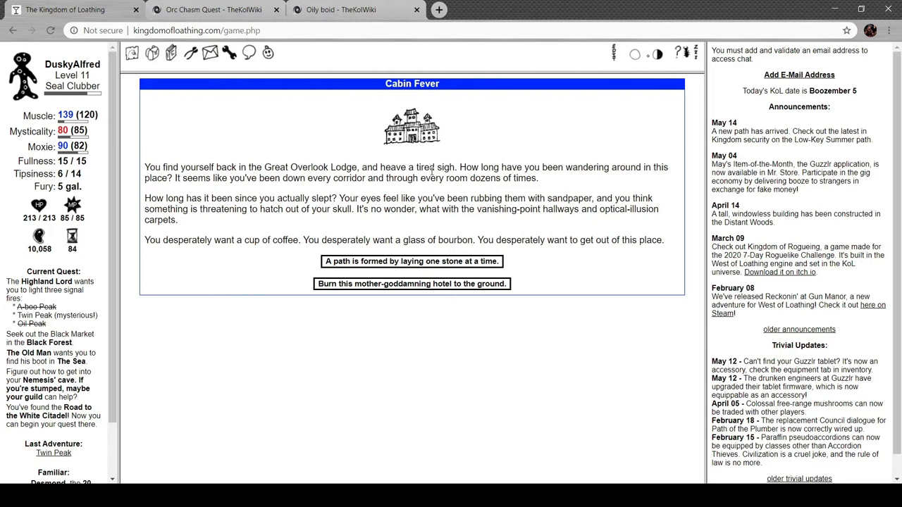
mouse_move(230, 200)
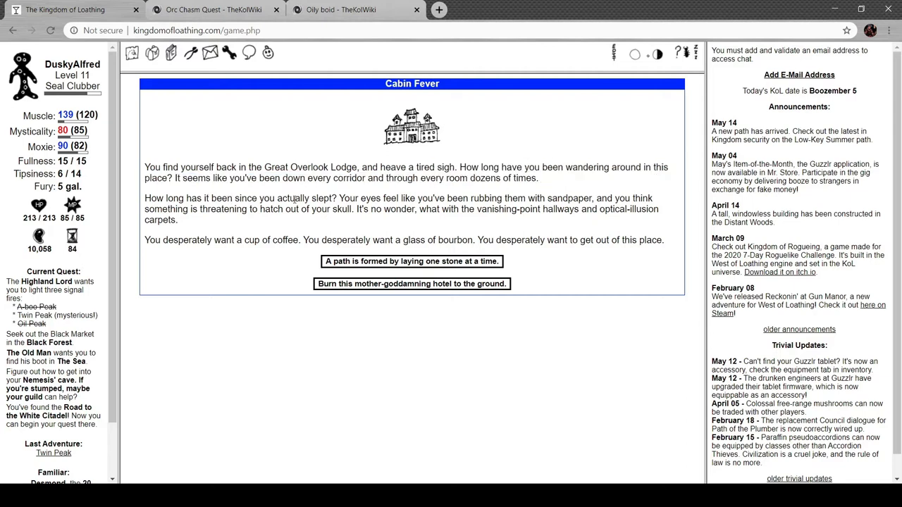
mouse_move(189, 223)
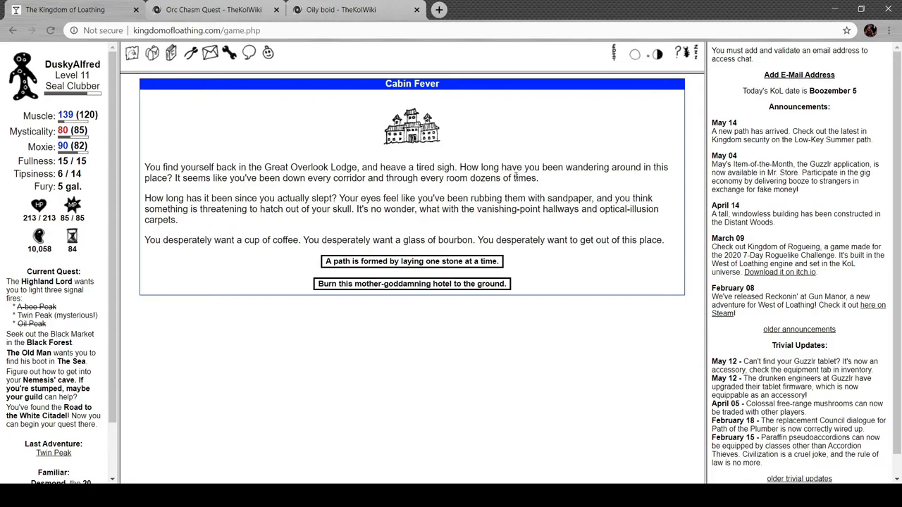
mouse_move(597, 239)
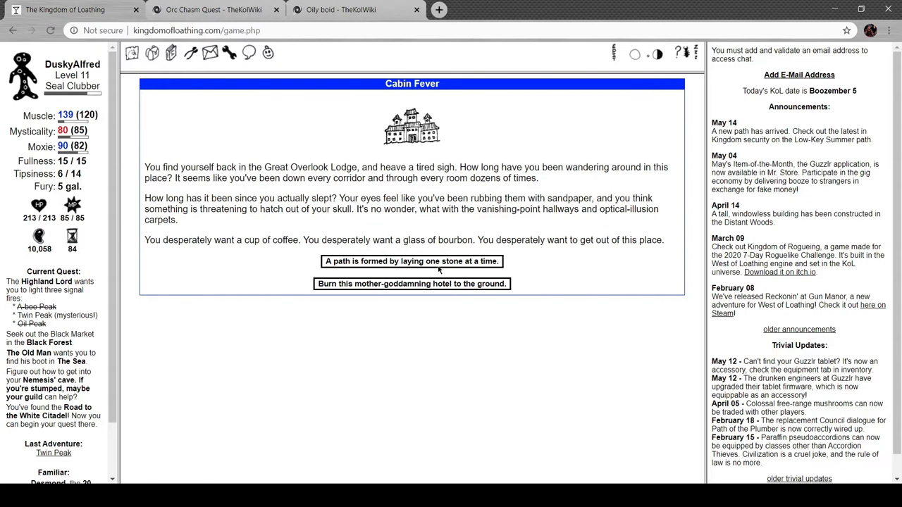
mouse_move(425, 291)
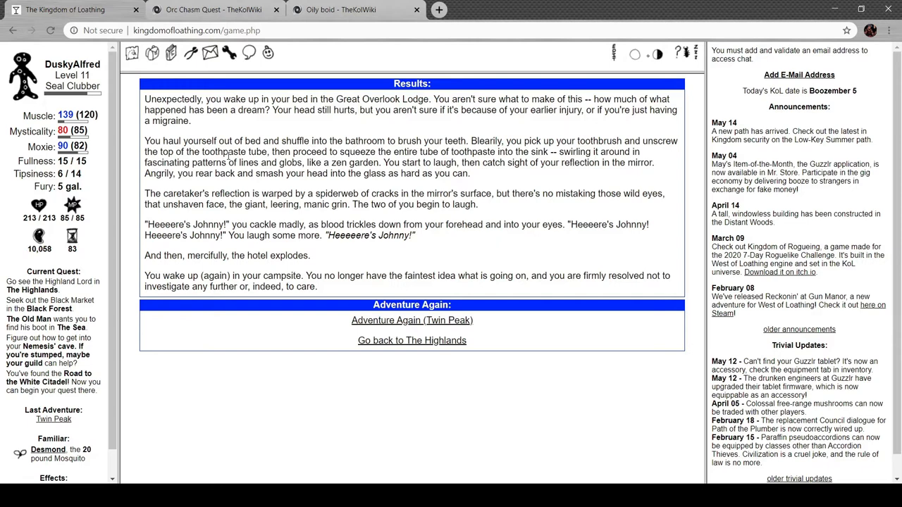
mouse_move(236, 121)
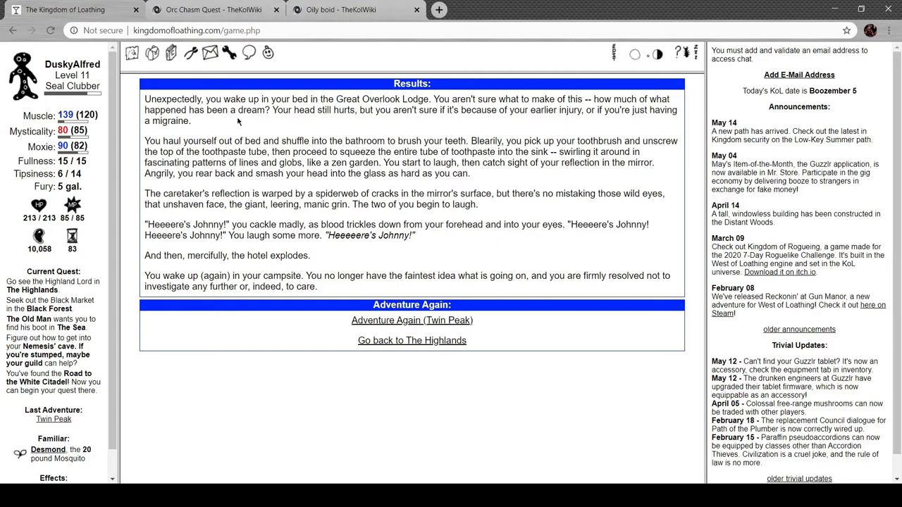
mouse_move(432, 127)
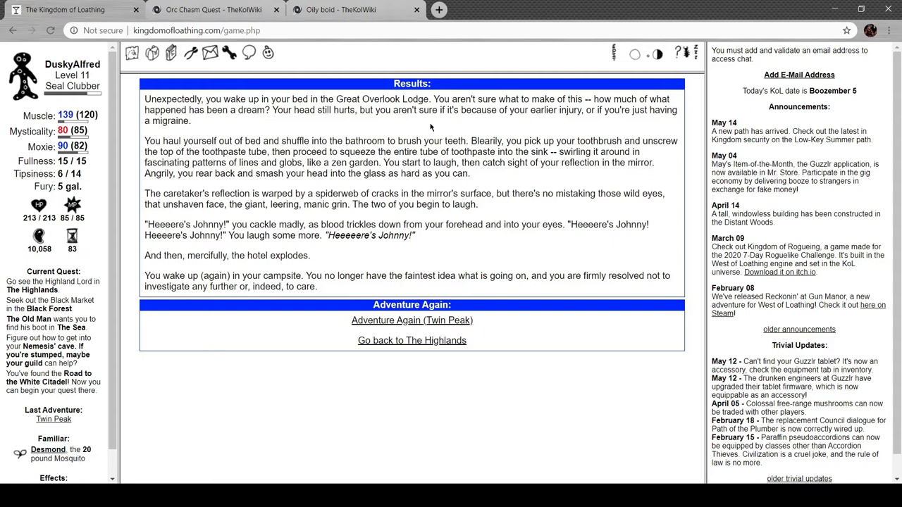
mouse_move(500, 174)
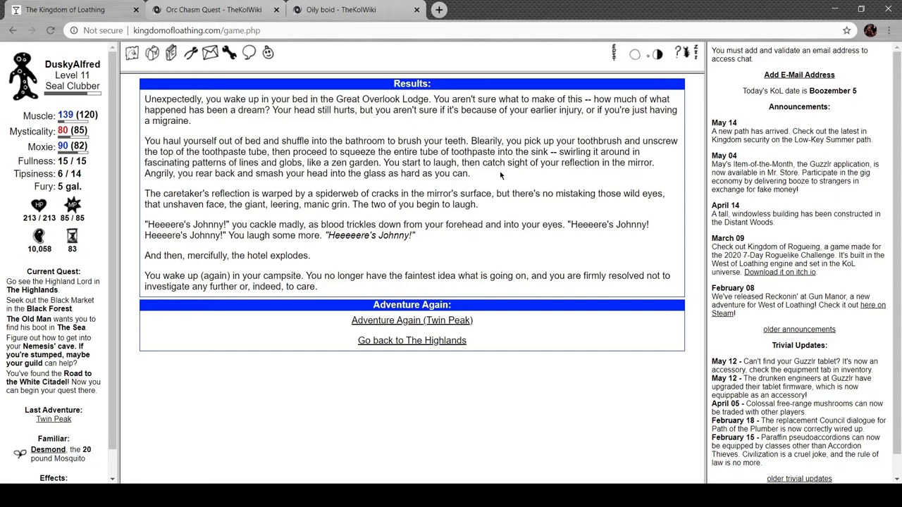
mouse_move(493, 192)
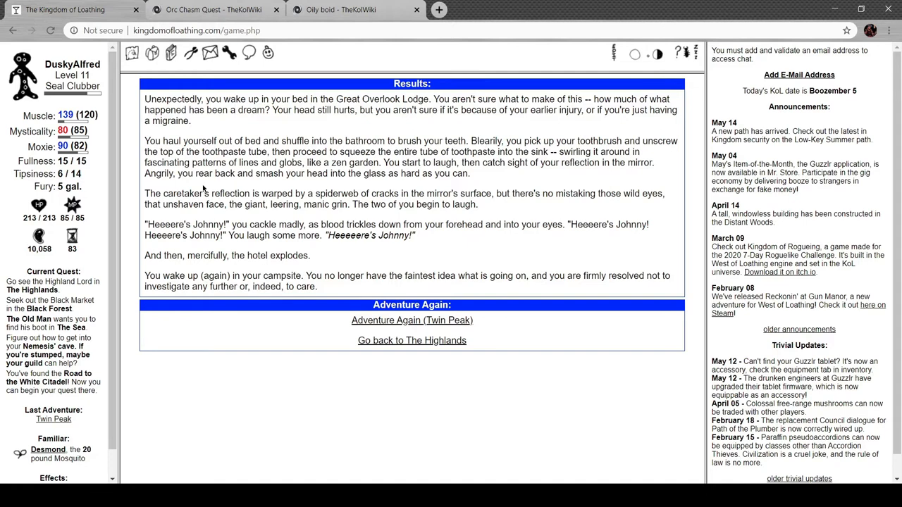
mouse_move(515, 186)
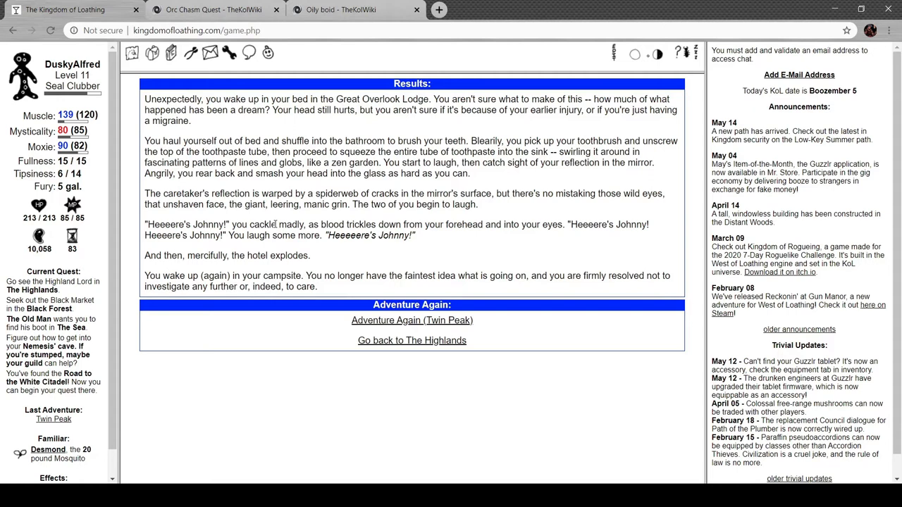
mouse_move(223, 268)
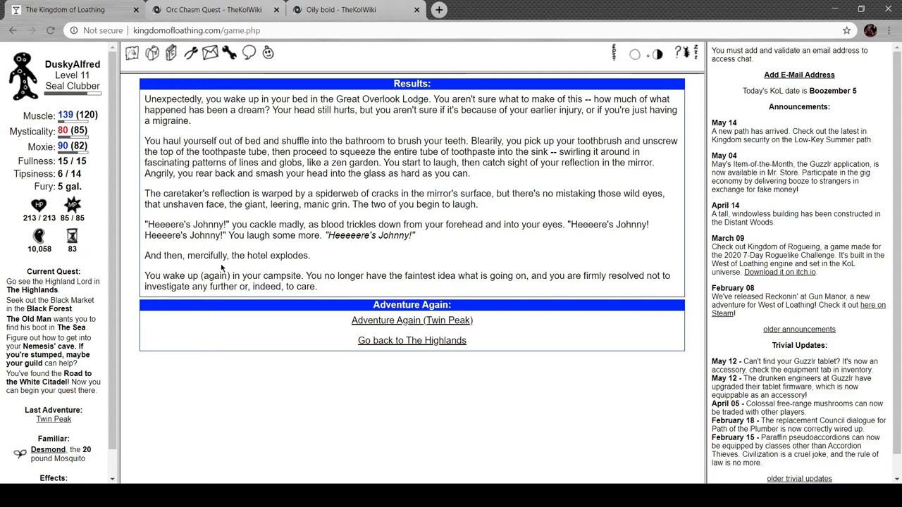
mouse_move(307, 276)
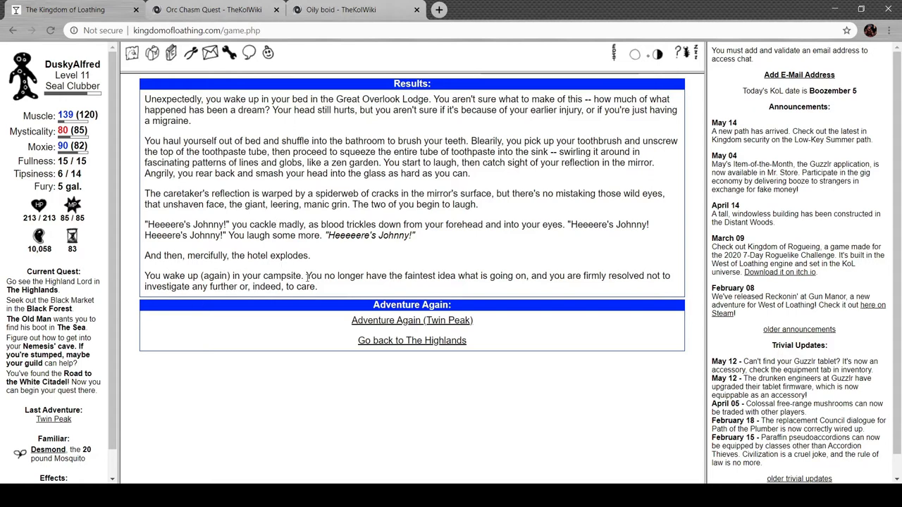
mouse_move(331, 253)
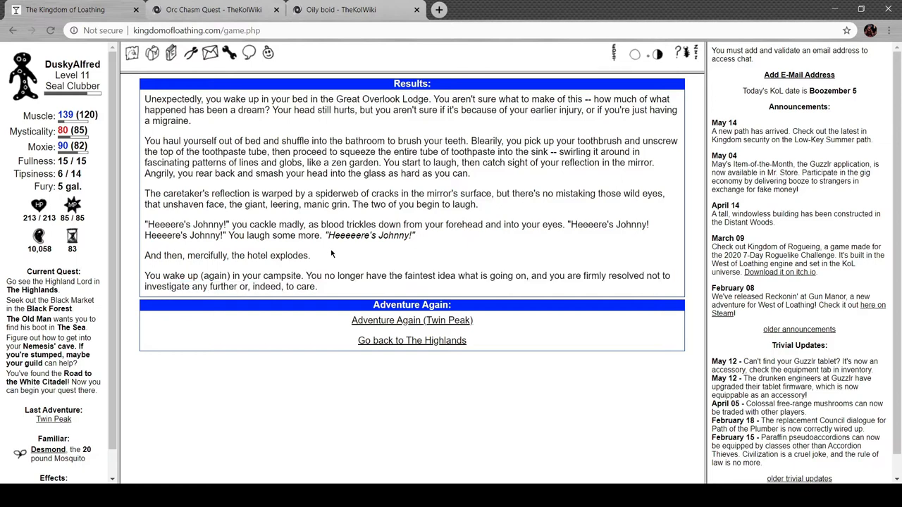
mouse_move(391, 316)
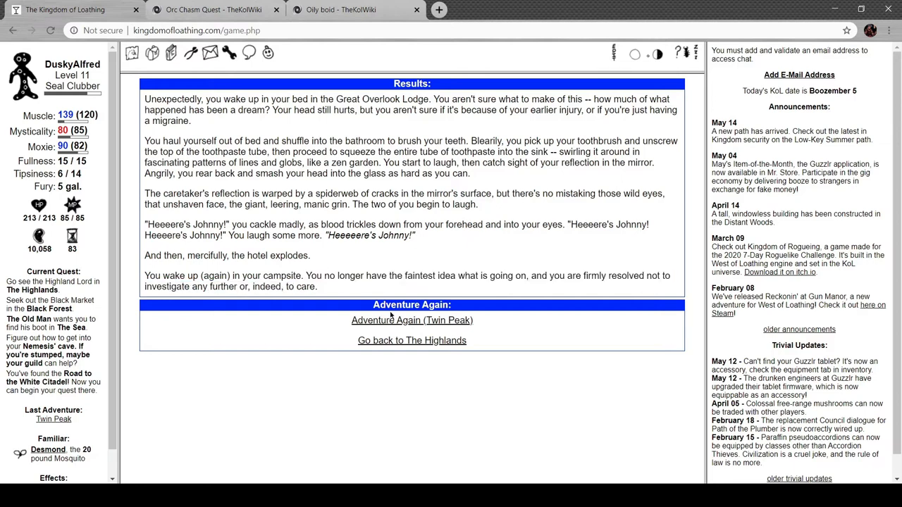
- Move on from the finished Twin Peak adventure toward the Highland Lord's reward
click(412, 319)
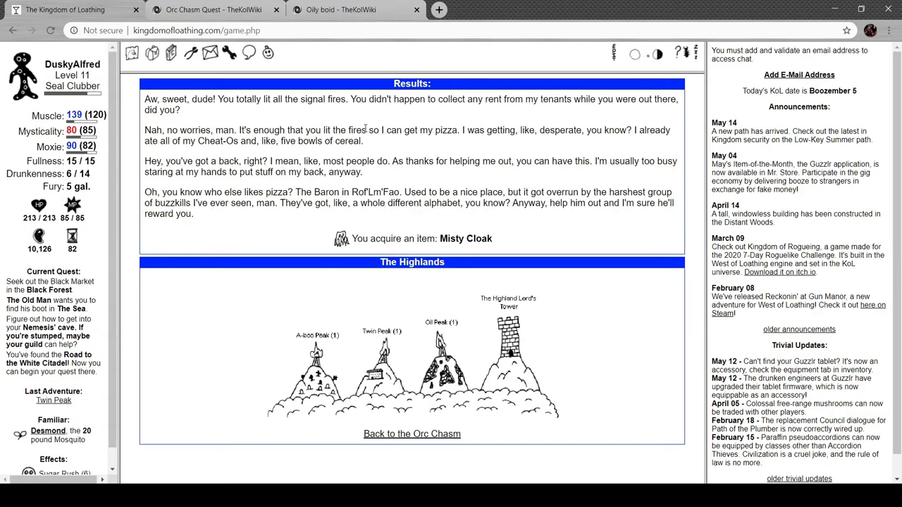
mouse_move(331, 120)
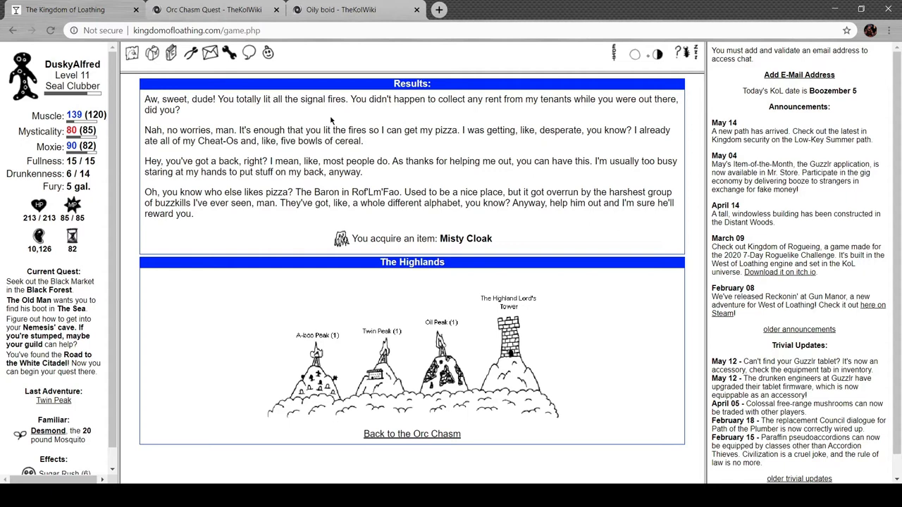
mouse_move(503, 113)
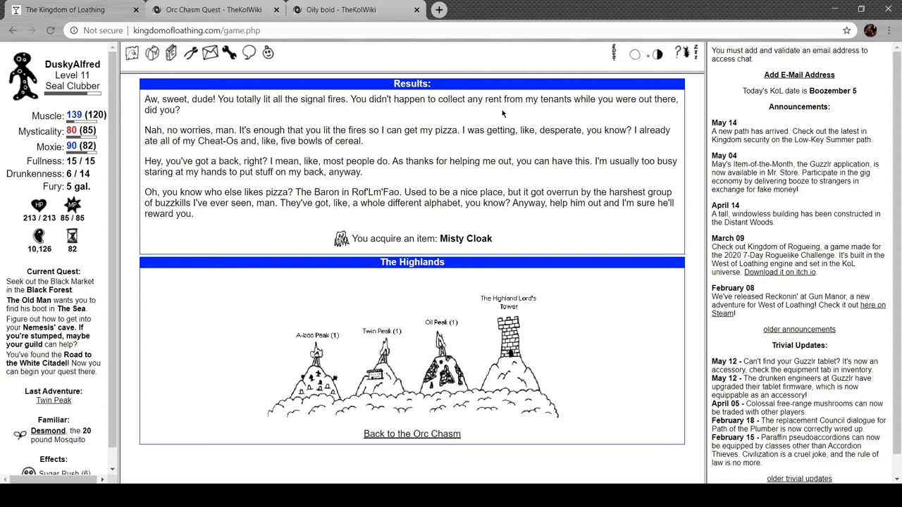
mouse_move(448, 325)
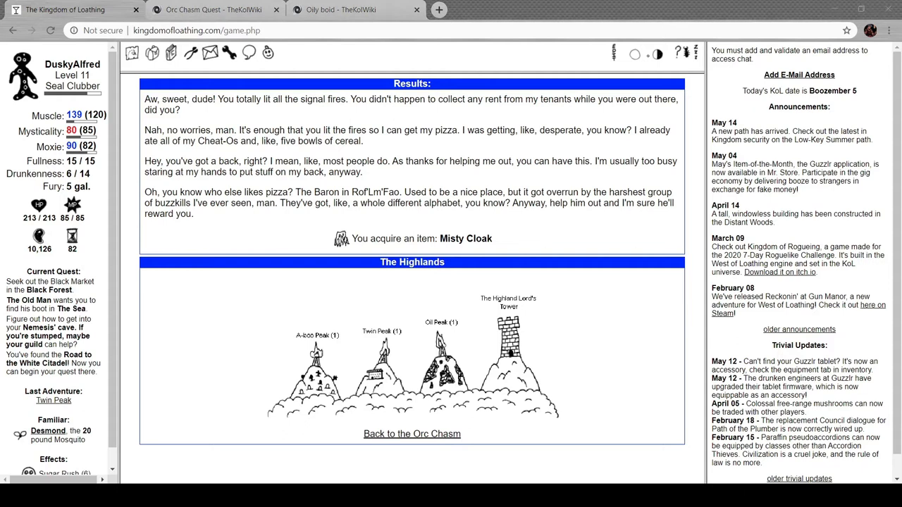
mouse_move(424, 465)
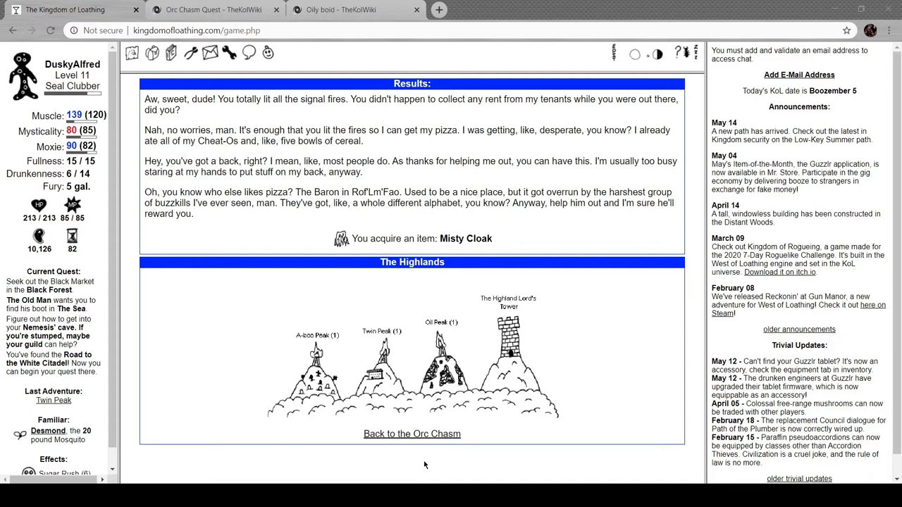
mouse_move(217, 269)
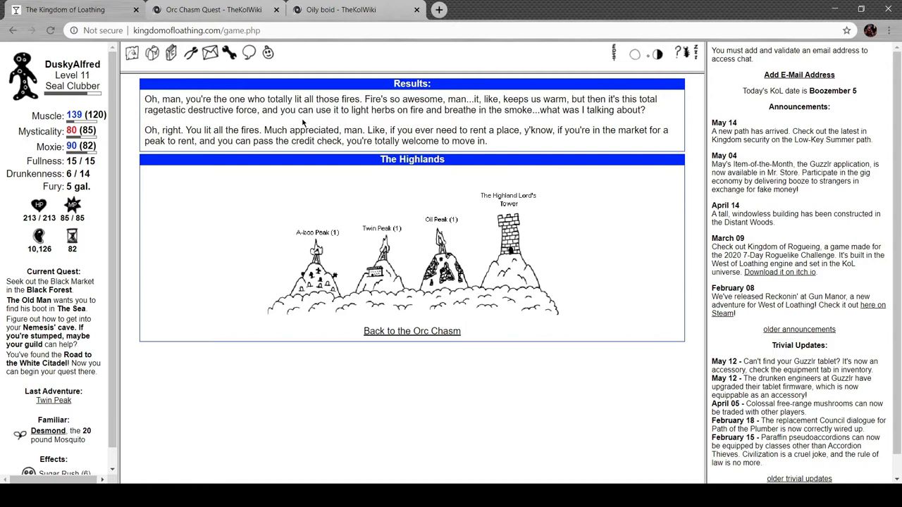
- Browse the equipment inventory down to the Back Items holding the Misty Cloak
click(152, 53)
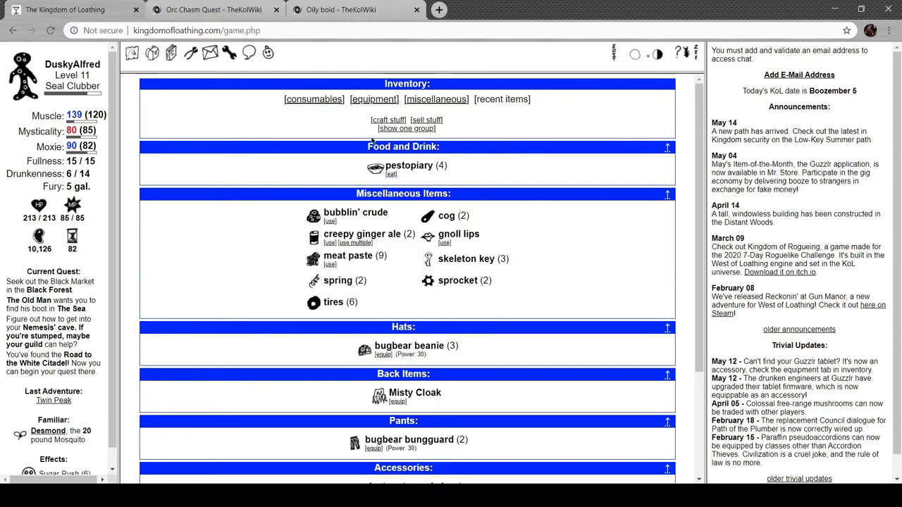
scroll(down, 3)
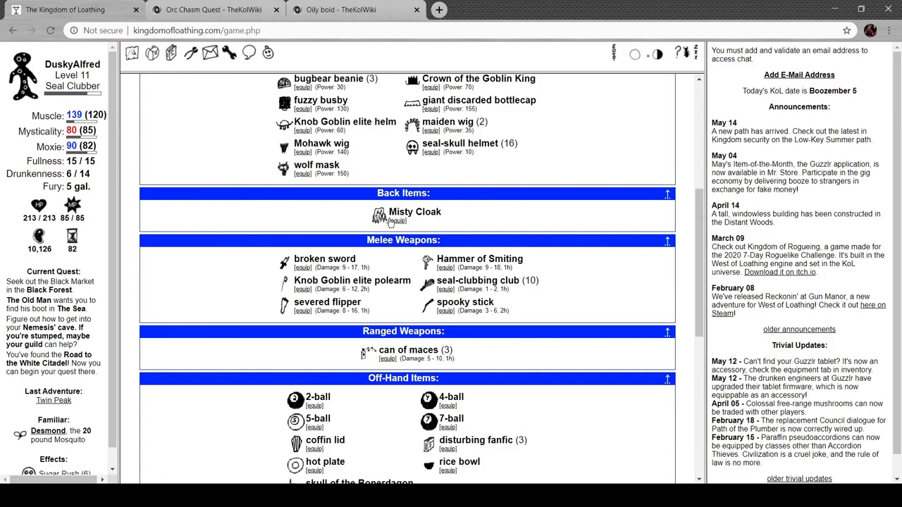
mouse_move(381, 214)
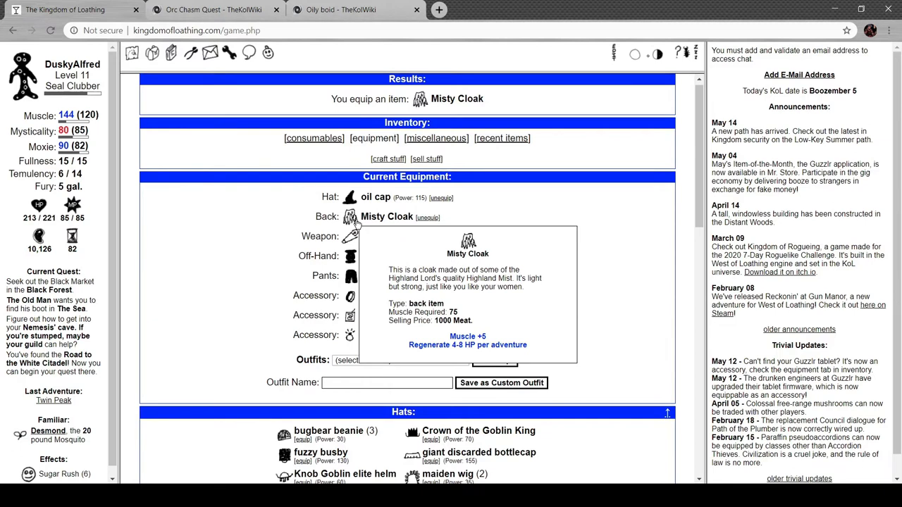
mouse_move(246, 233)
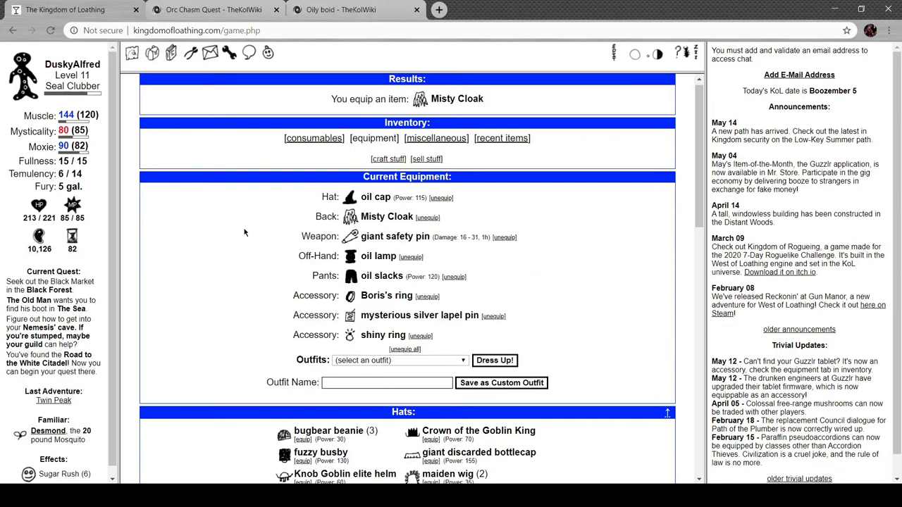
mouse_move(316, 226)
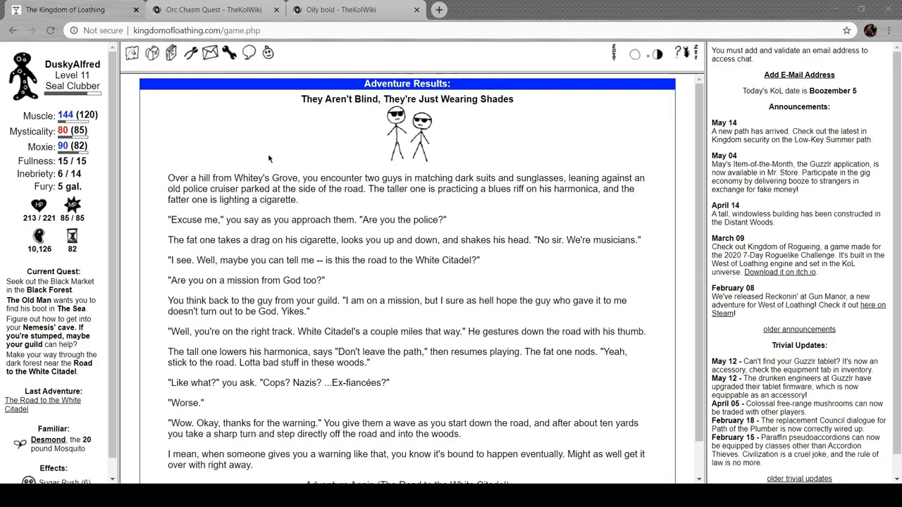
mouse_move(273, 161)
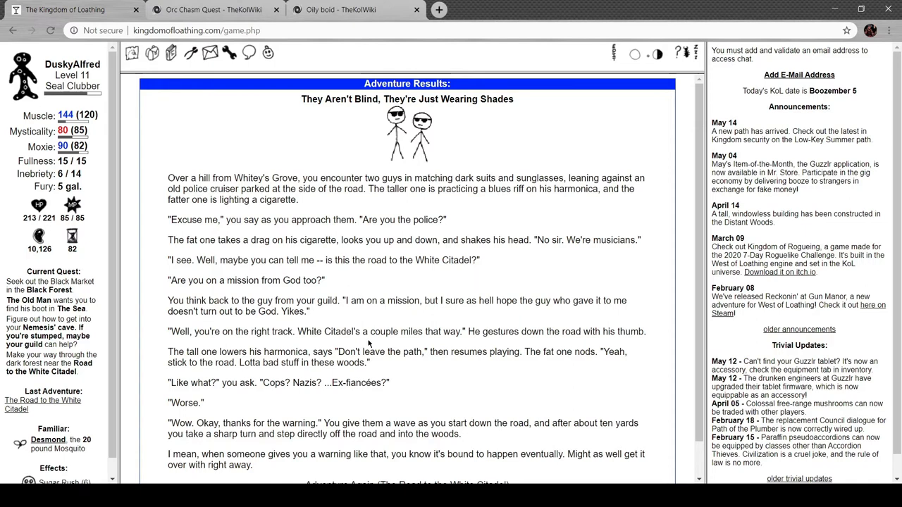
- Read through the first Road to the White Citadel adventure with the men in shades
scroll(down, 3)
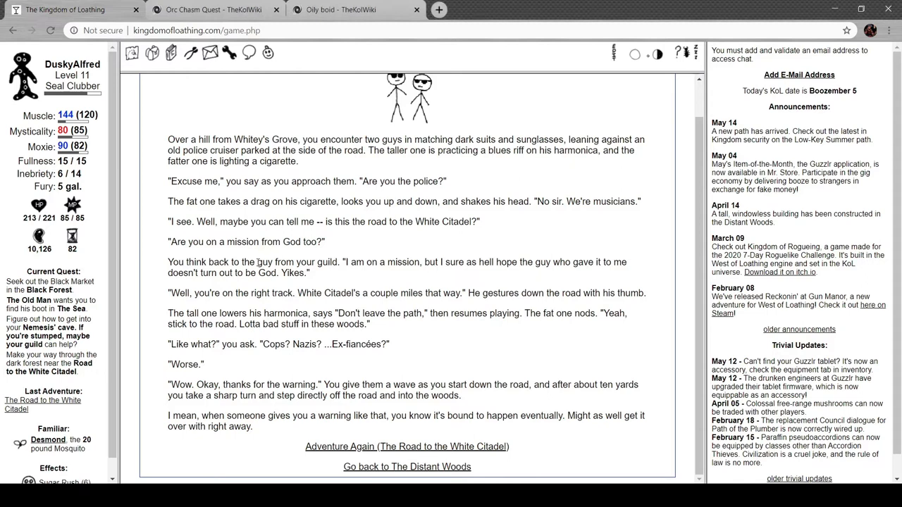
mouse_move(333, 315)
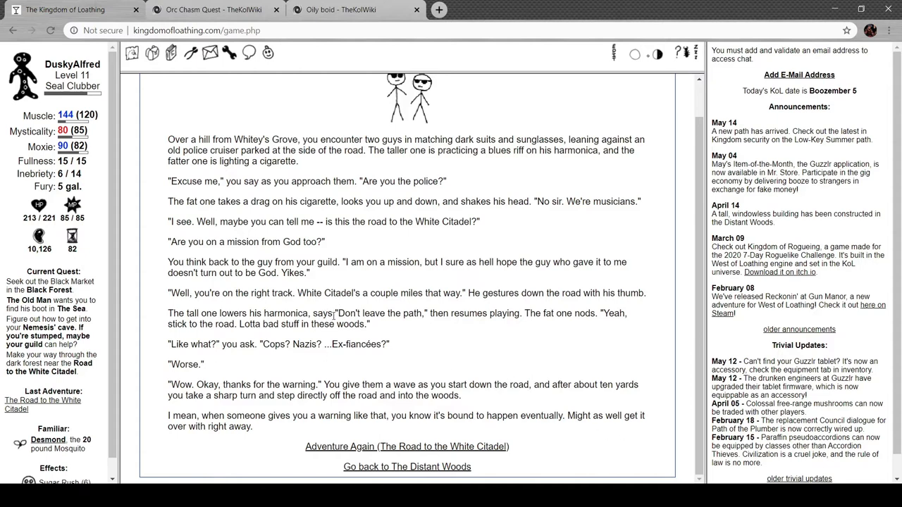
mouse_move(327, 358)
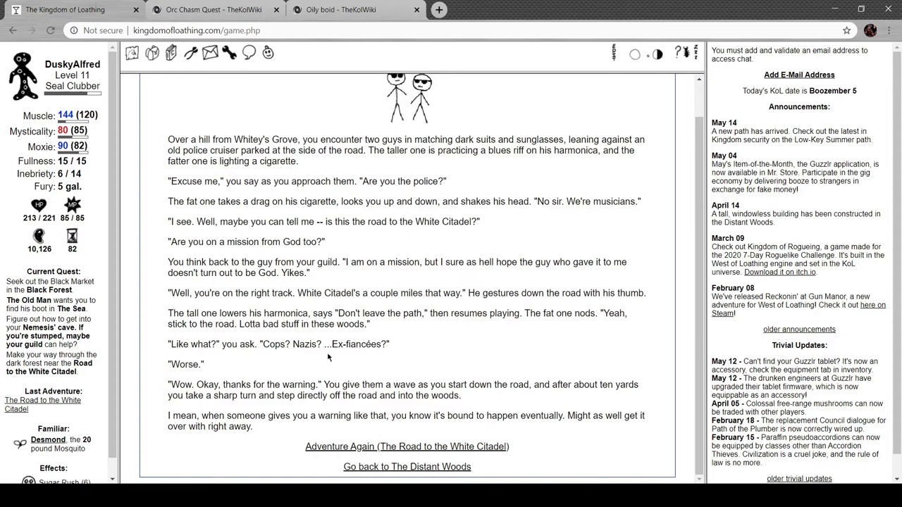
mouse_move(256, 419)
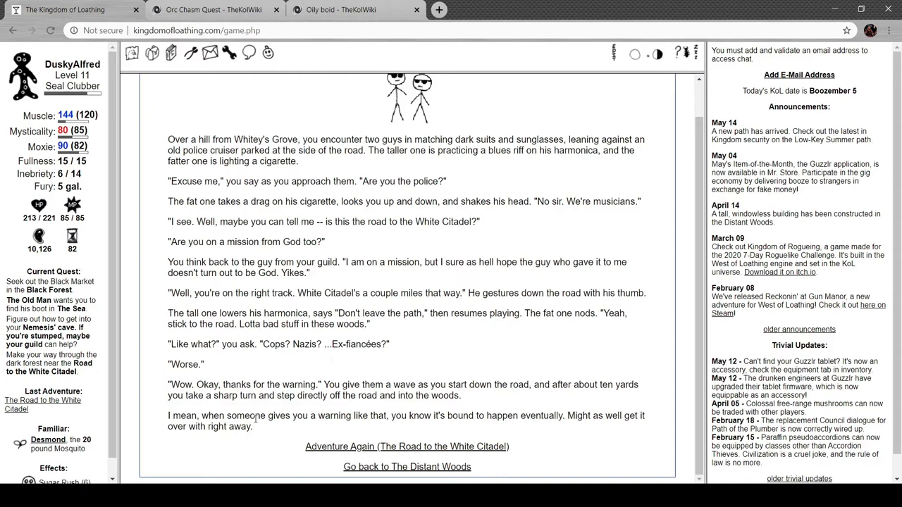
mouse_move(344, 443)
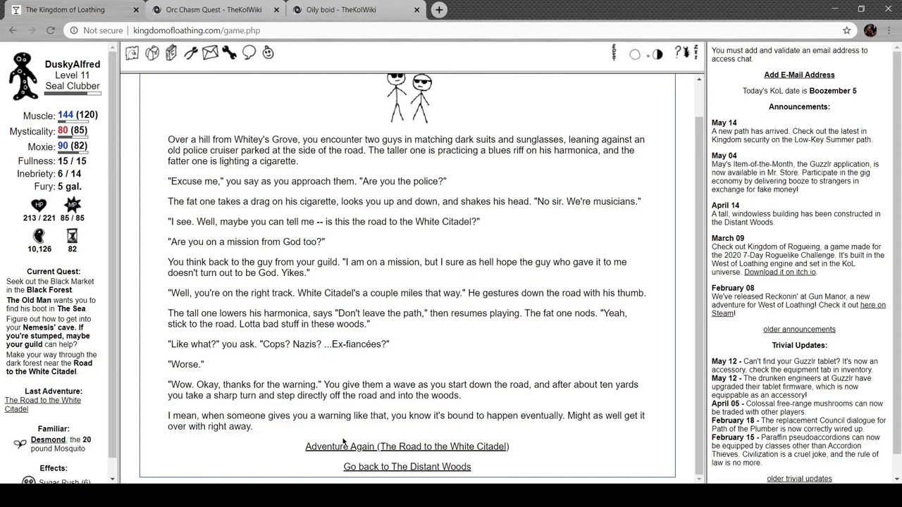
- Adventure again on the Road to the White Citadel, reaching the burnout-filled poppy field
click(406, 445)
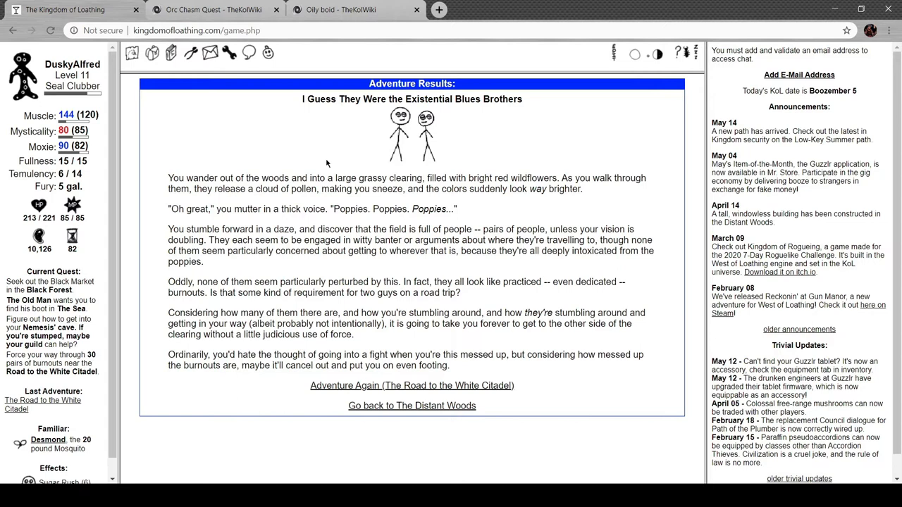
mouse_move(305, 158)
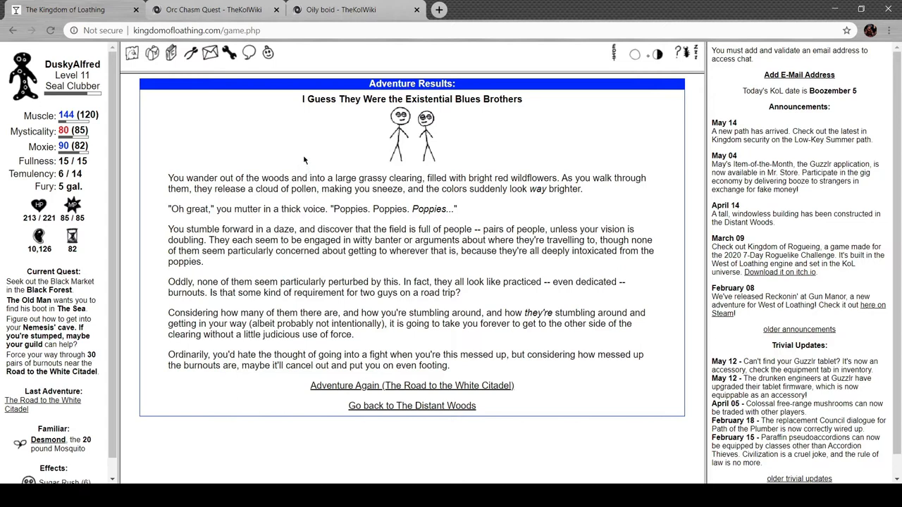
mouse_move(479, 156)
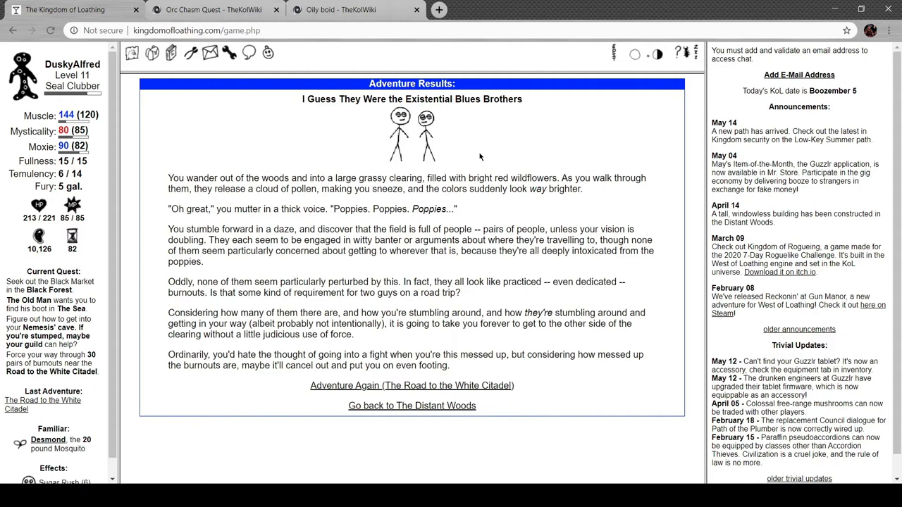
mouse_move(473, 200)
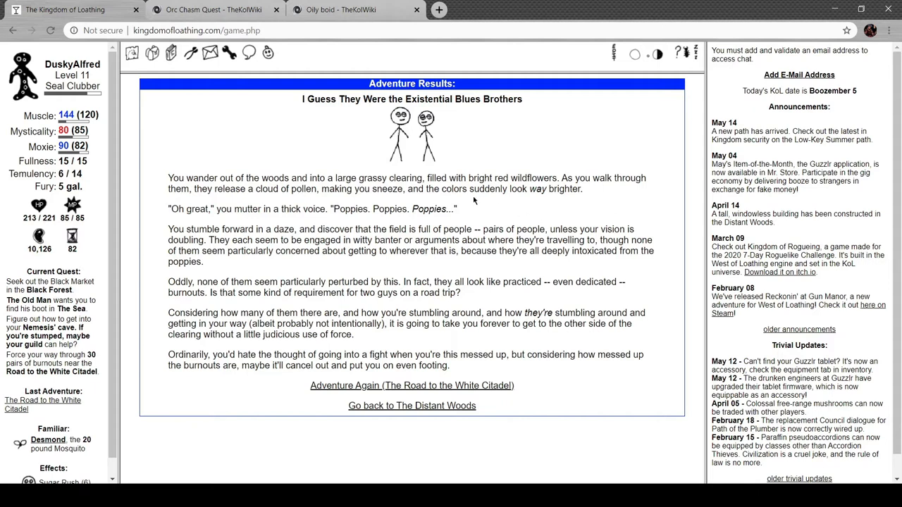
mouse_move(456, 467)
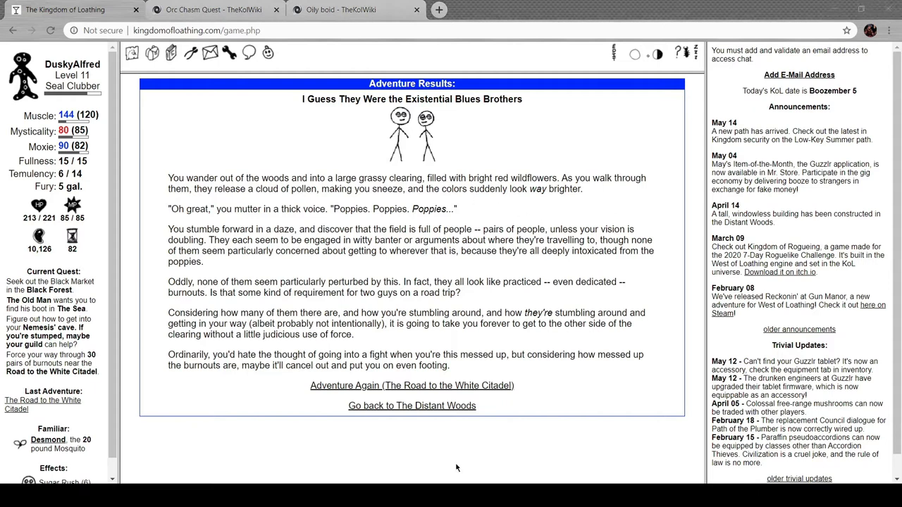
mouse_move(439, 437)
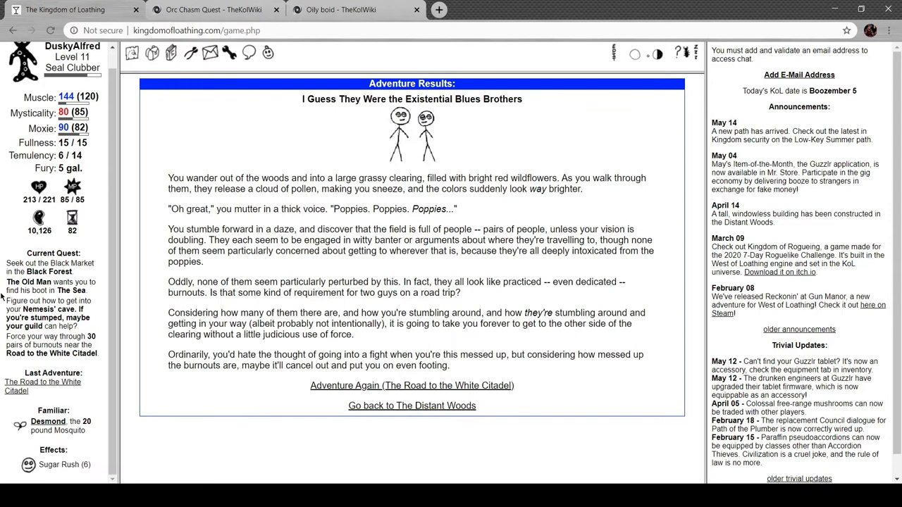
- Defeat two pairs of burnouts on the Road to the White Citadel with the giant safety pin
click(411, 386)
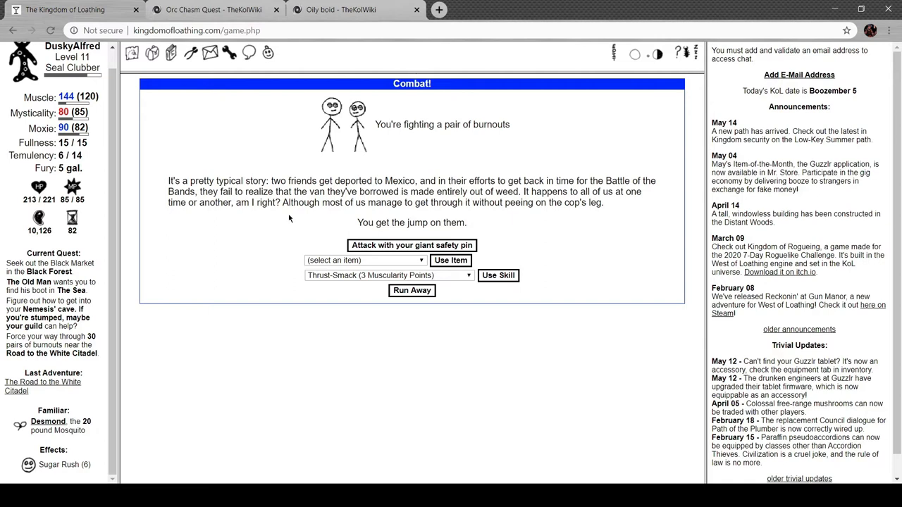
click(412, 245)
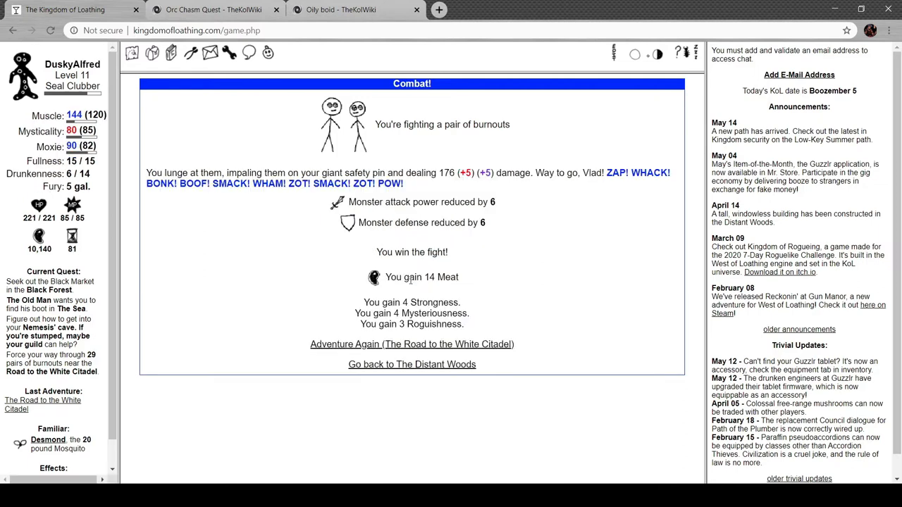
click(412, 344)
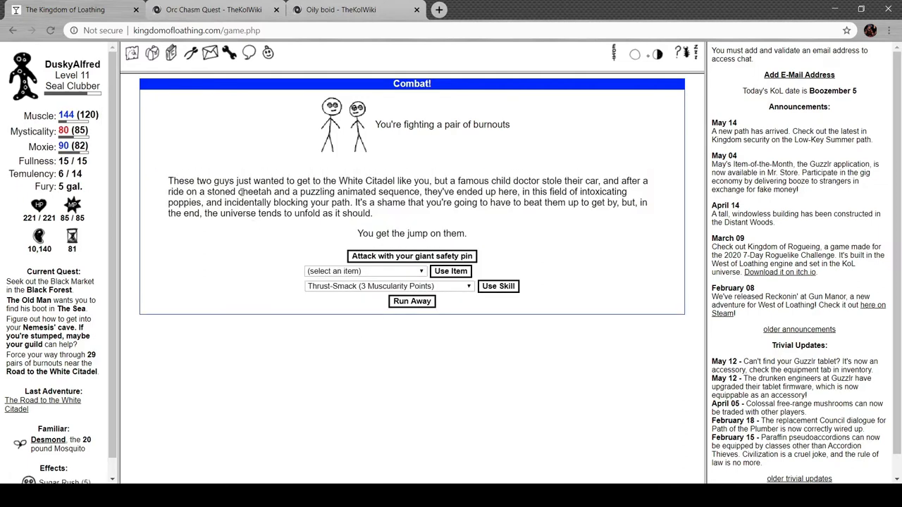
mouse_move(285, 159)
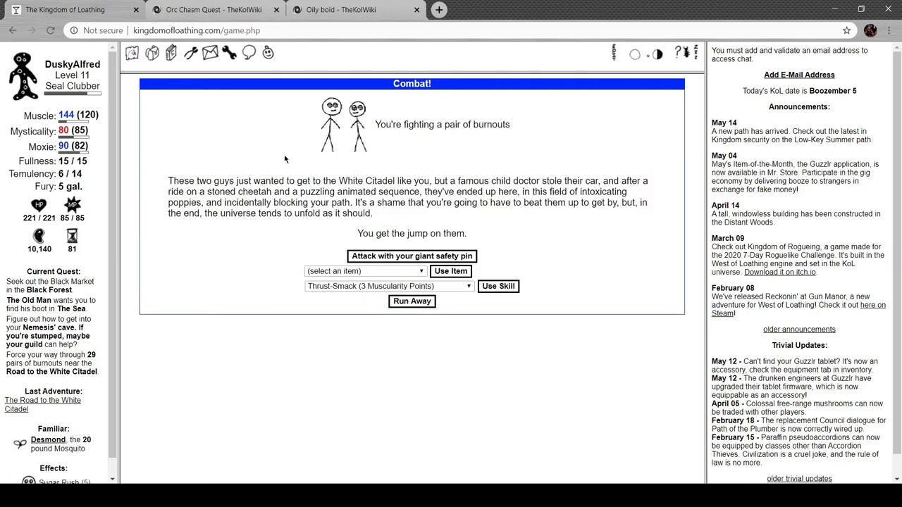
mouse_move(485, 165)
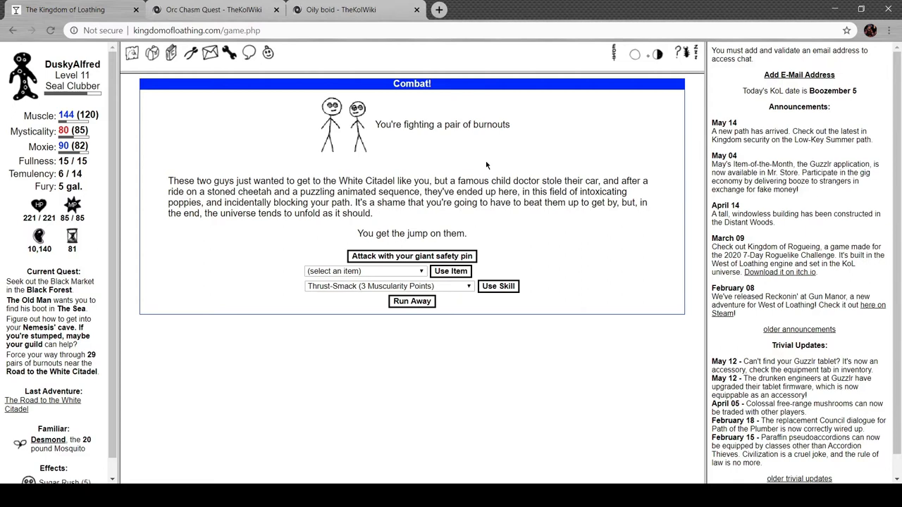
mouse_move(460, 251)
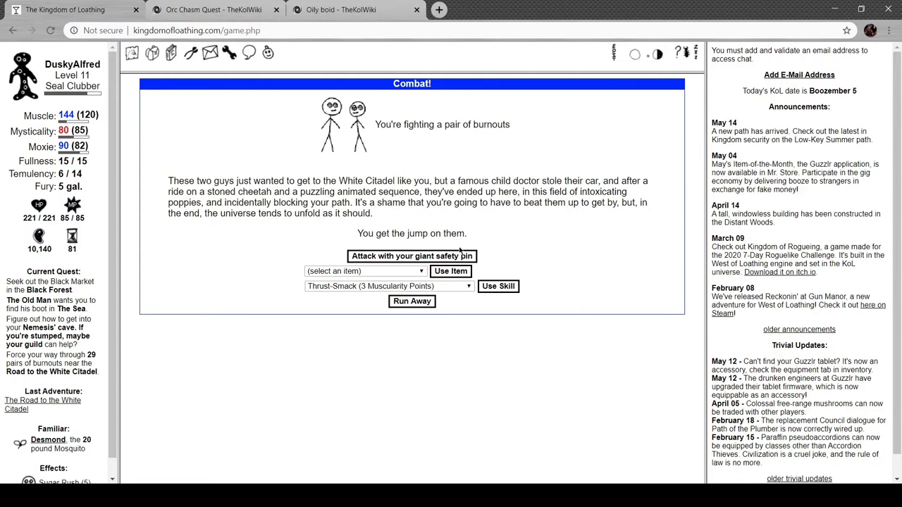
click(411, 256)
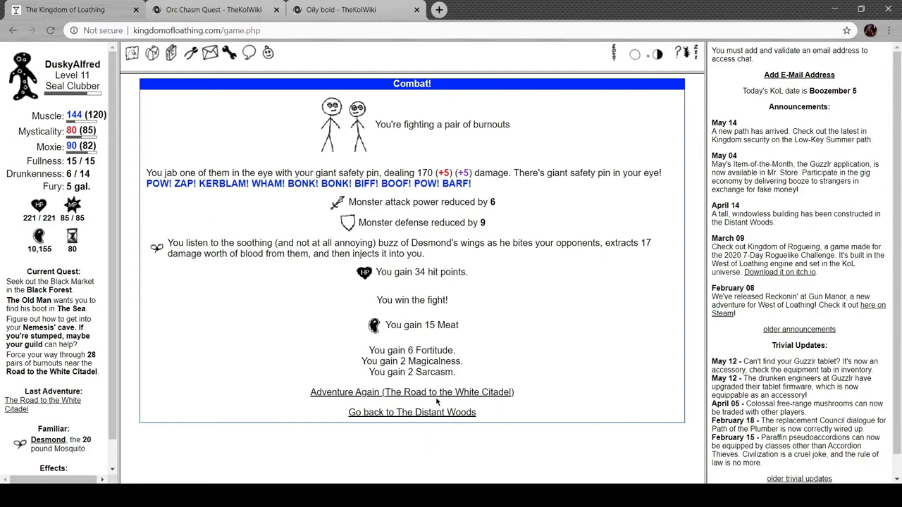
- Defeat two more burnout pairs, the last one dropping a poppy
click(412, 392)
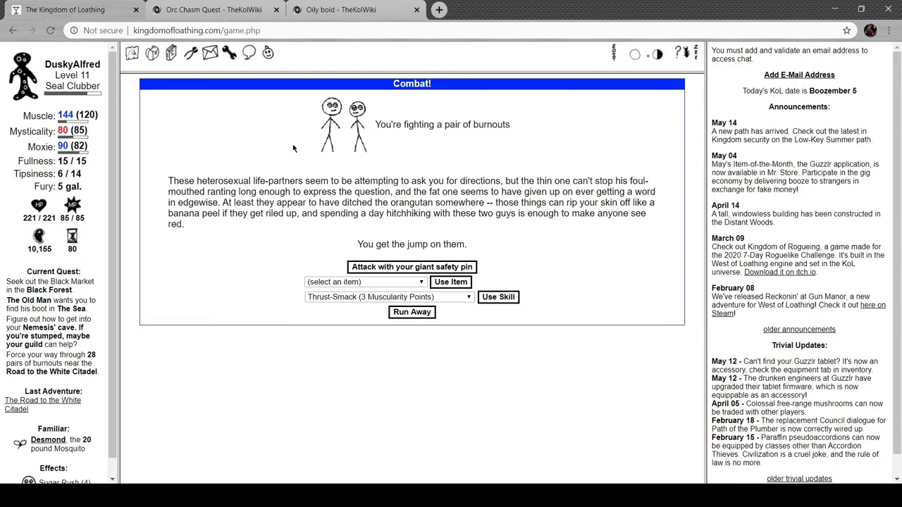
click(411, 266)
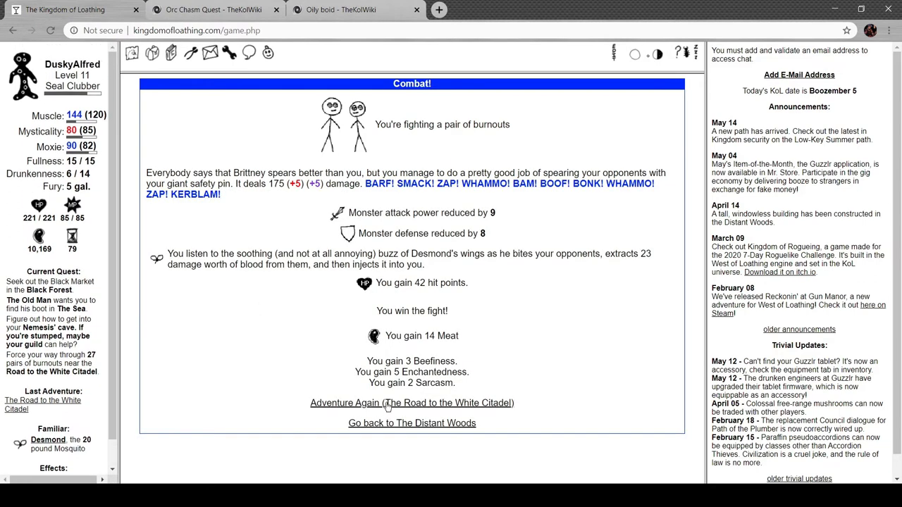
click(412, 403)
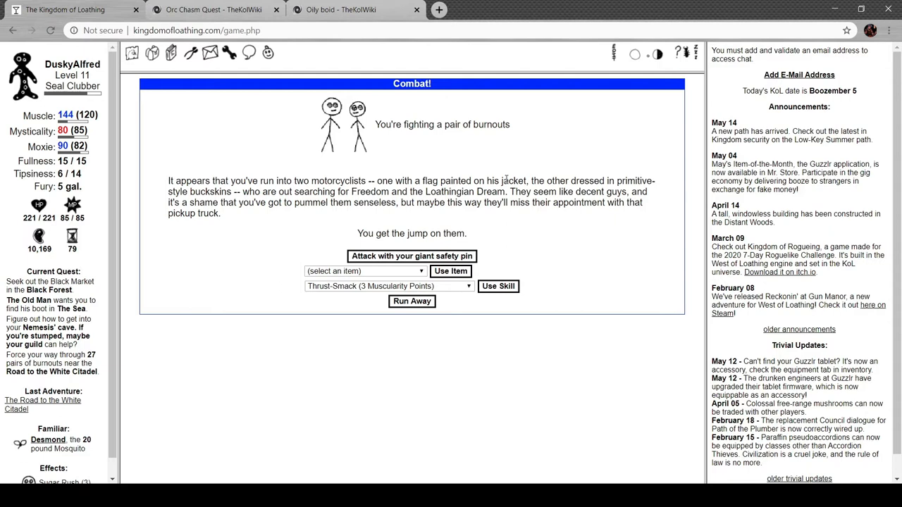
click(412, 256)
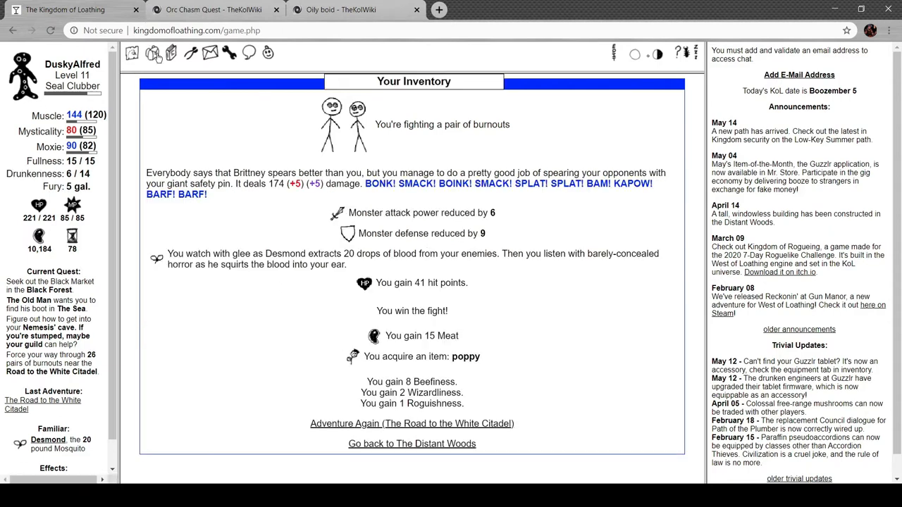
- Try eating the pestopiary while too full, then scroll to the poppy among the potions
click(132, 53)
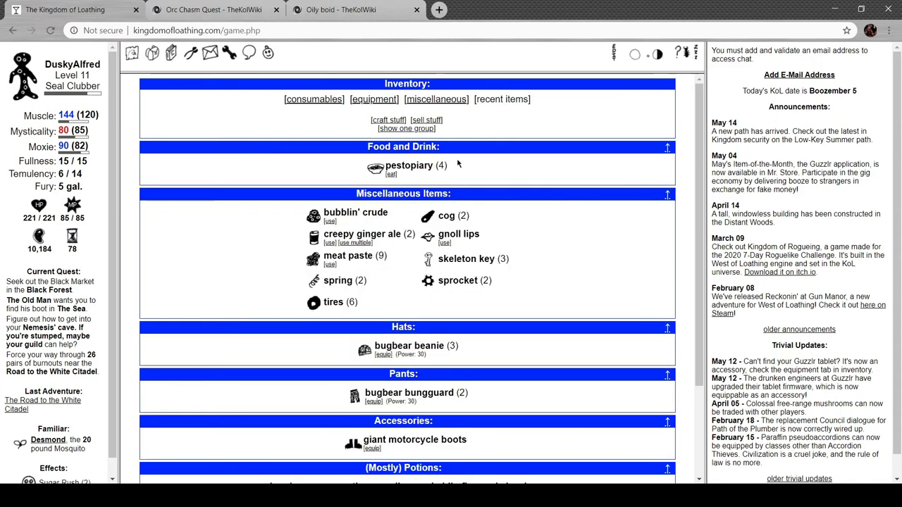
click(392, 174)
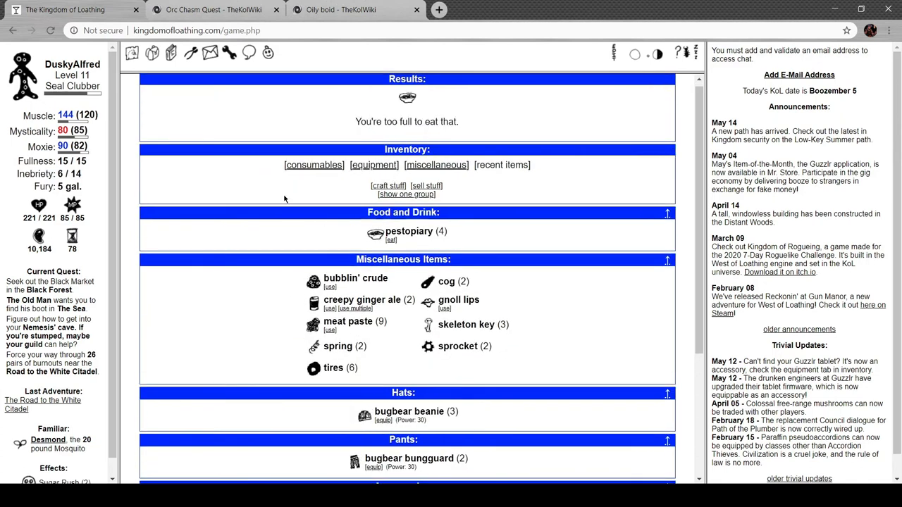
scroll(down, 3)
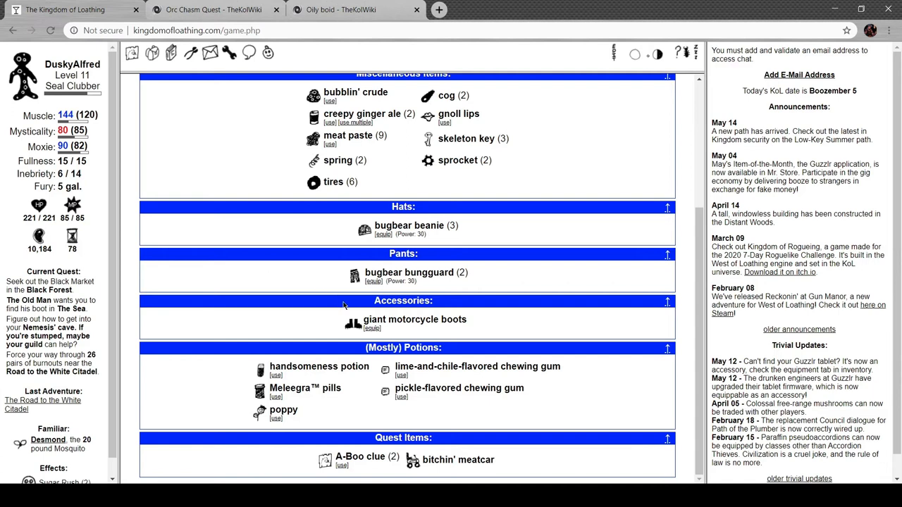
mouse_move(260, 420)
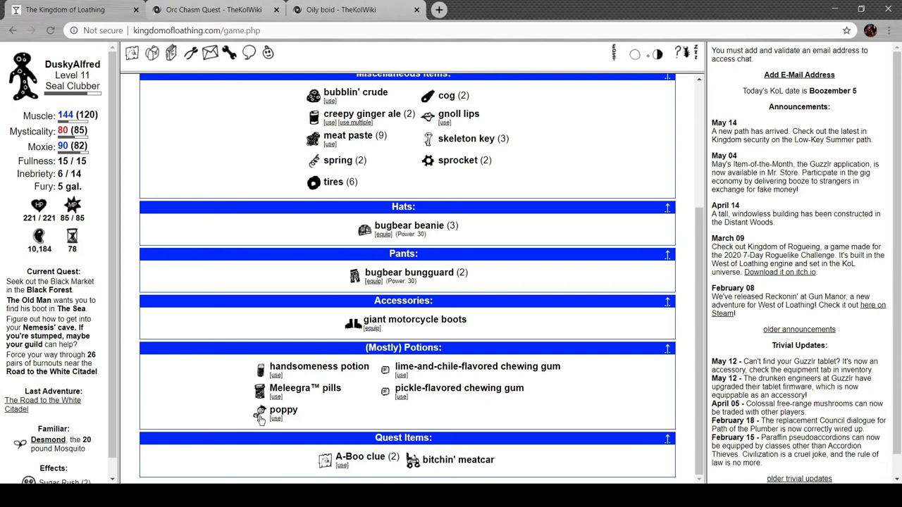
mouse_move(260, 414)
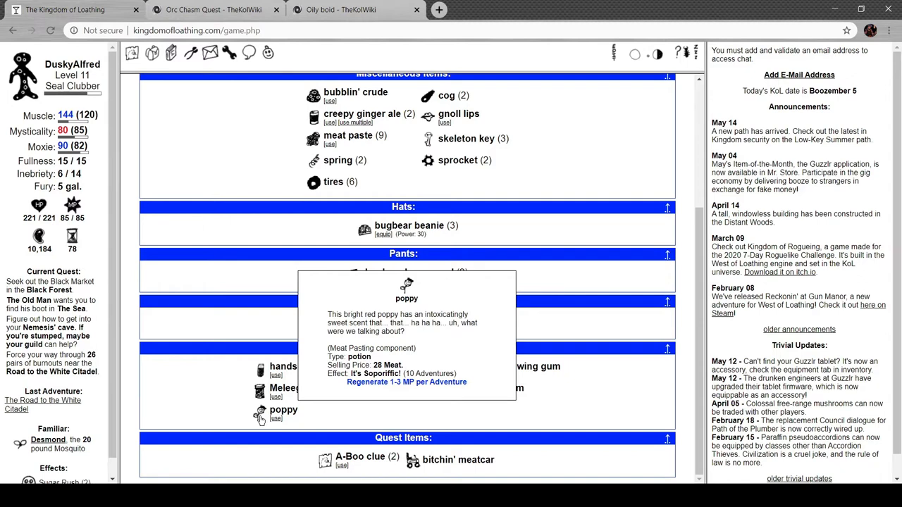
mouse_move(5, 411)
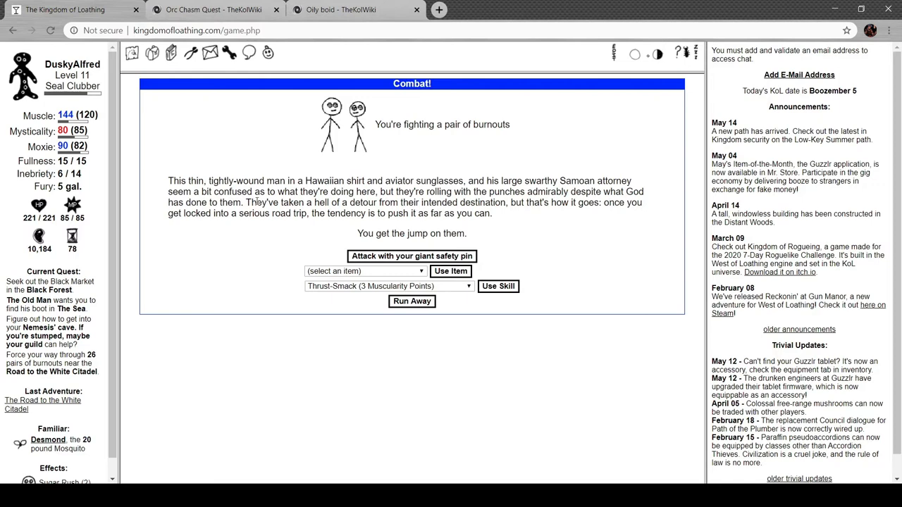
mouse_move(521, 236)
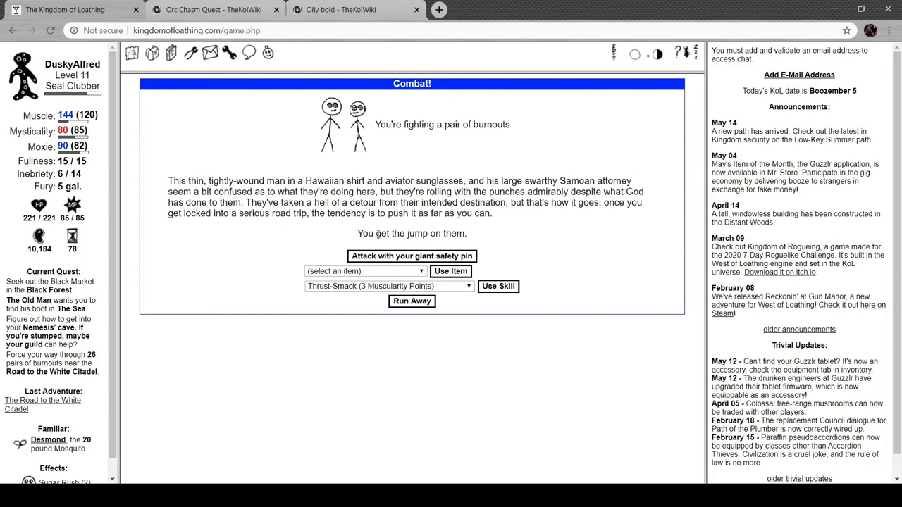
- Defeat two more burnout pairs on the Road to the White Citadel, collecting poppies
click(411, 256)
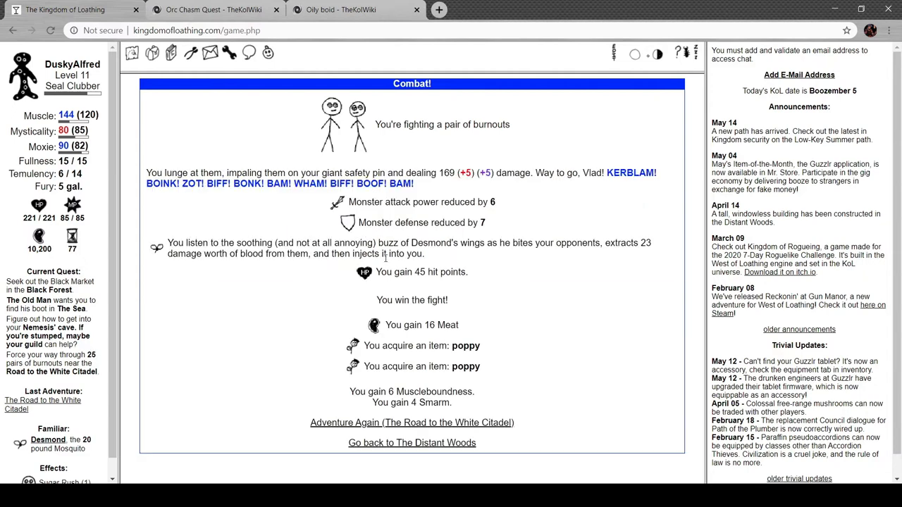
click(412, 423)
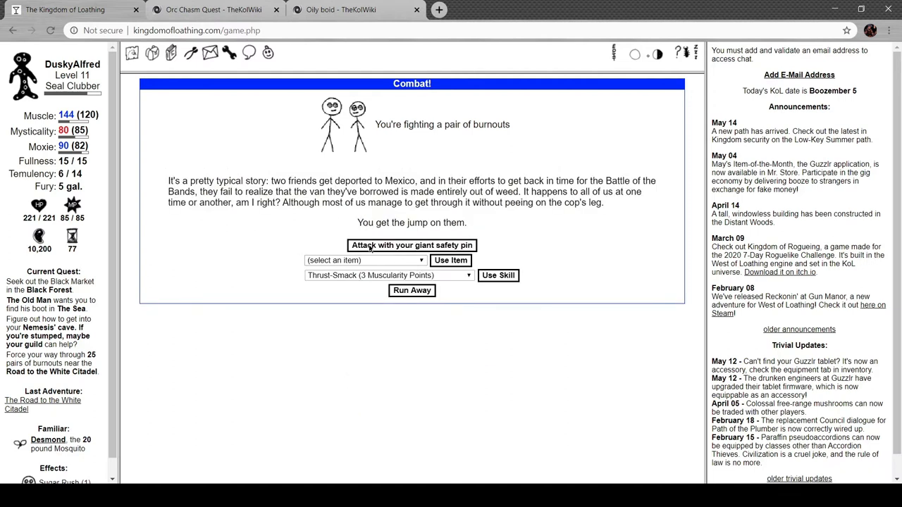
click(411, 245)
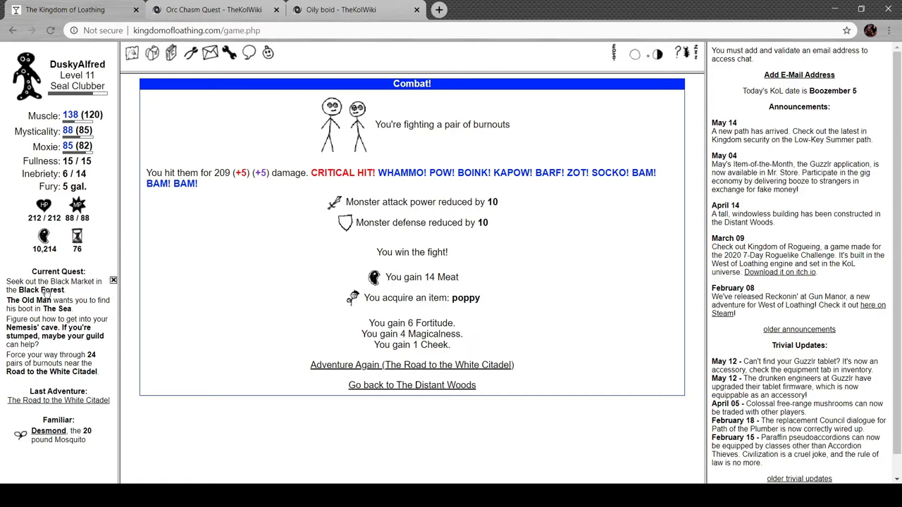
- Return to the Distant Woods and start a first Black Forest adventure
click(412, 384)
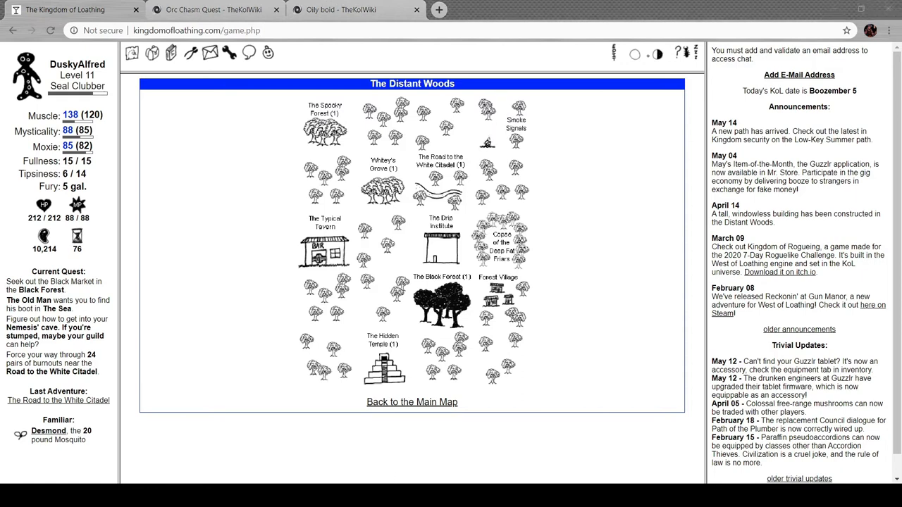
mouse_move(516, 361)
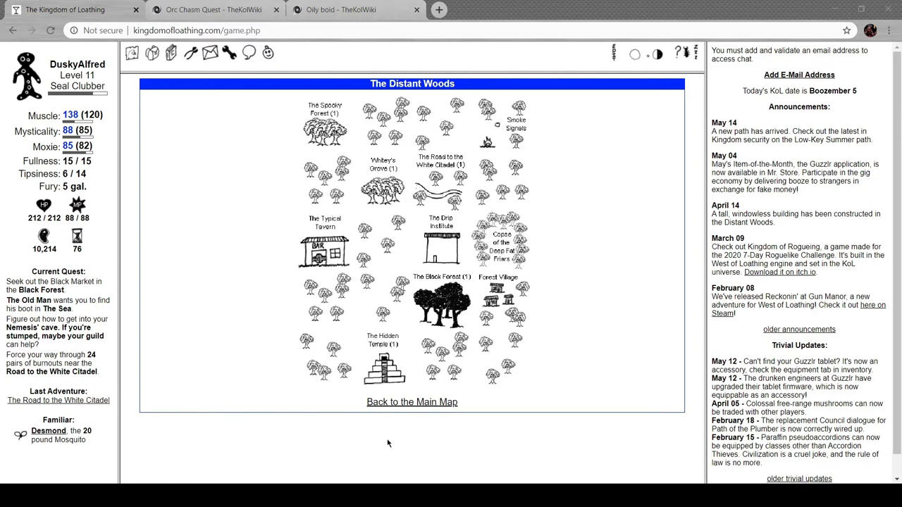
mouse_move(581, 290)
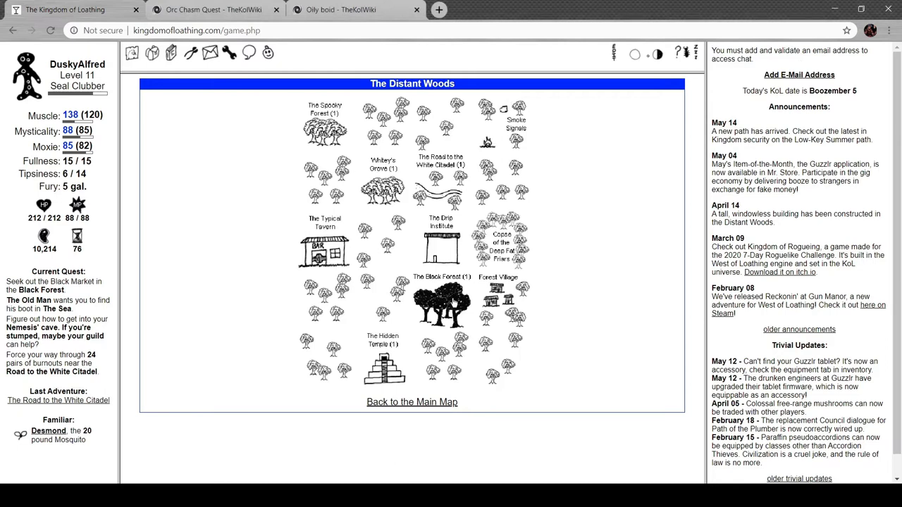
click(439, 299)
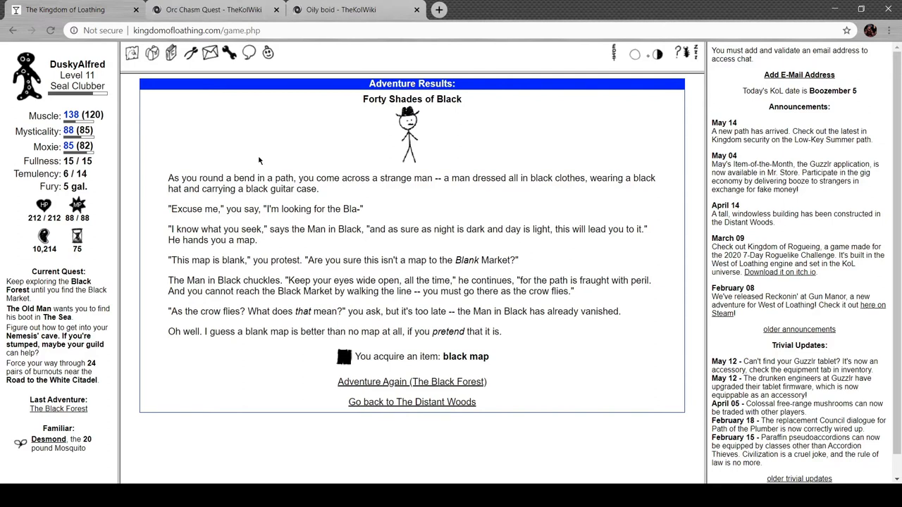
mouse_move(259, 158)
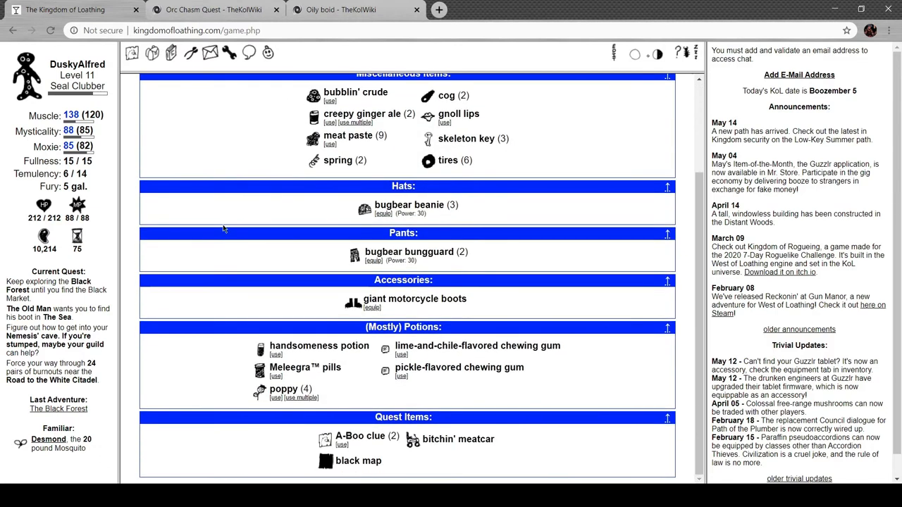
mouse_move(353, 314)
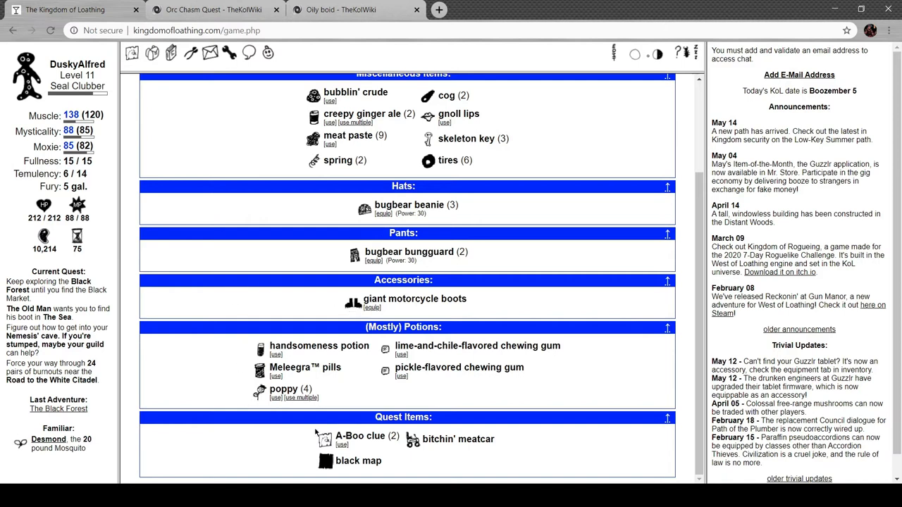
mouse_move(327, 461)
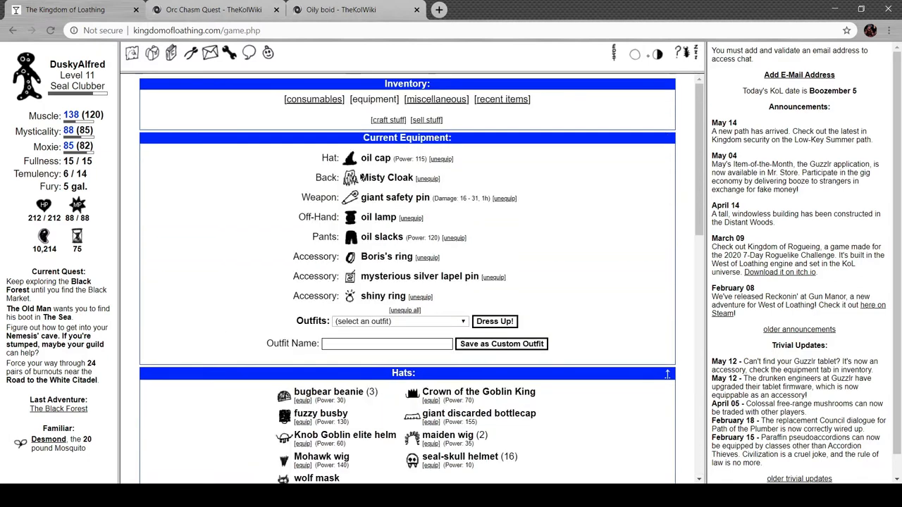
mouse_move(350, 257)
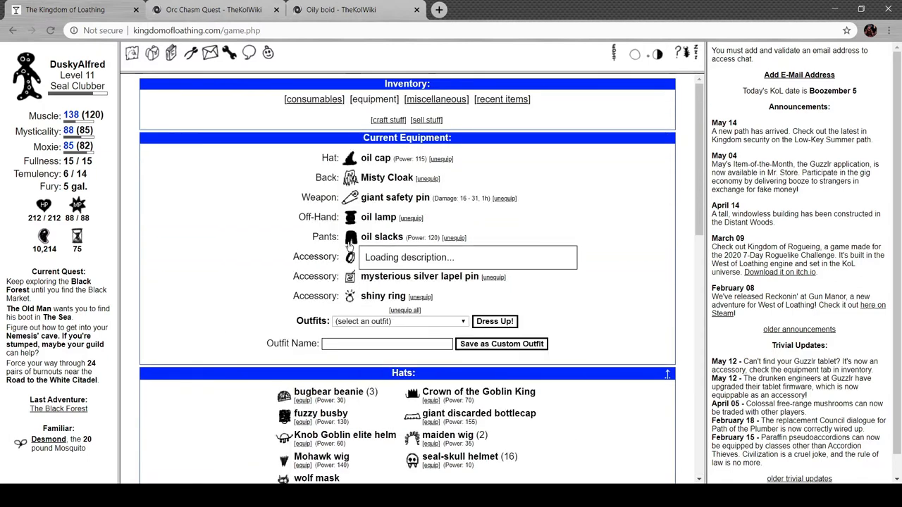
- Equip the giant motorcycle boots as an accessory in place of the shiny ring
scroll(down, 3)
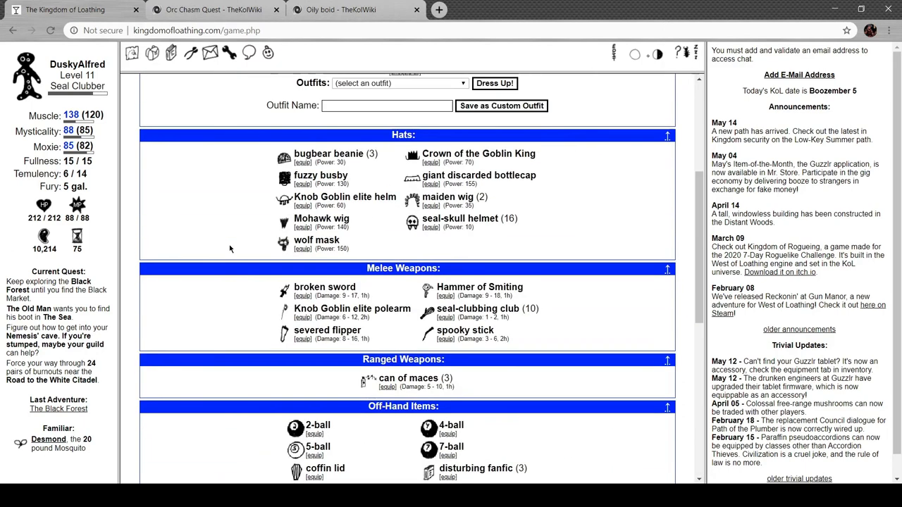
scroll(down, 3)
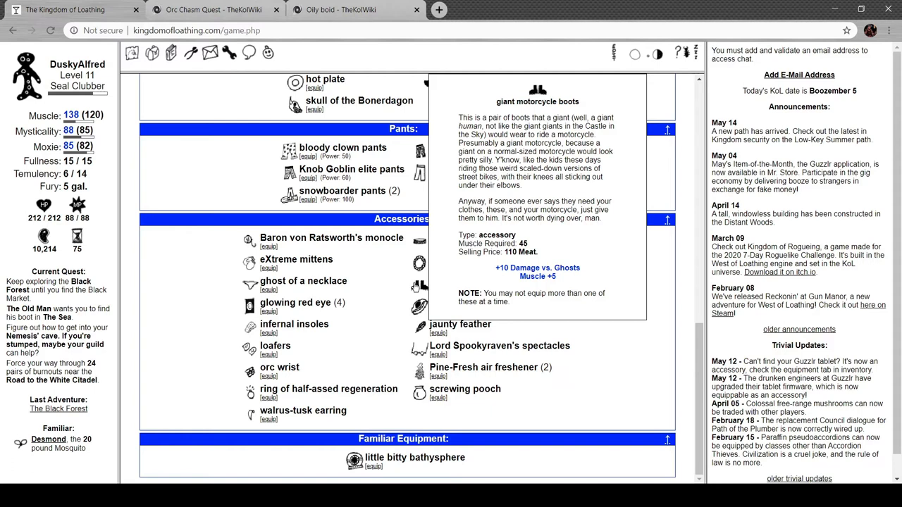
mouse_move(394, 285)
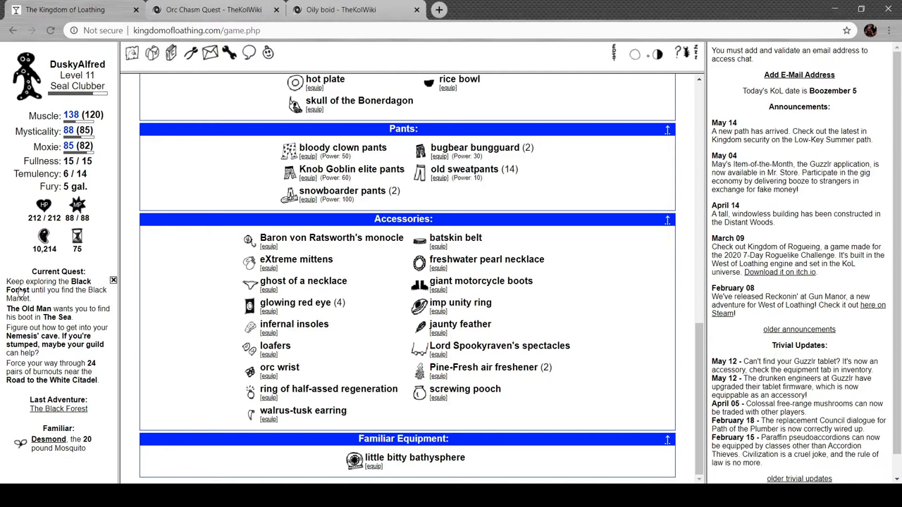
scroll(up, 3)
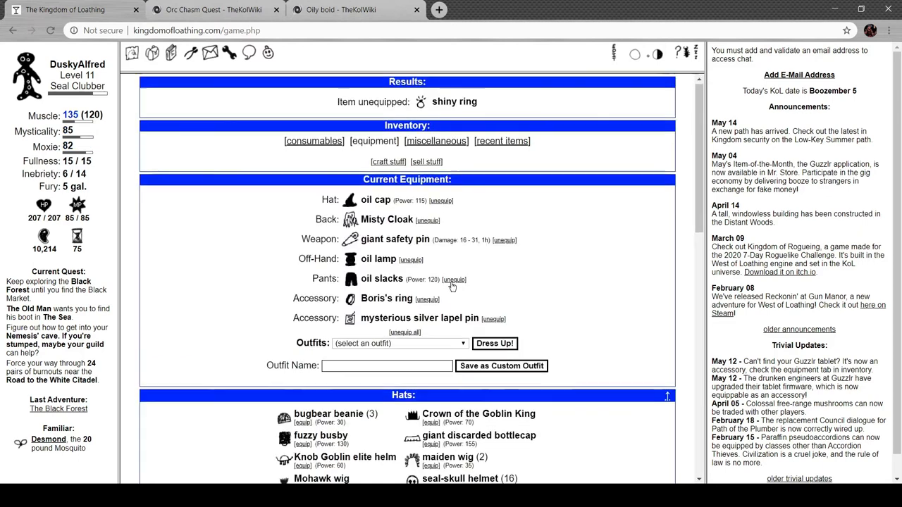
scroll(down, 3)
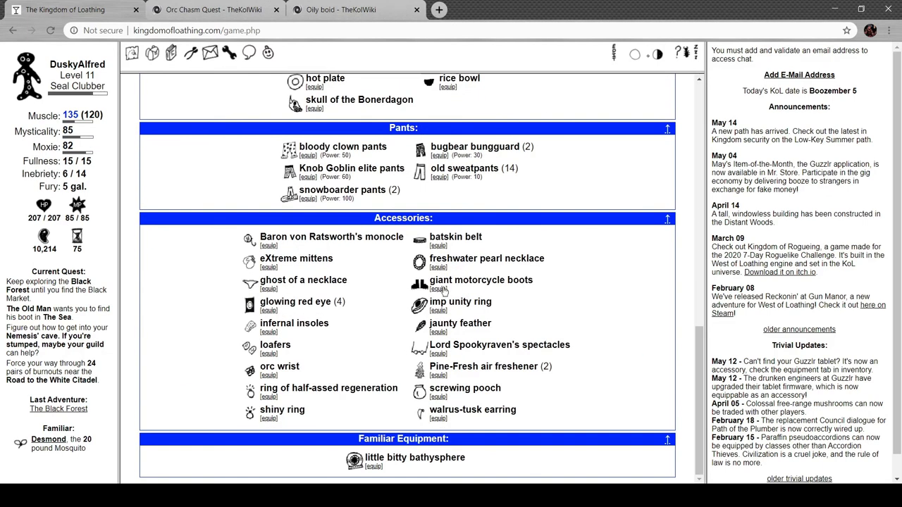
click(438, 290)
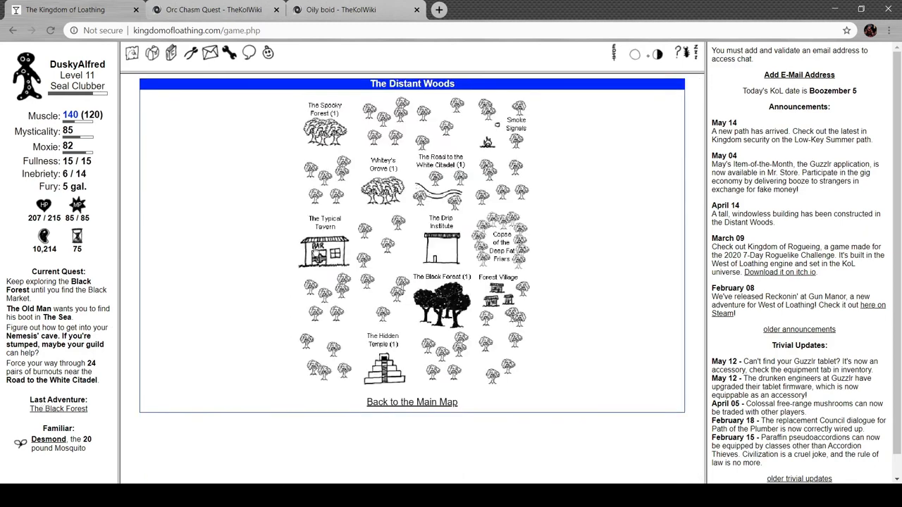
- Adventure in the Black Forest, finish off the black friar for a Mornington crescent roll, then head to the inventory
click(440, 303)
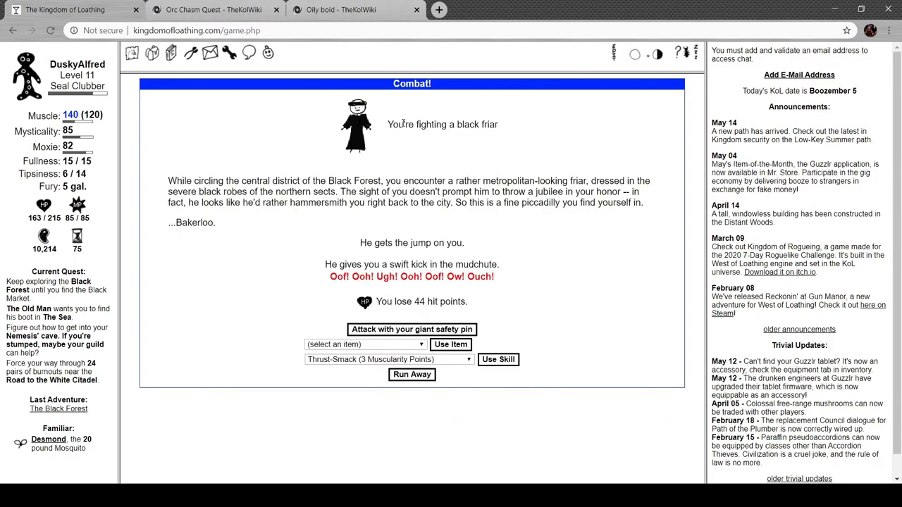
mouse_move(223, 169)
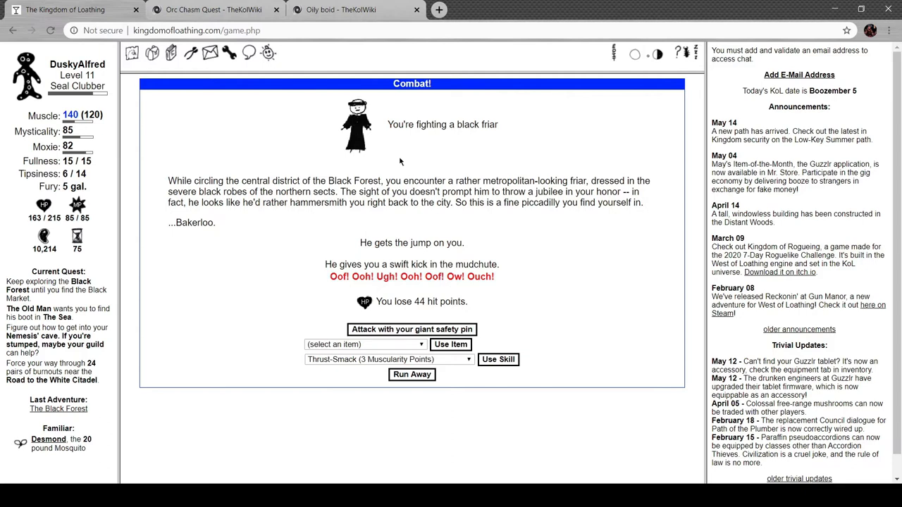
mouse_move(530, 155)
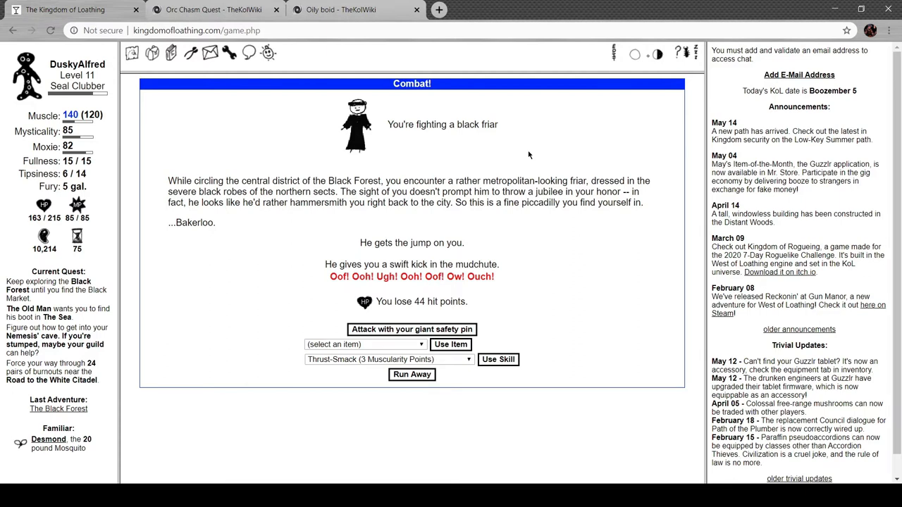
mouse_move(401, 172)
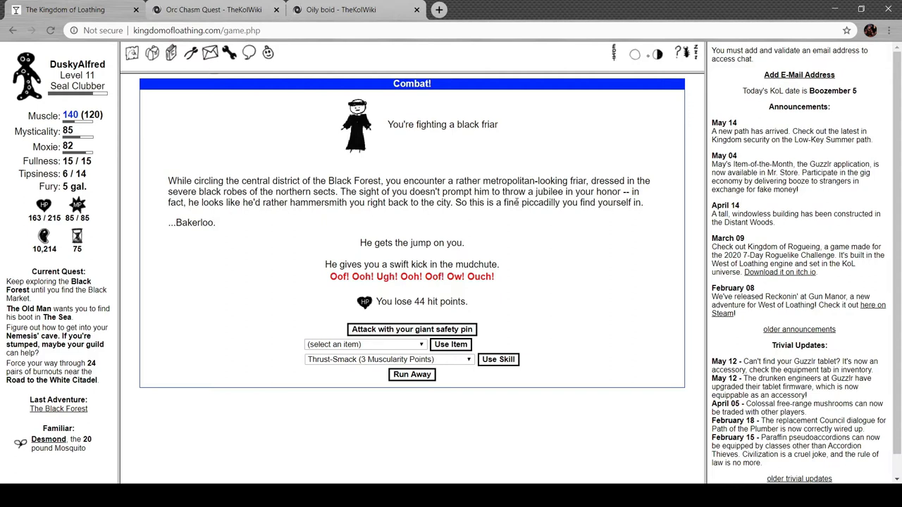
mouse_move(156, 268)
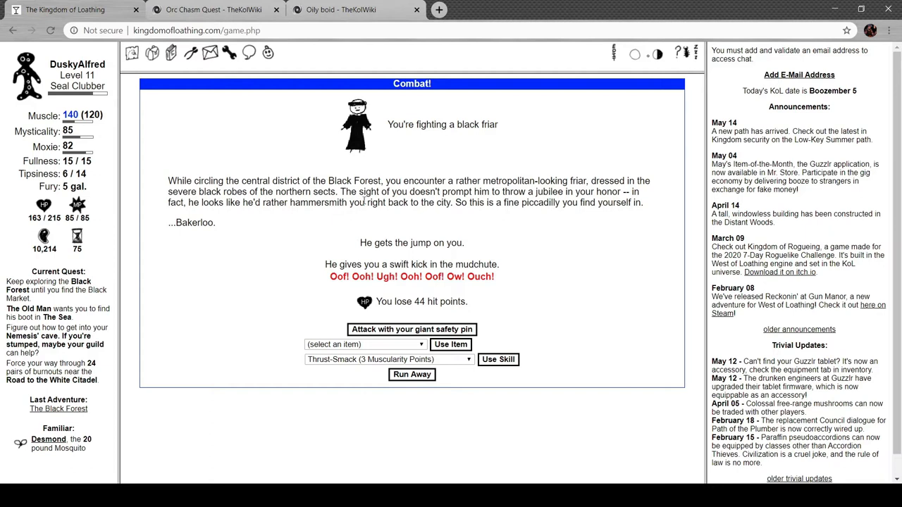
mouse_move(361, 200)
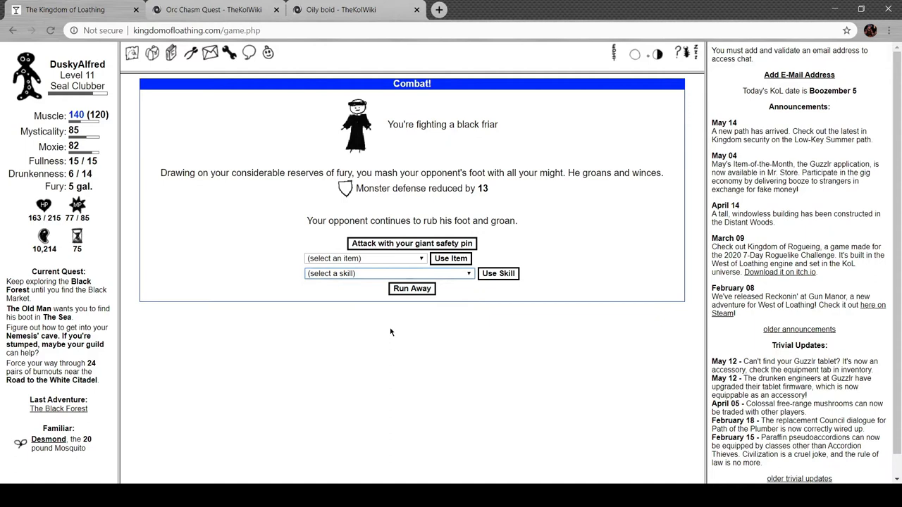
click(412, 242)
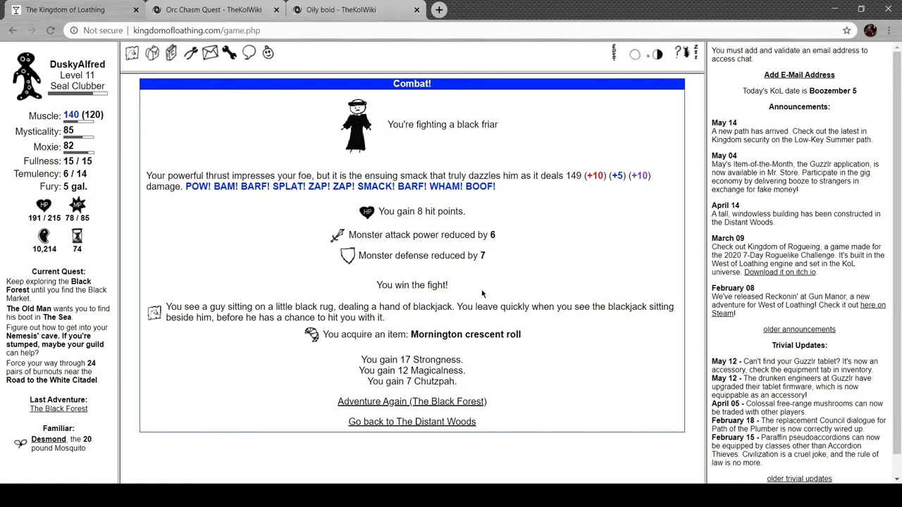
mouse_move(481, 292)
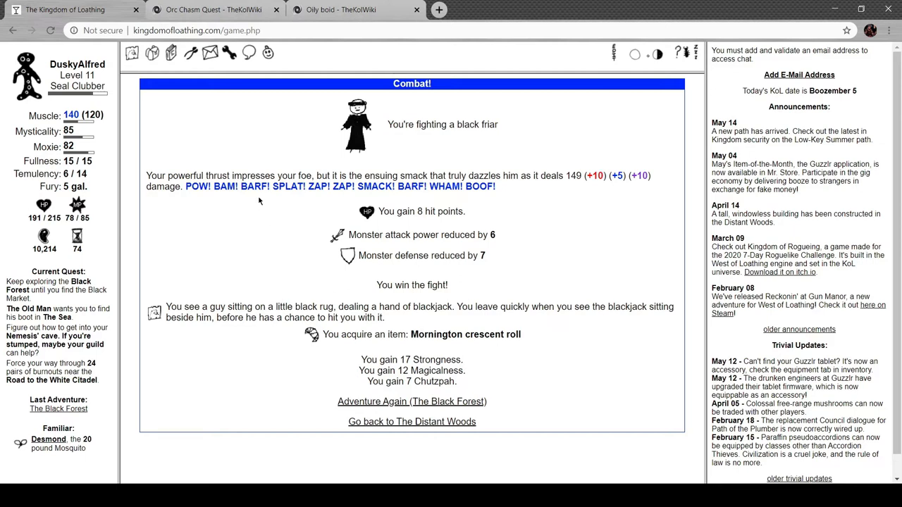
click(152, 53)
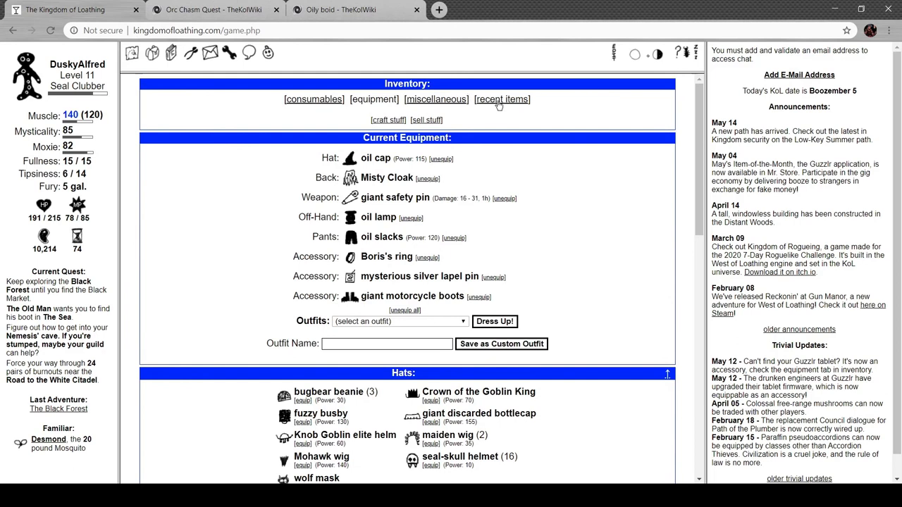
- Show the recently acquired items in the inventory
click(313, 99)
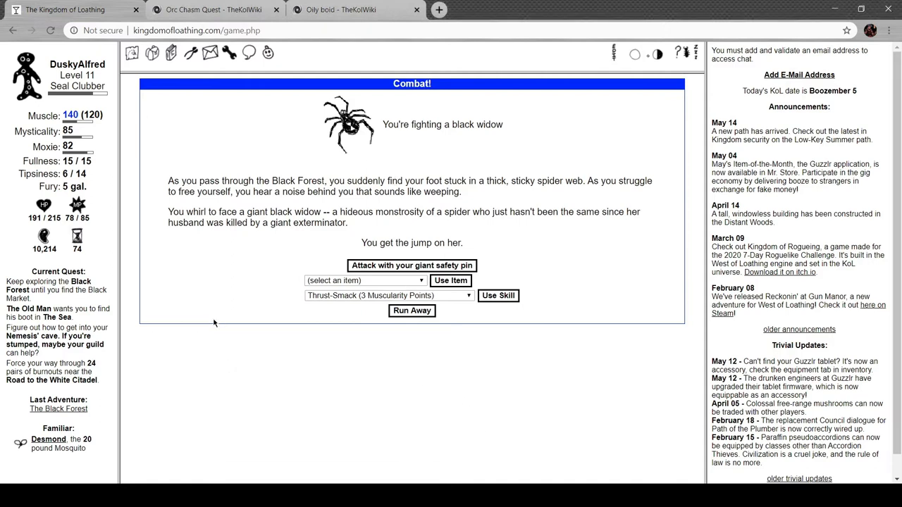
mouse_move(257, 163)
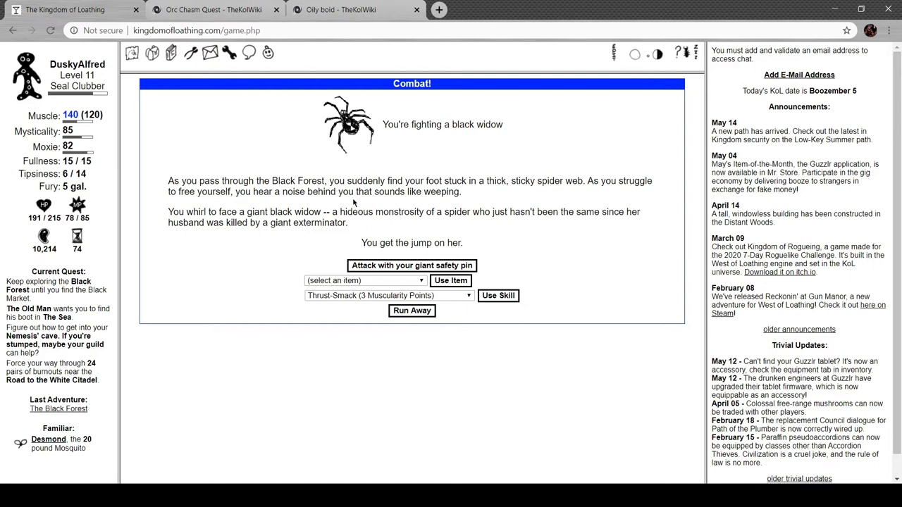
mouse_move(534, 197)
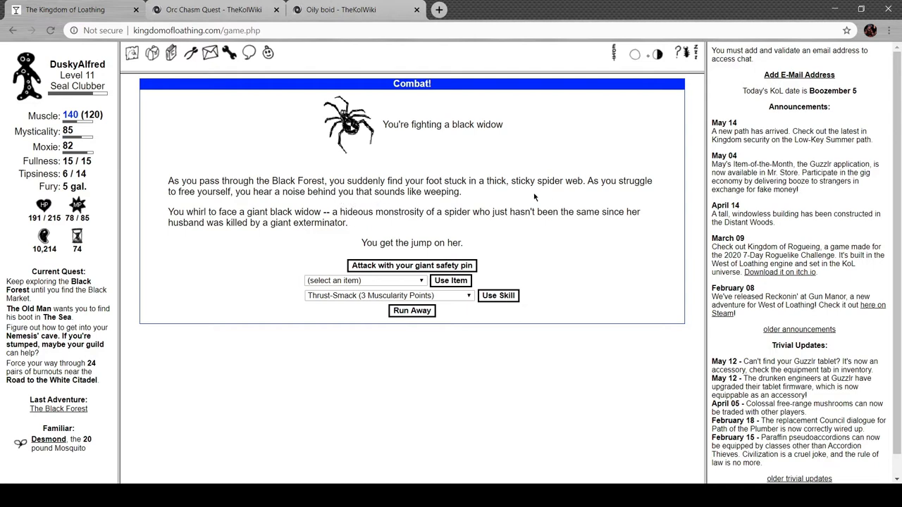
mouse_move(435, 274)
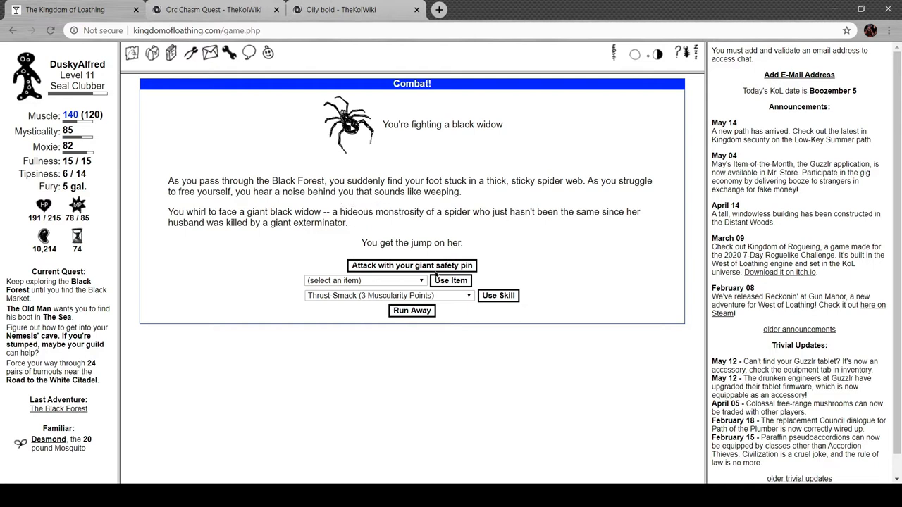
- Attack the black widow until it falls, earning 51 Meat and a black pension check
click(412, 265)
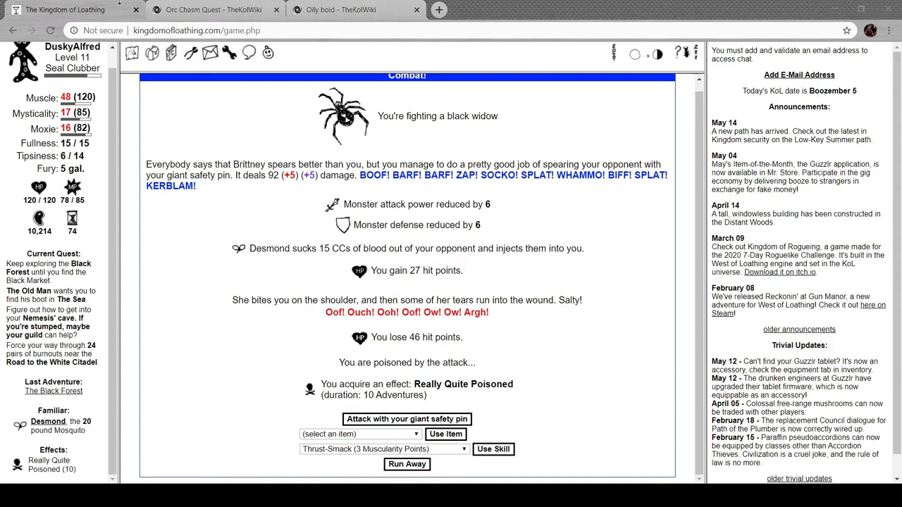
mouse_move(205, 127)
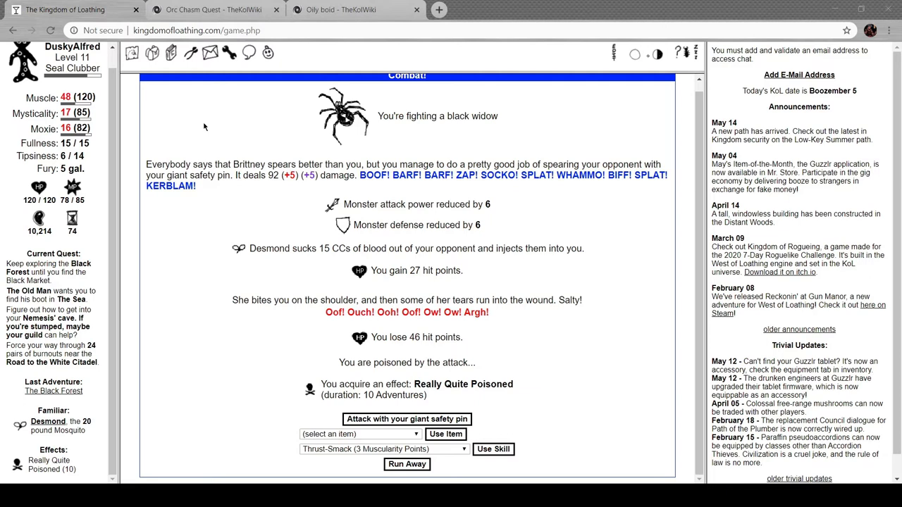
mouse_move(260, 175)
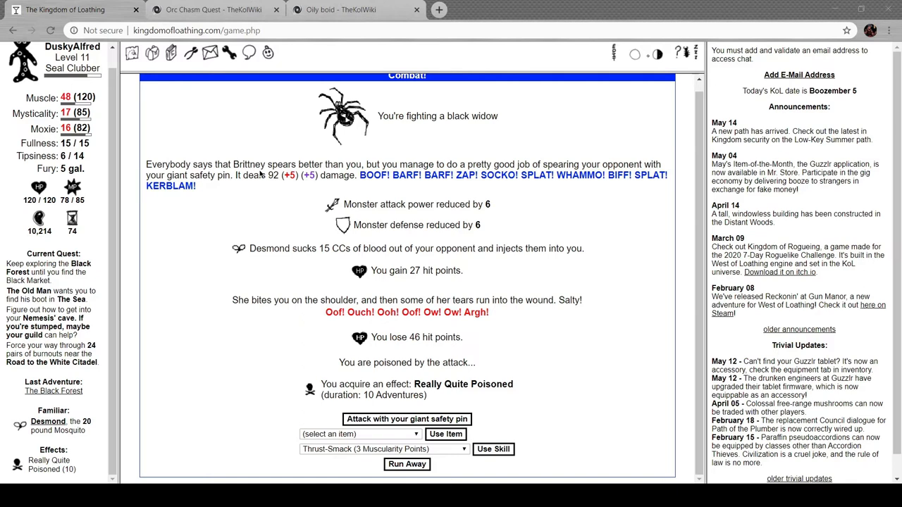
mouse_move(262, 175)
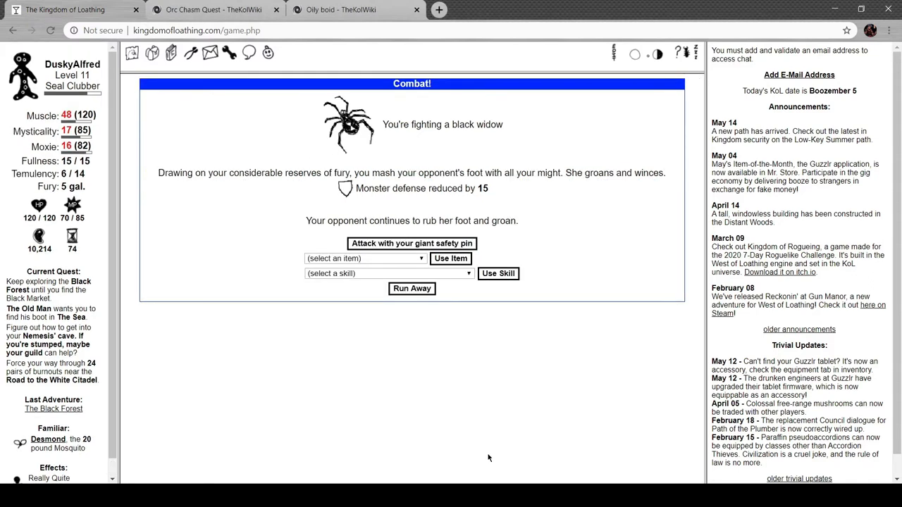
mouse_move(427, 303)
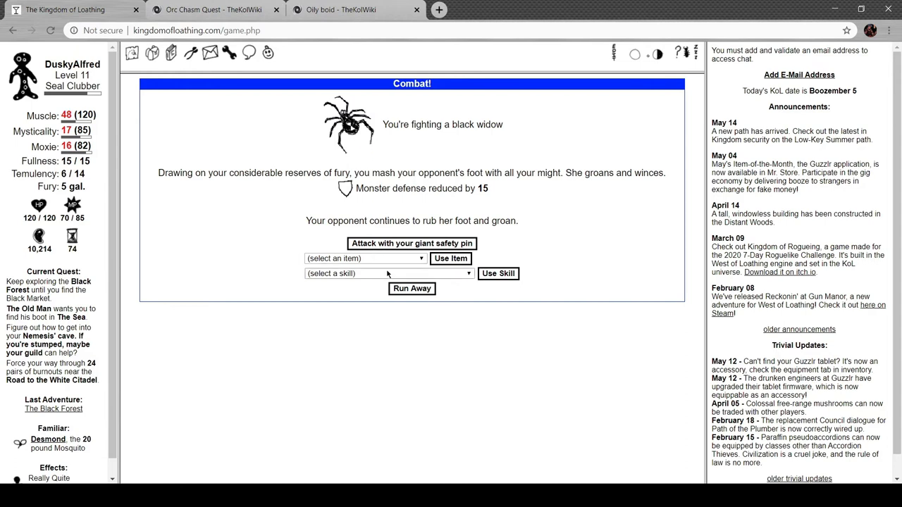
click(412, 243)
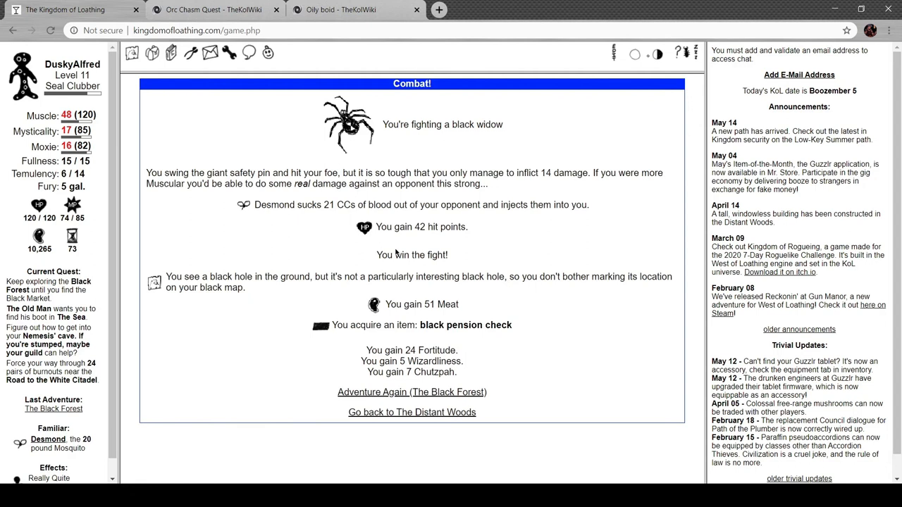
mouse_move(316, 333)
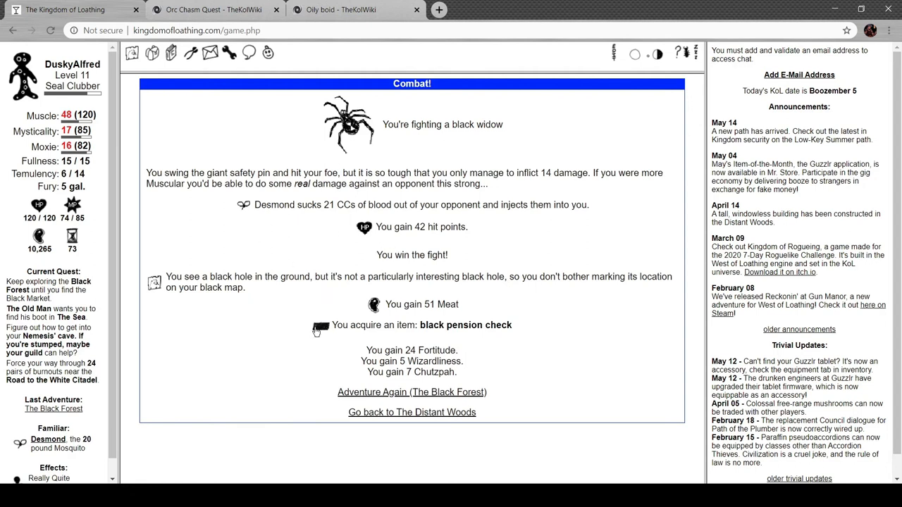
mouse_move(458, 295)
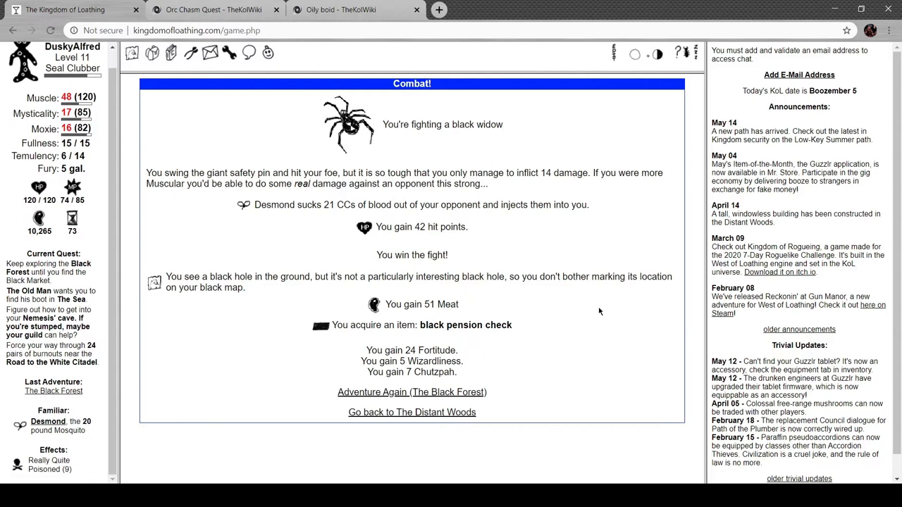
mouse_move(420, 384)
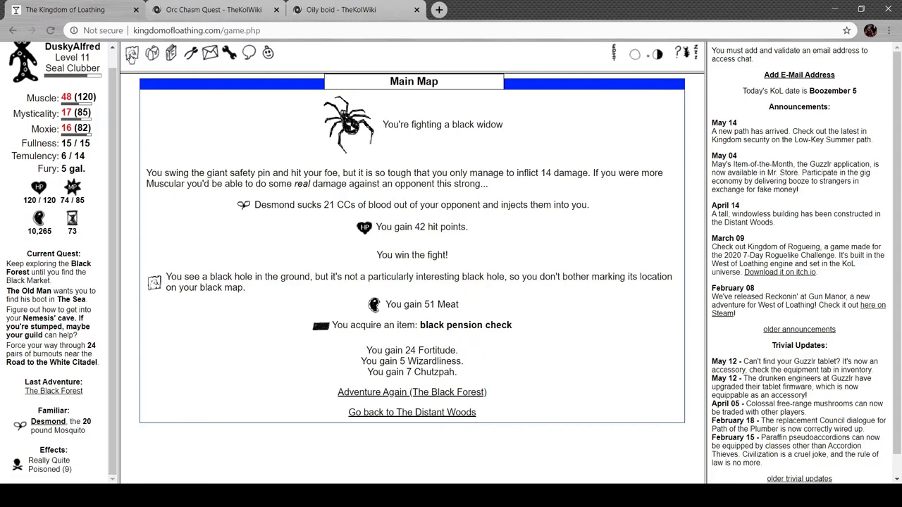
- Cash the black pension check for 411 Meat and travel to the Big Mountains
click(152, 53)
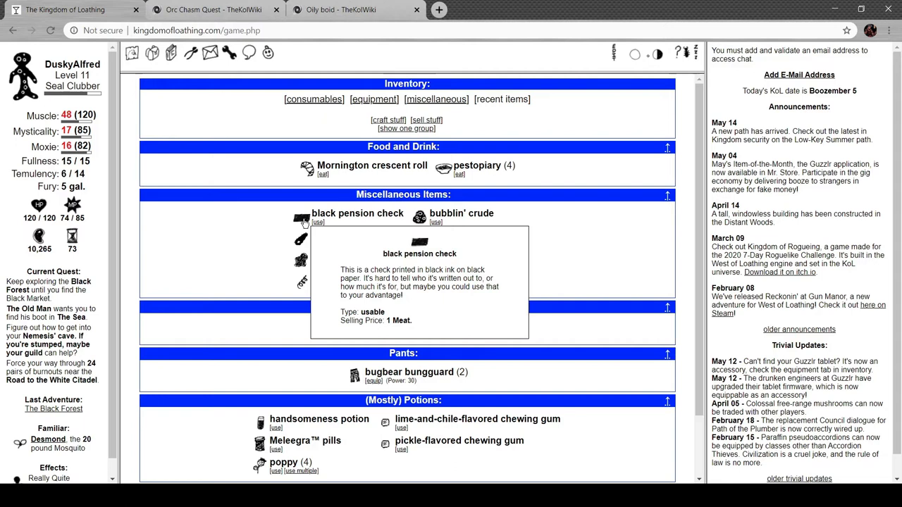
click(318, 223)
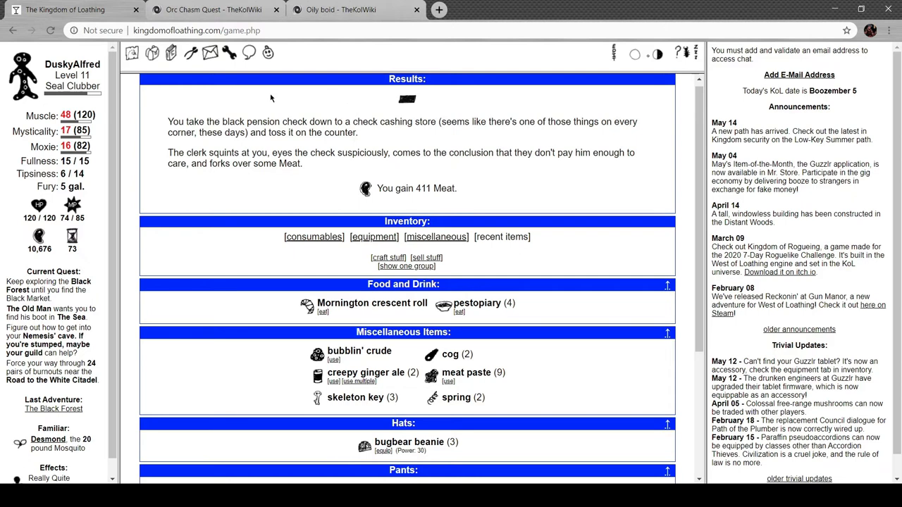
click(133, 54)
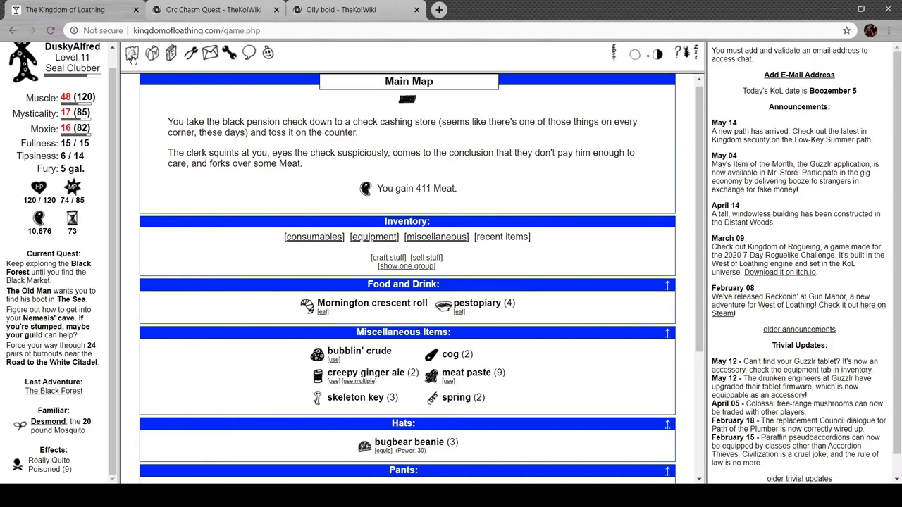
click(132, 54)
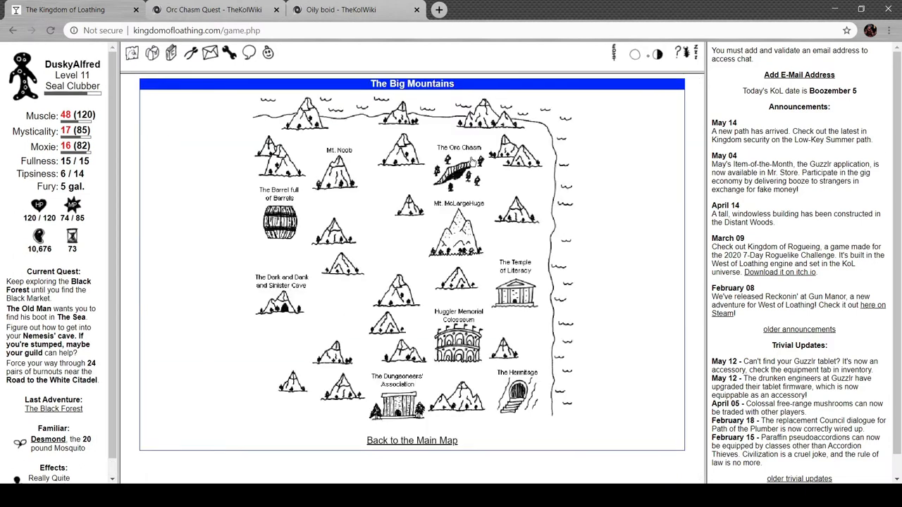
- Visit the Dark and Dank and Sinister Cave entrance, then return to the main Kingdom map
click(282, 296)
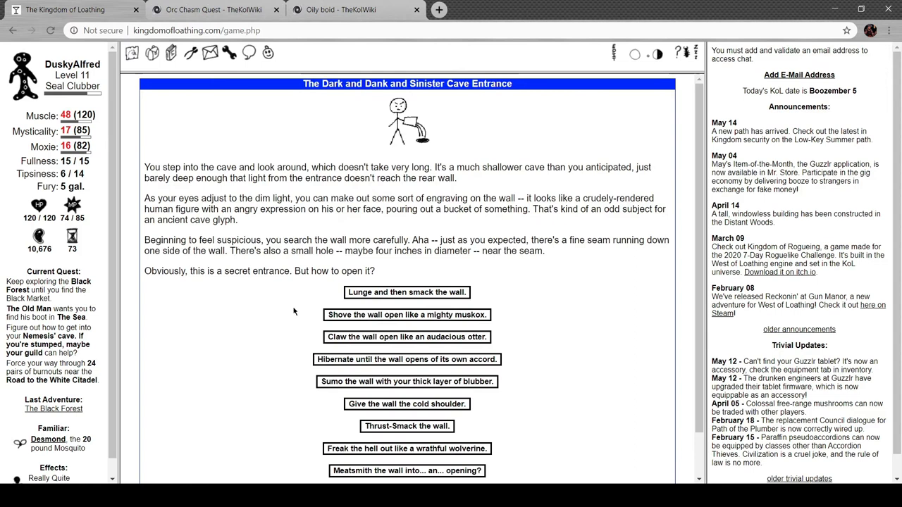
scroll(down, 3)
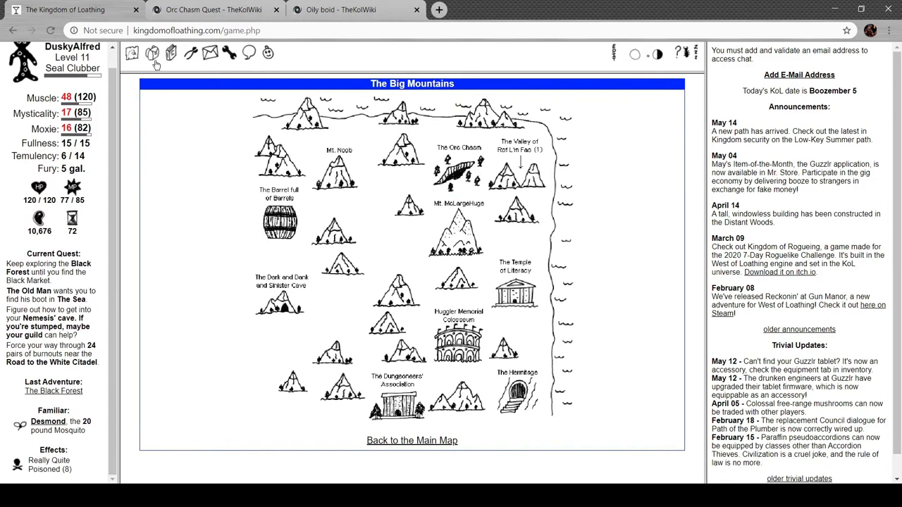
click(412, 440)
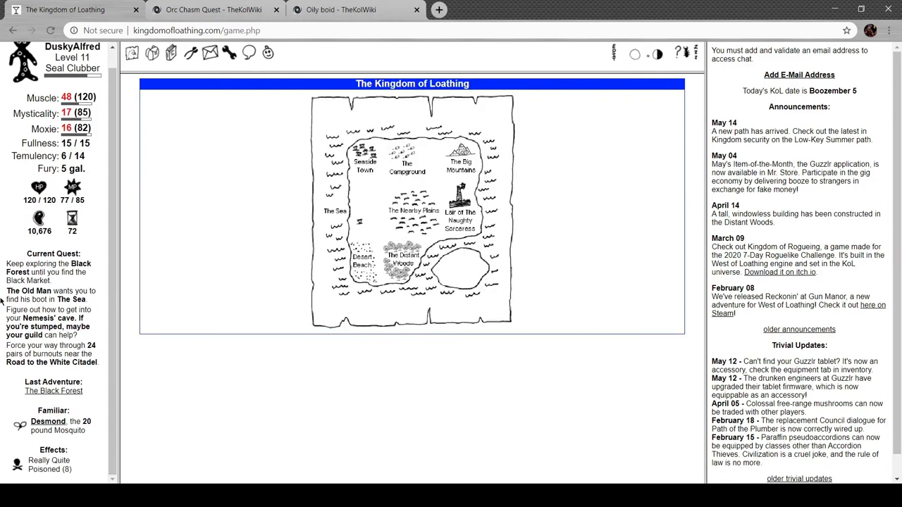
- Visit the Council of Loathing in Seaside Town, then try the beanstalk in the Nearby Plains
click(364, 161)
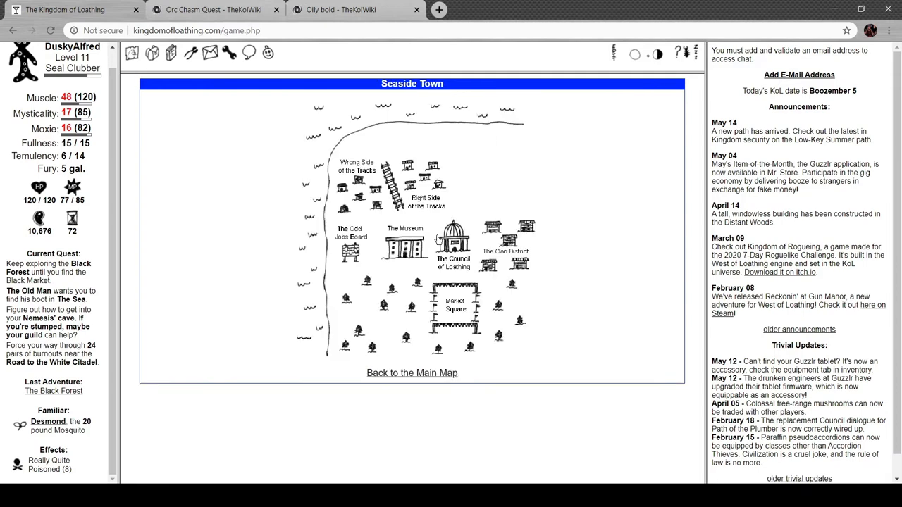
click(454, 251)
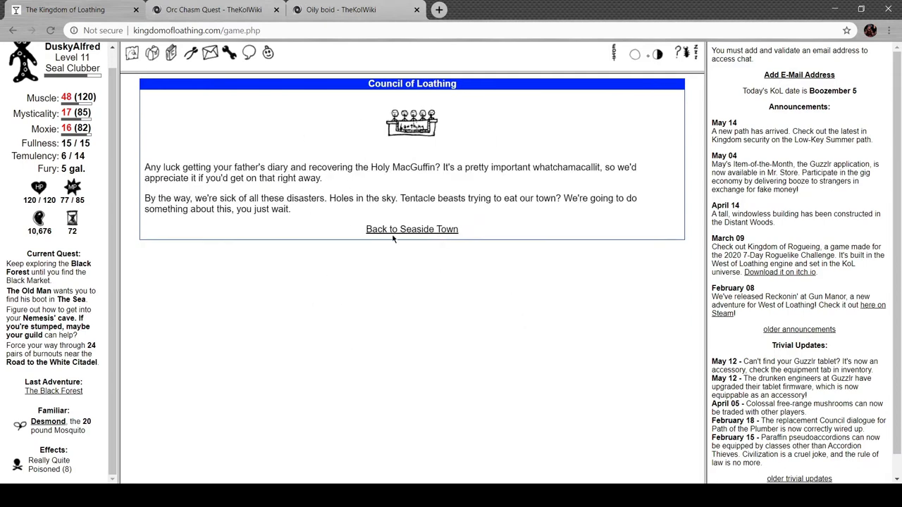
click(411, 228)
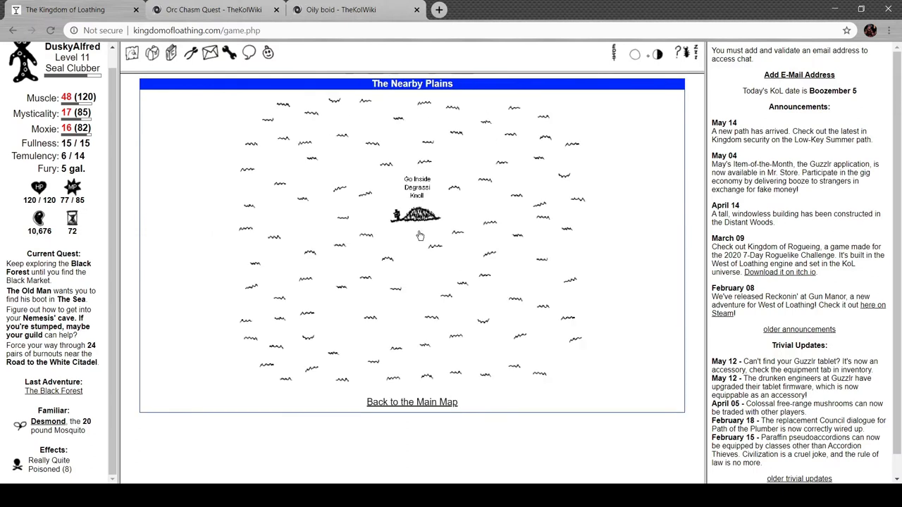
click(414, 214)
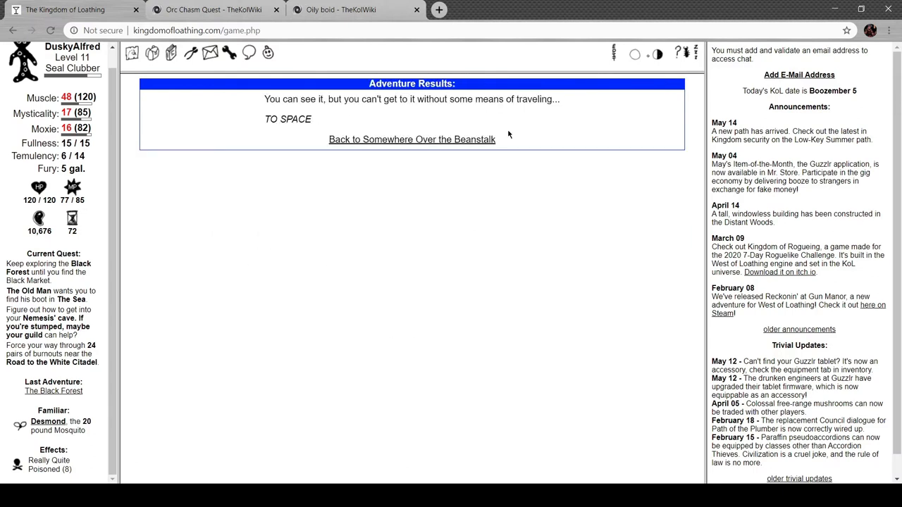
click(411, 140)
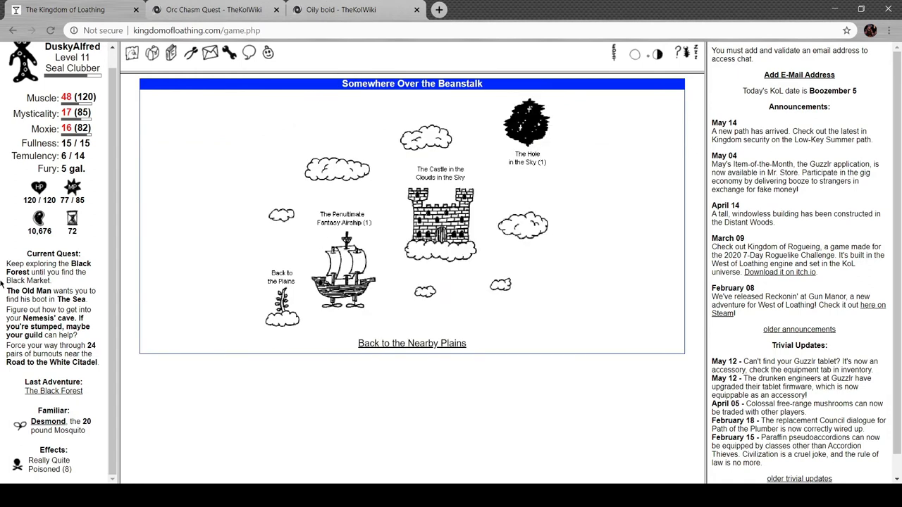
mouse_move(321, 349)
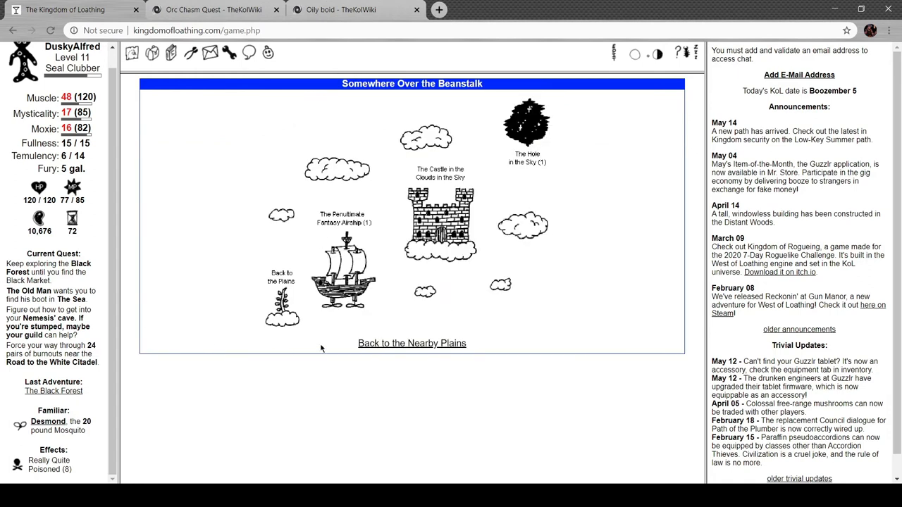
- Try the Penultimate Fantasy Airship, defeat a Knob Goblin Elite Guard at Cobb's Knob for 49 Meat, and go to Seaside Town
click(343, 274)
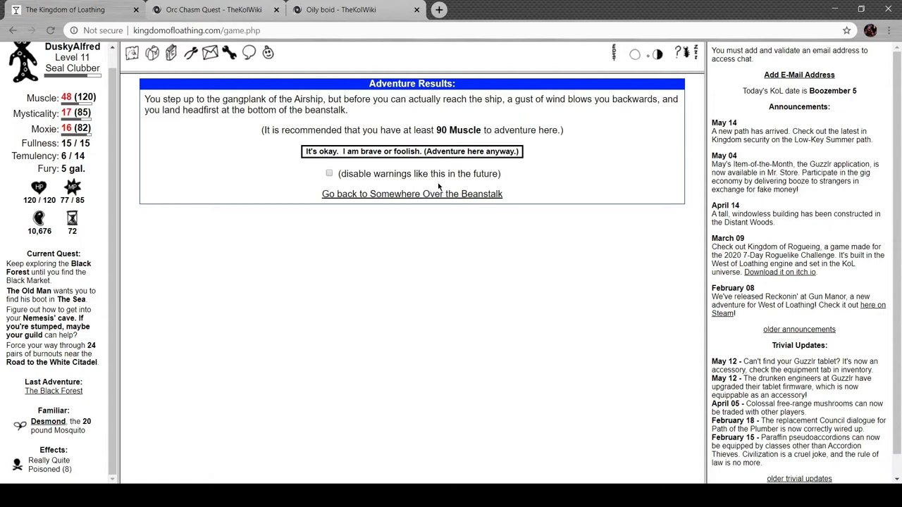
click(412, 195)
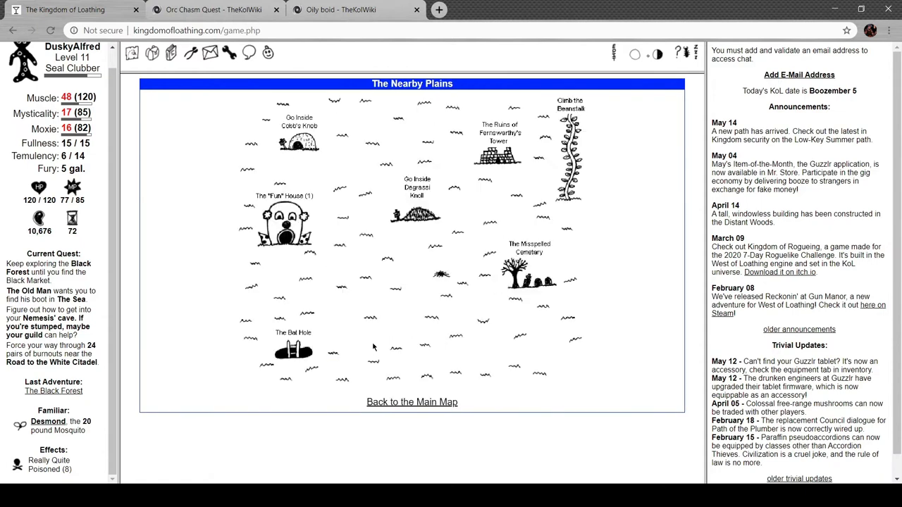
mouse_move(296, 160)
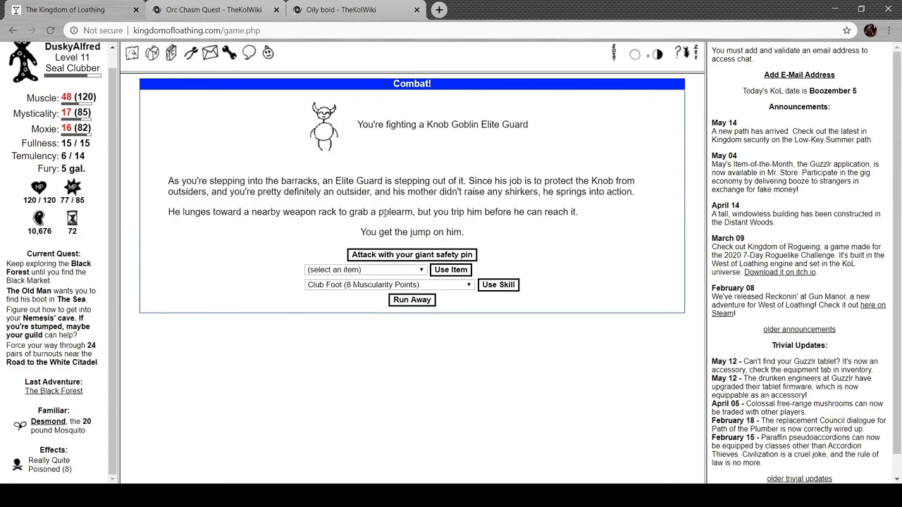
click(412, 254)
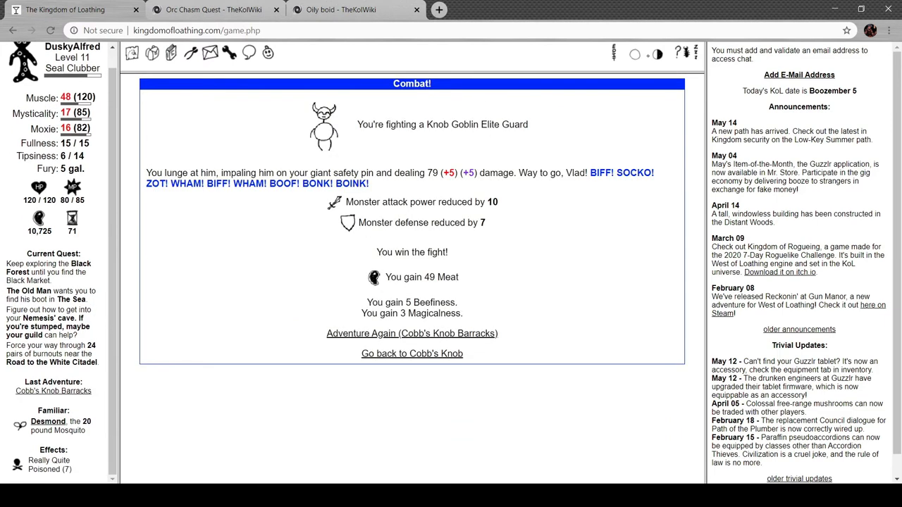
click(411, 352)
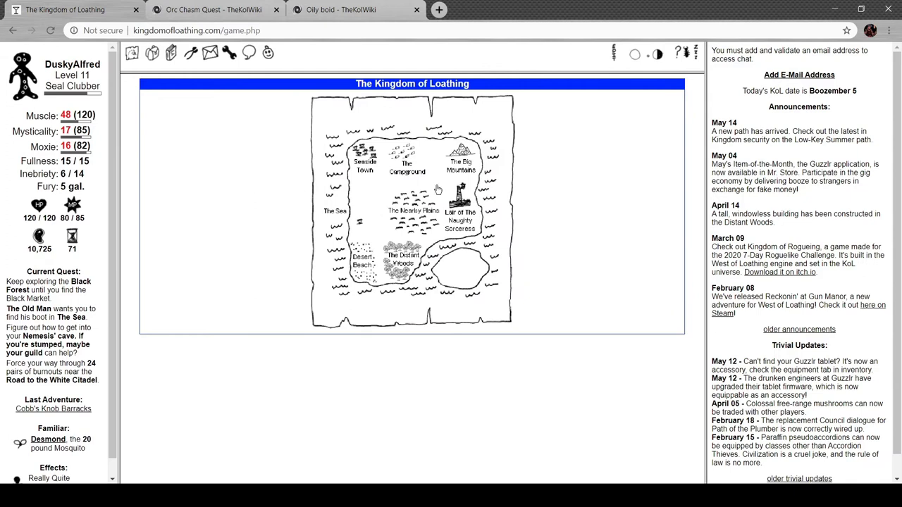
click(363, 157)
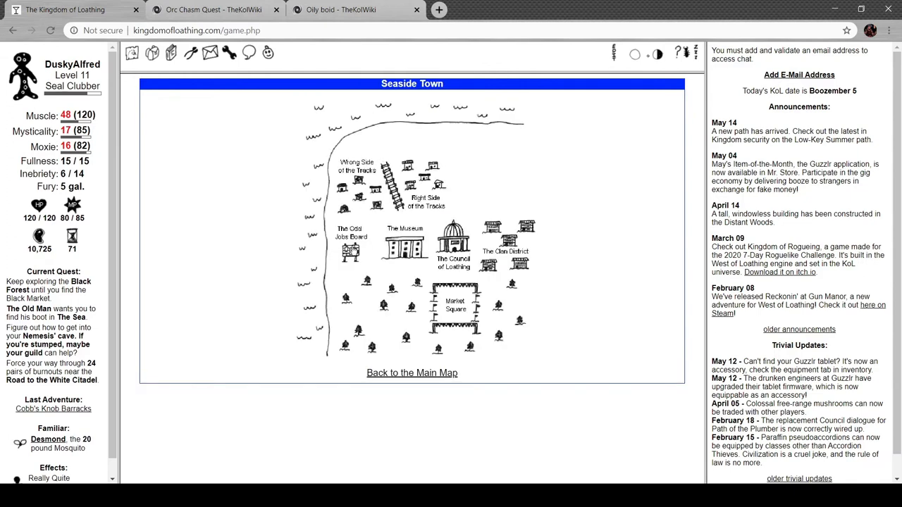
- Check the Odd Jobs Board, then drink a booze item from the inventory, raising inebriety to 12
click(350, 233)
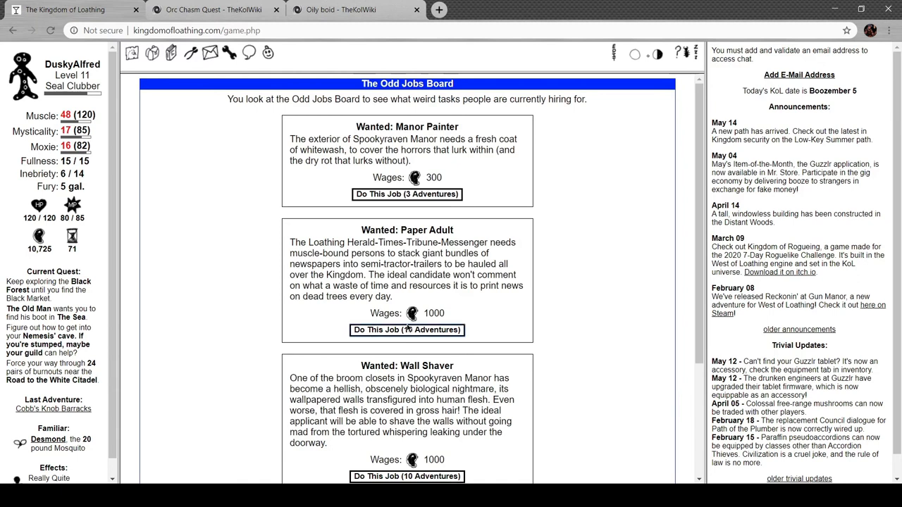
click(406, 329)
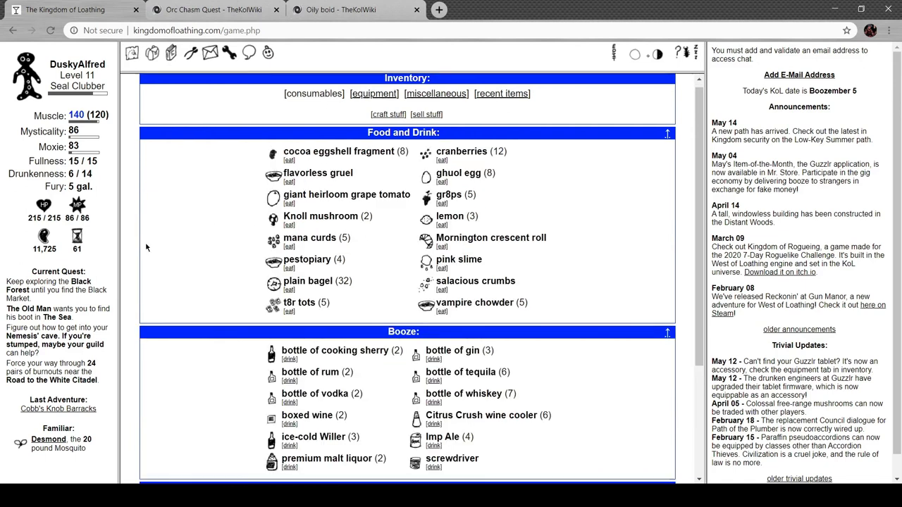
scroll(down, 3)
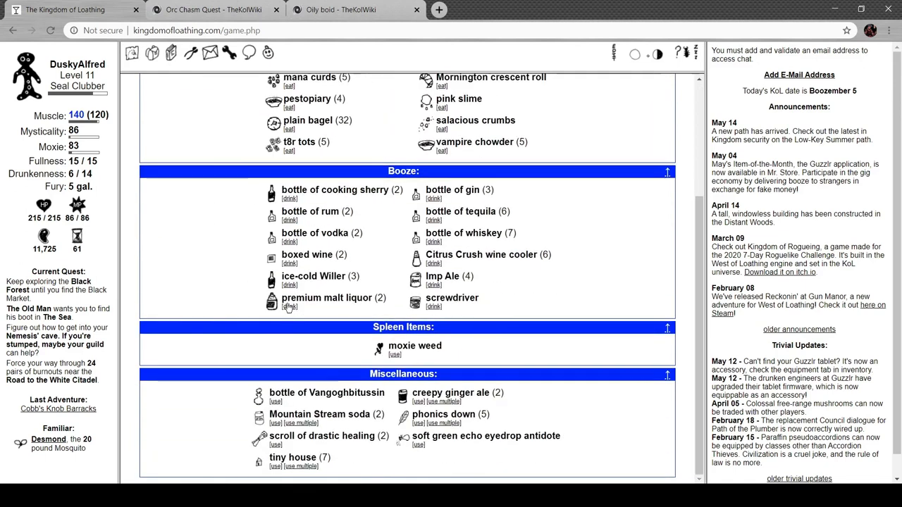
click(290, 307)
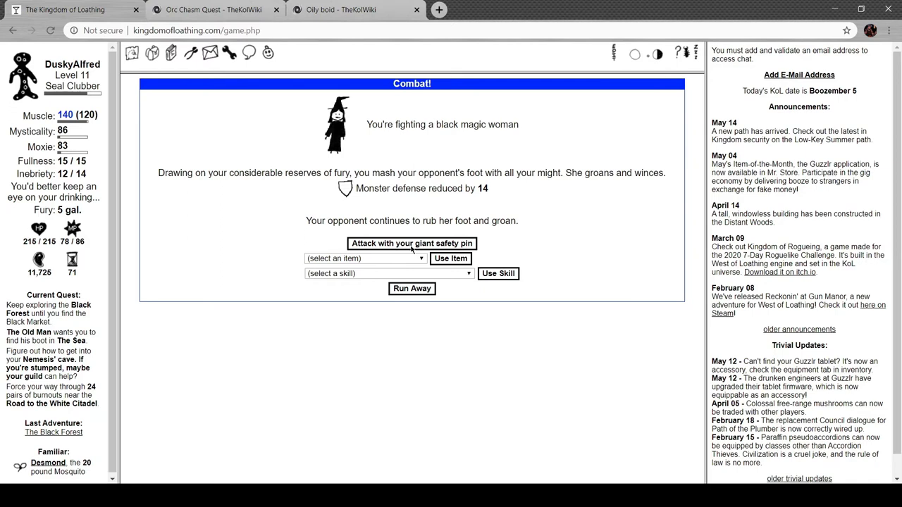
- Strike the black magic woman three times to win 102 Meat and a black eye shadow, then show recent items
click(412, 242)
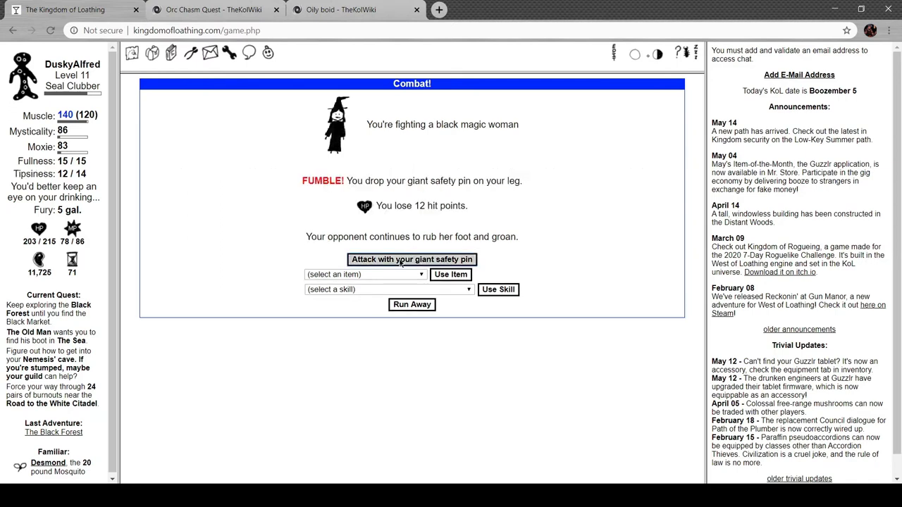
click(412, 260)
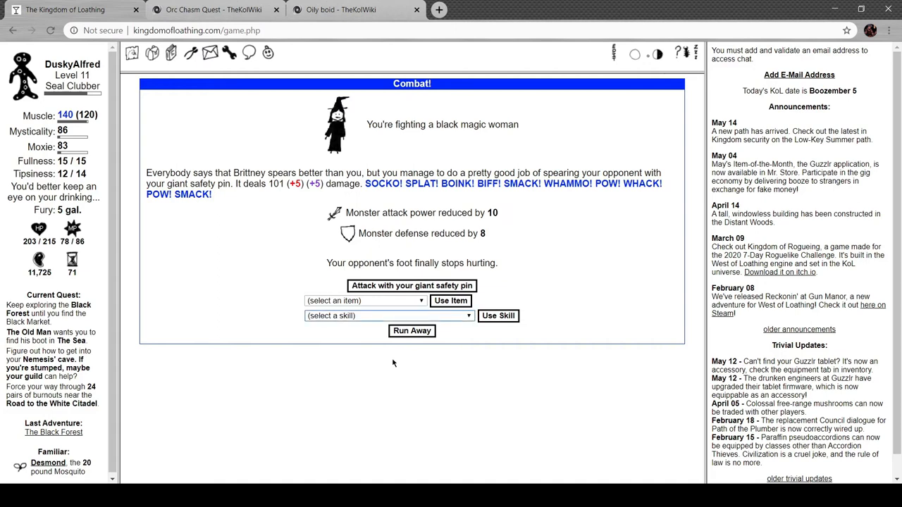
click(411, 284)
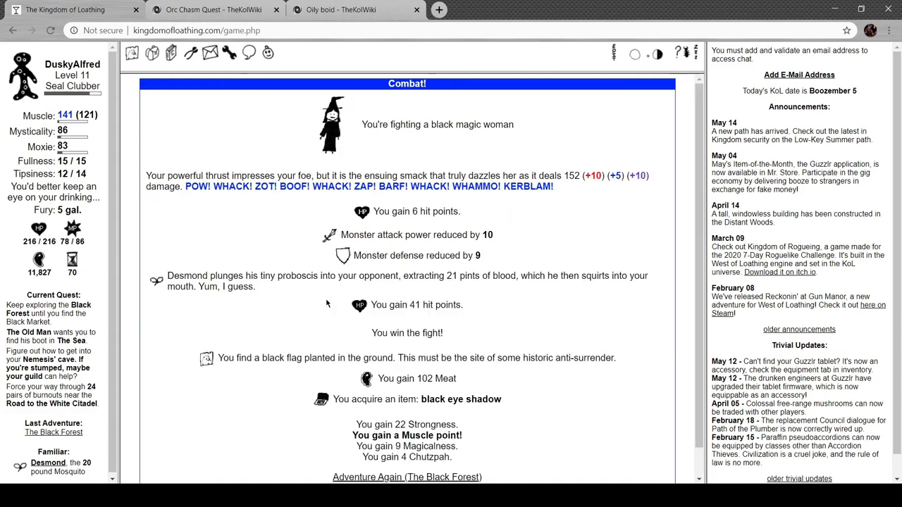
scroll(down, 3)
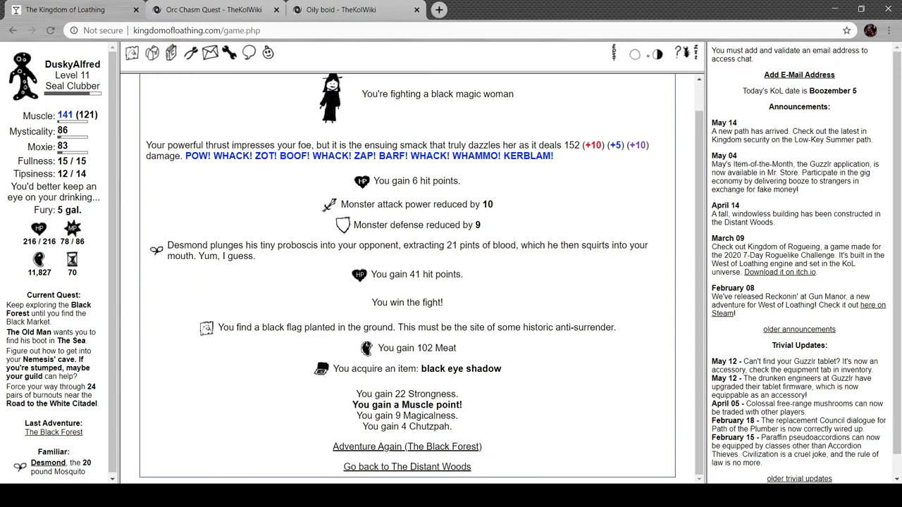
mouse_move(454, 344)
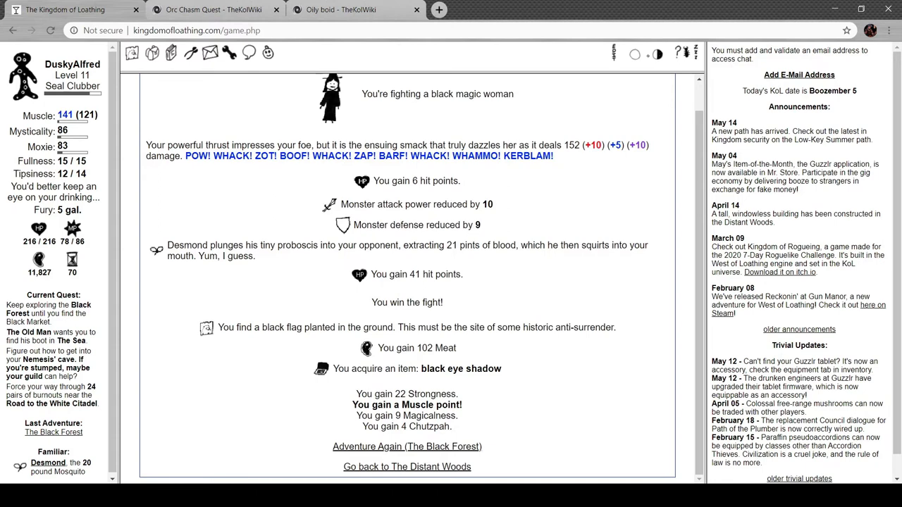
mouse_move(256, 300)
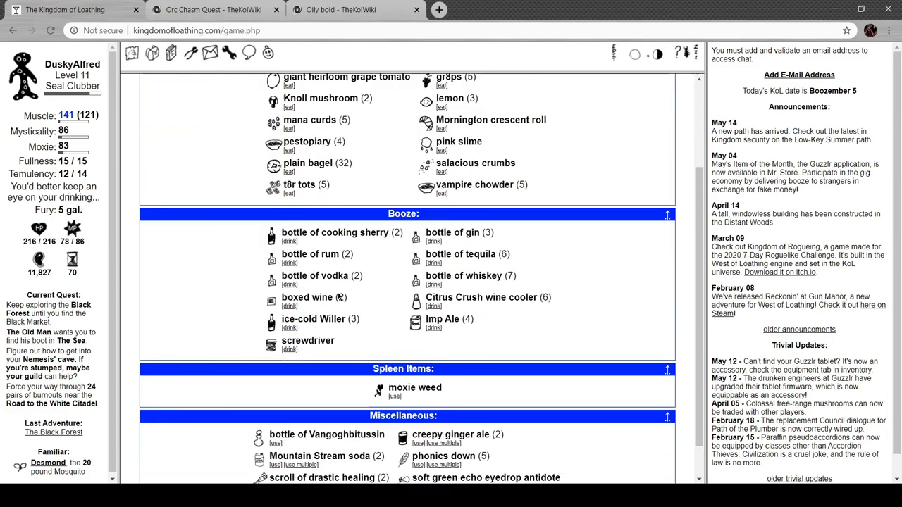
click(395, 396)
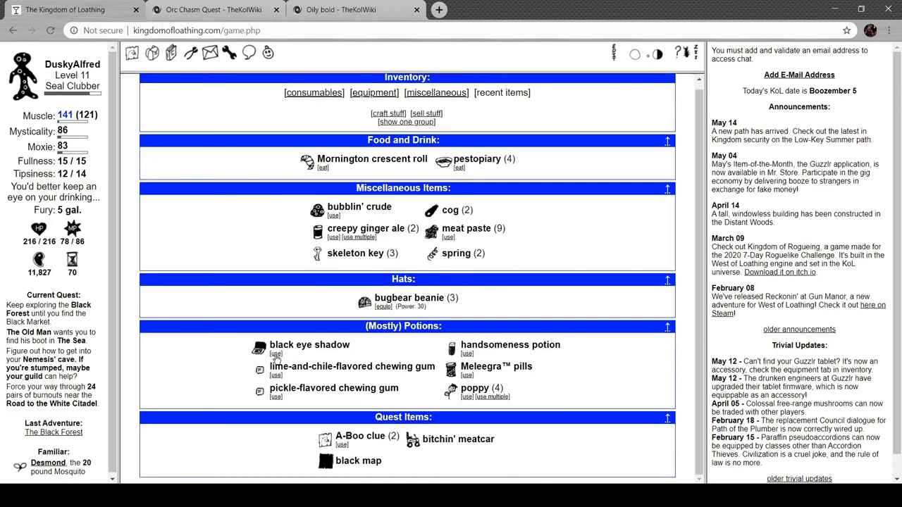
mouse_move(260, 348)
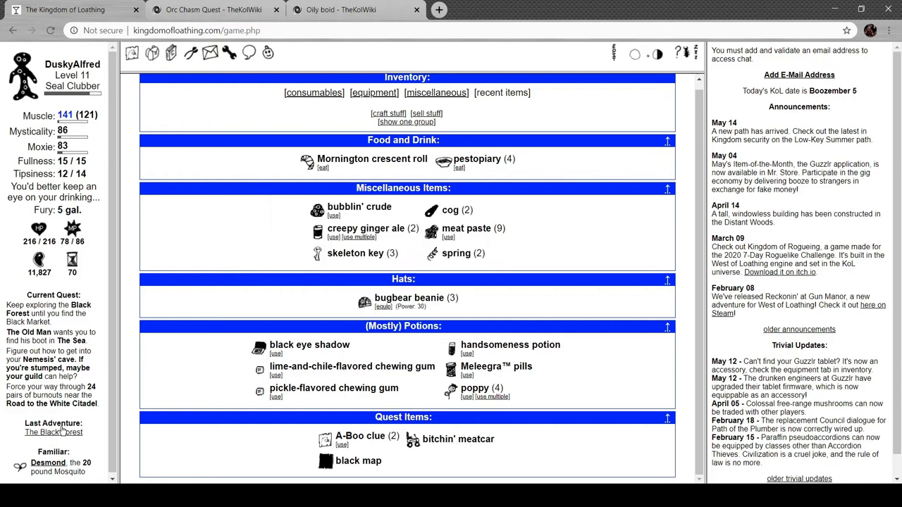
- Adventure again in the Black Forest, starting a fight with a black panther
click(54, 431)
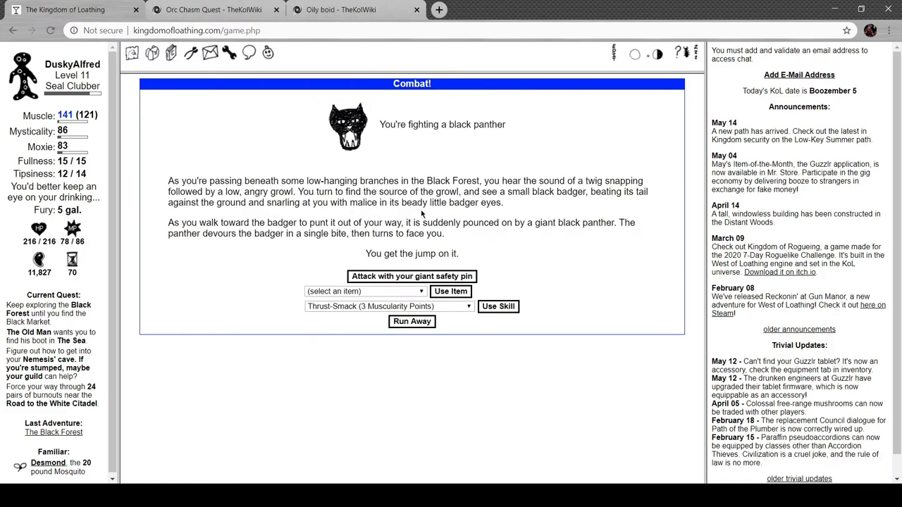
mouse_move(414, 160)
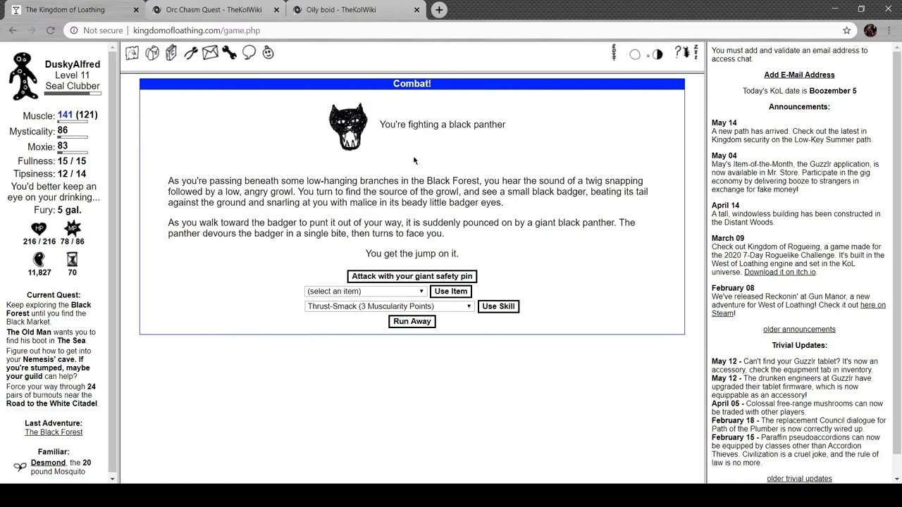
mouse_move(417, 162)
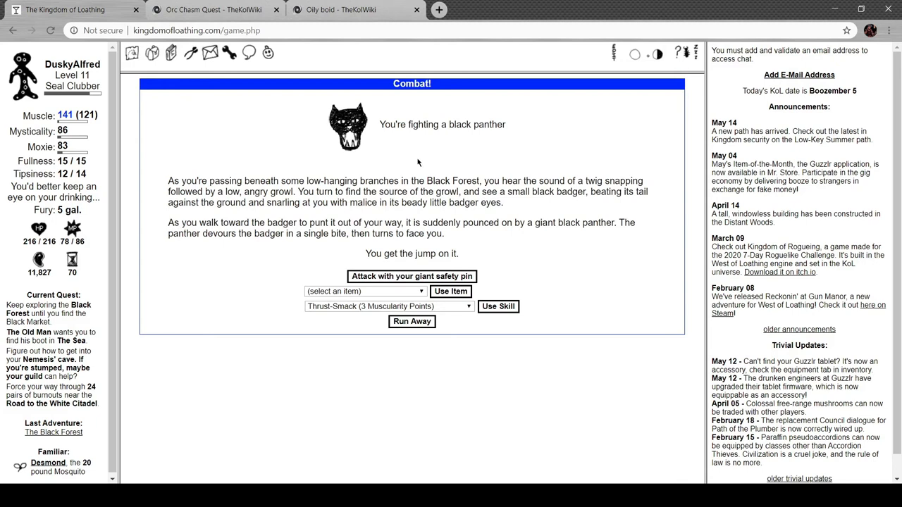
mouse_move(356, 194)
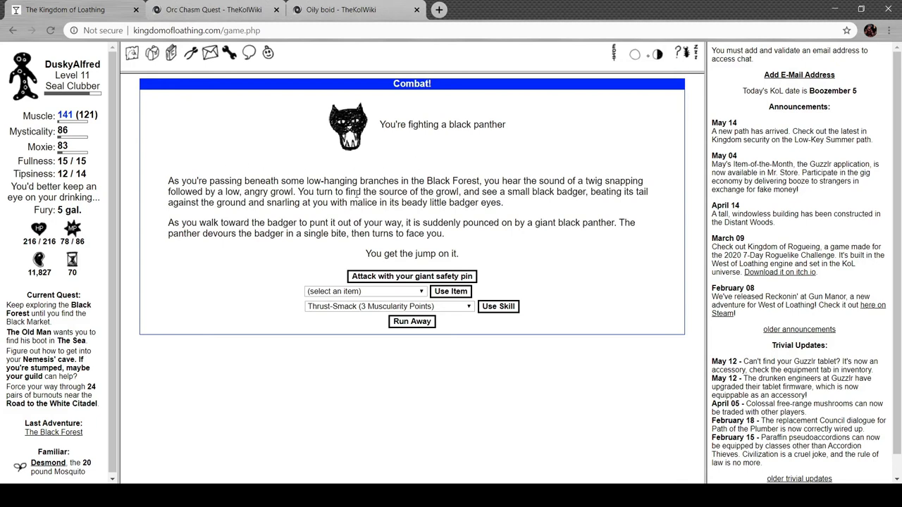
mouse_move(521, 206)
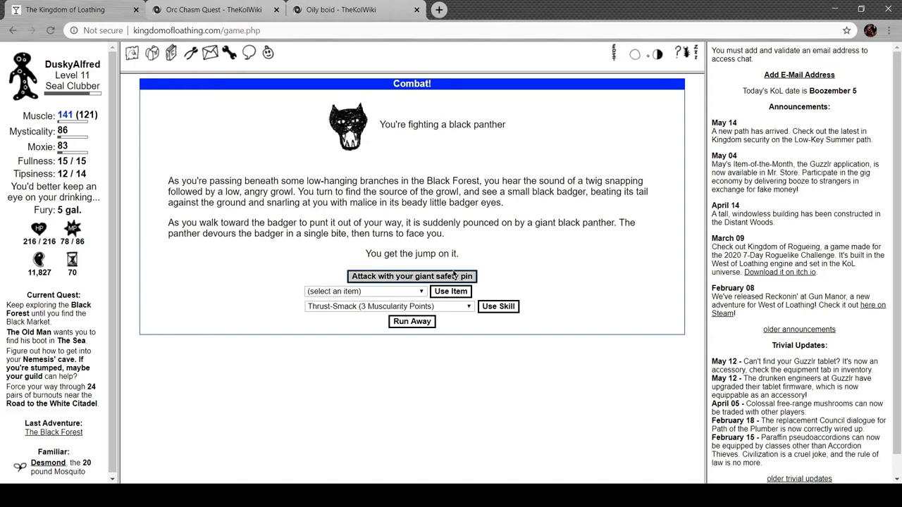
- Attack the black panther to win 159 Meat, Black No. 2 and broken wings
click(411, 274)
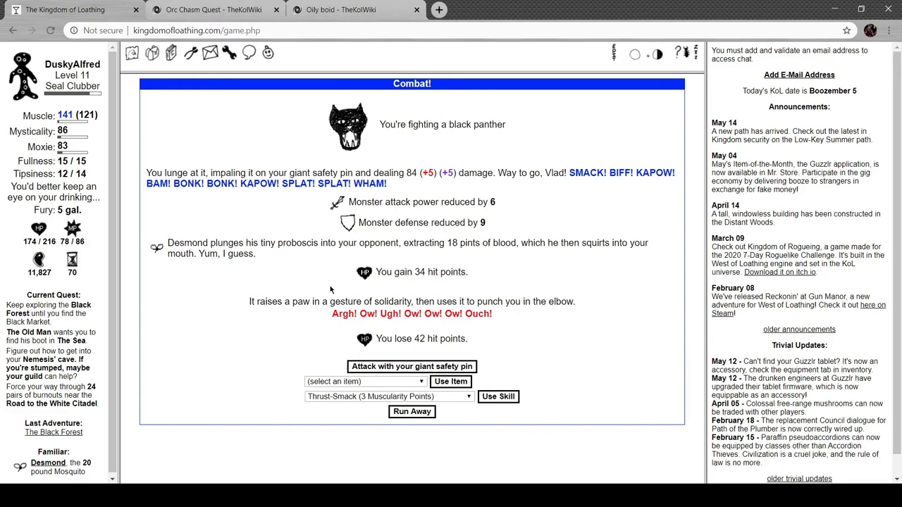
mouse_move(501, 397)
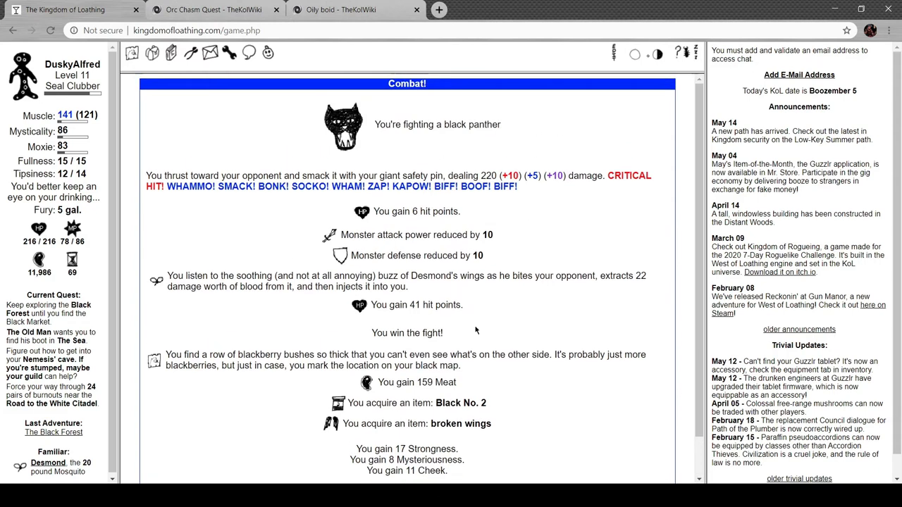
scroll(down, 3)
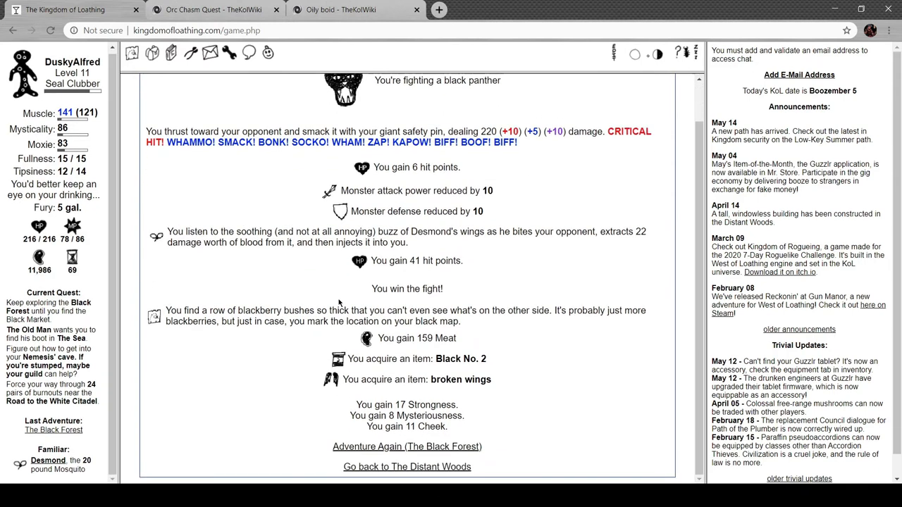
mouse_move(383, 338)
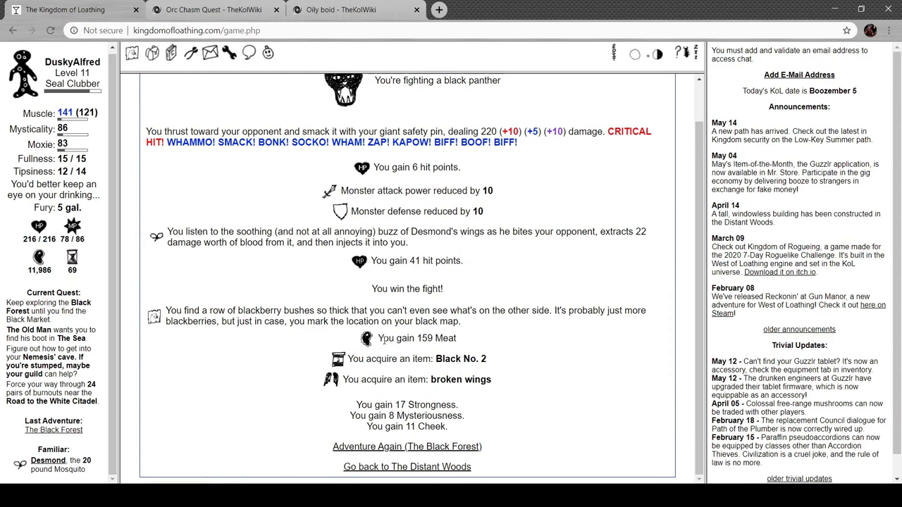
mouse_move(217, 95)
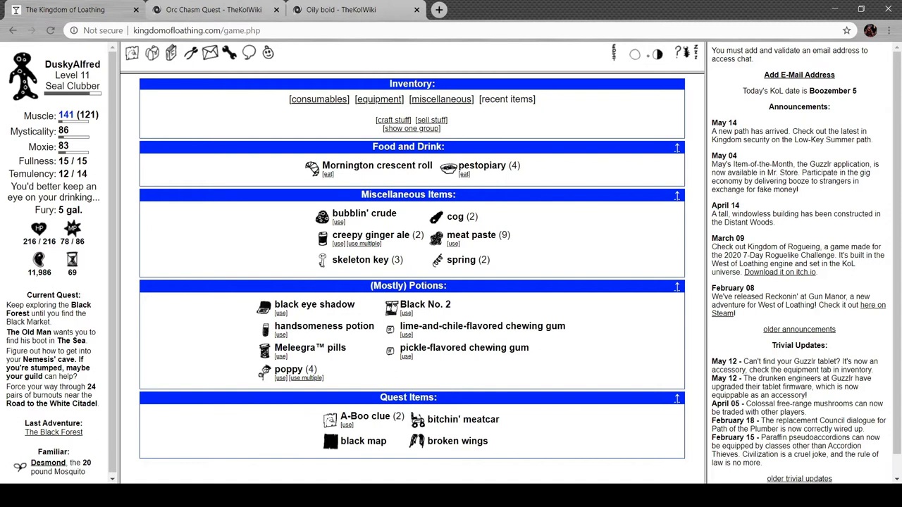
mouse_move(482, 326)
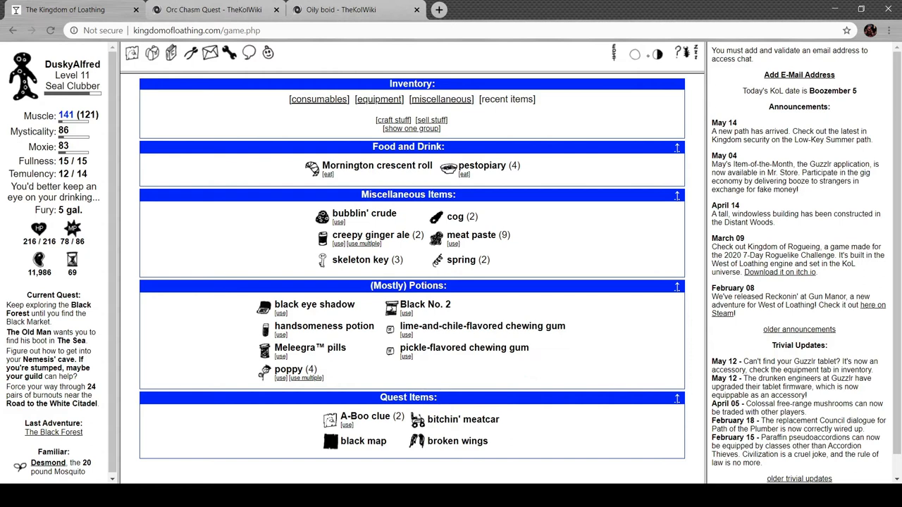
- Switch from the game to the Orc Chasm Quest page on TheKolWiki
click(214, 9)
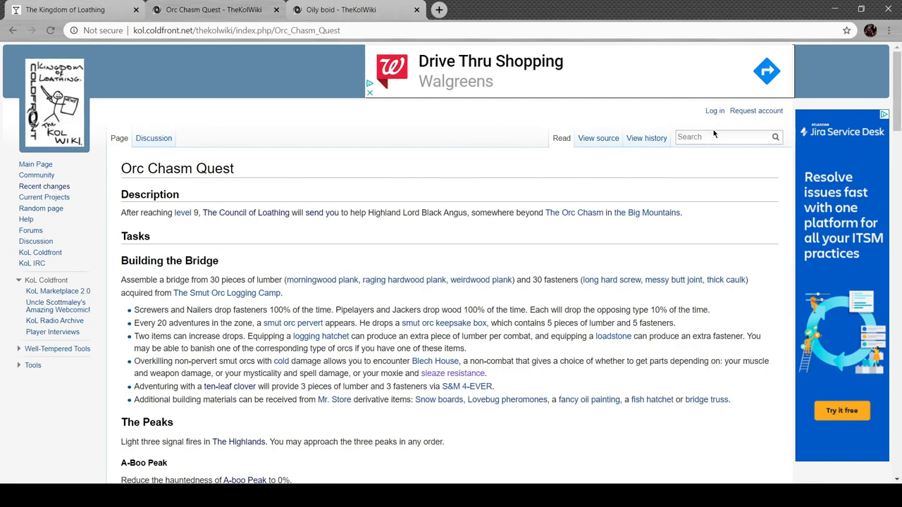
- Read the reassembled blackbird recipe and its sunken eyes component on the wiki
text(br)
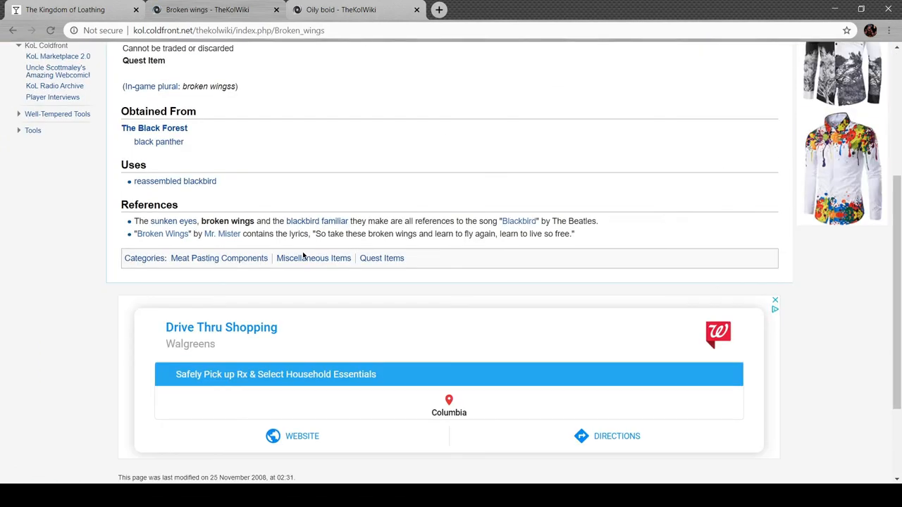
mouse_move(318, 177)
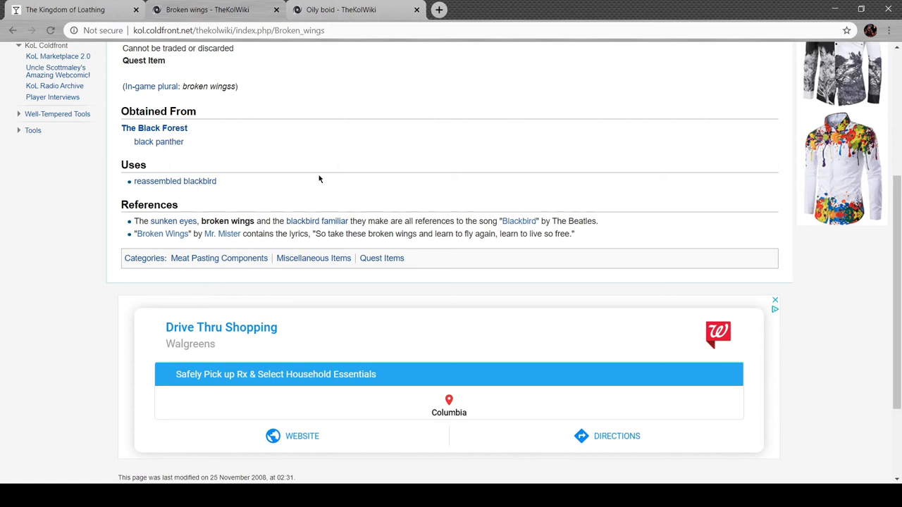
click(175, 180)
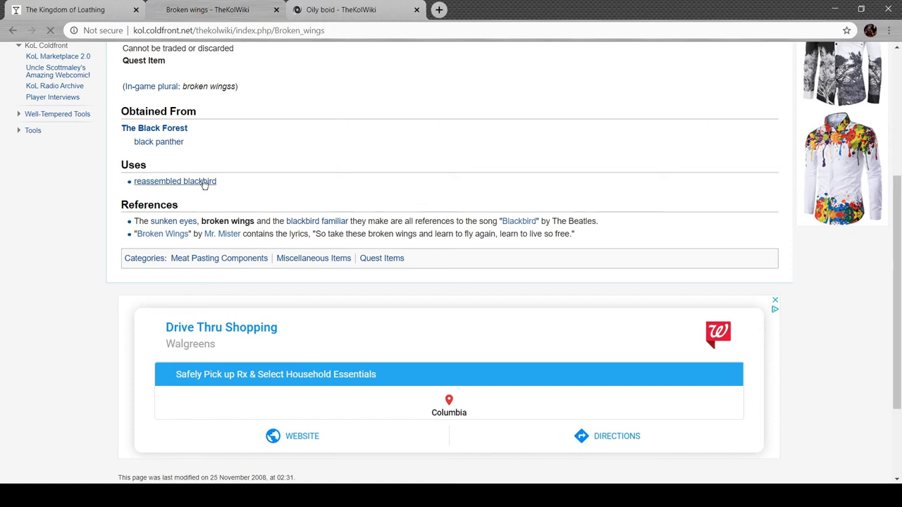
click(175, 181)
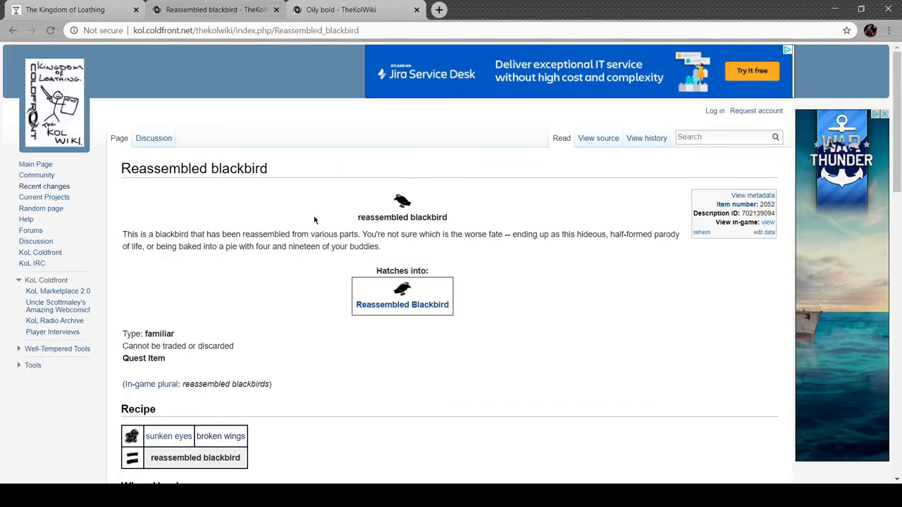
scroll(down, 3)
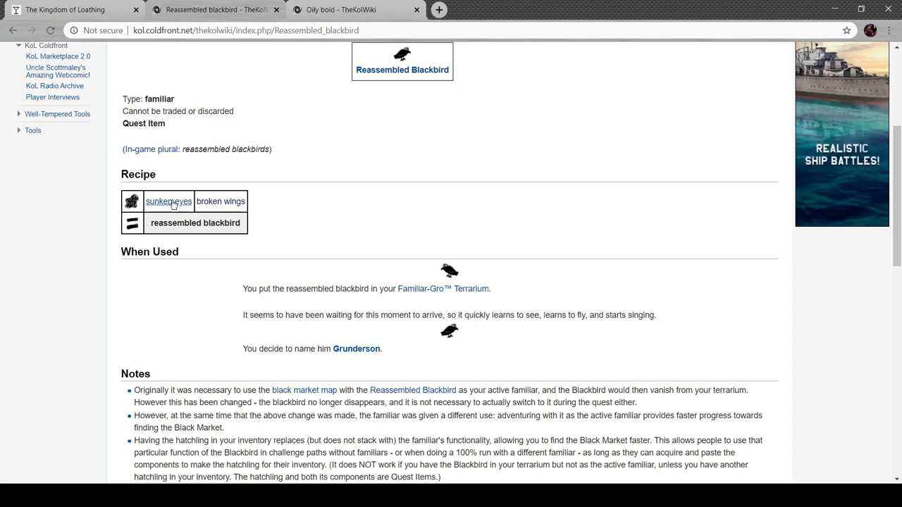
click(169, 201)
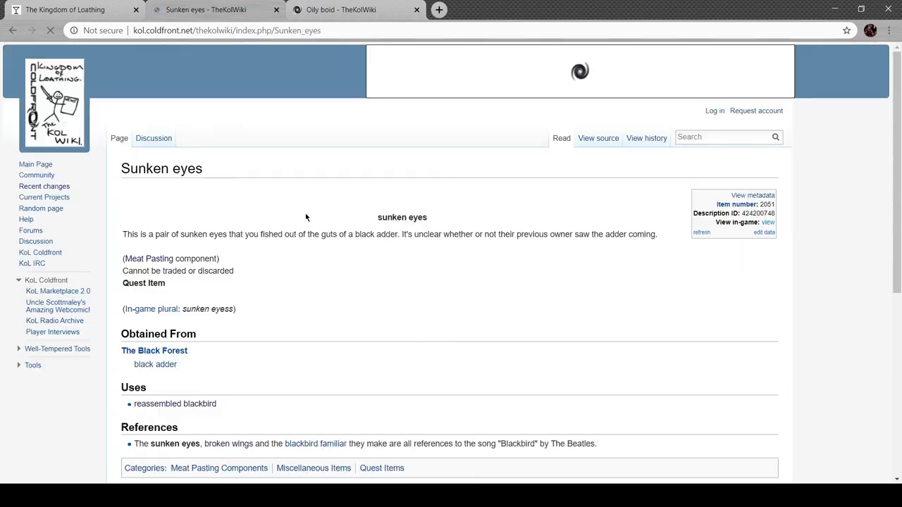
scroll(down, 3)
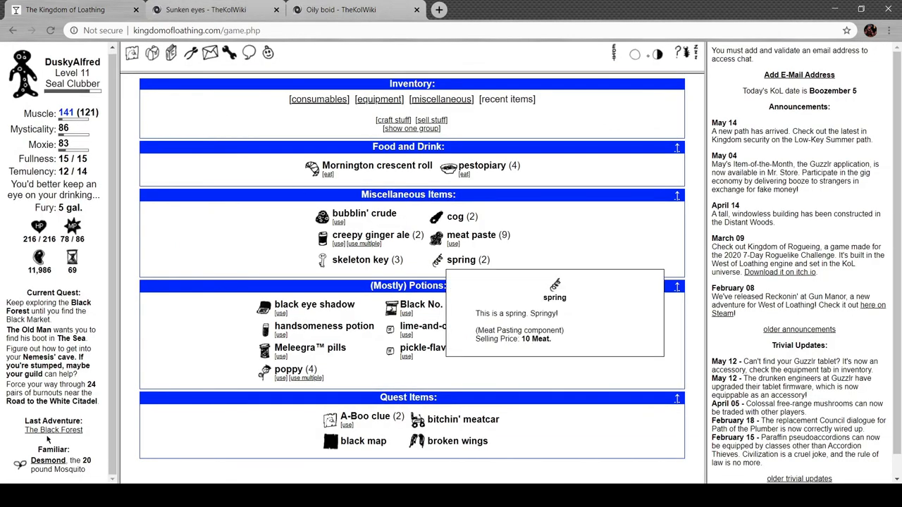
- Adventure again in the Black Forest and head toward the blackberry patch
click(363, 439)
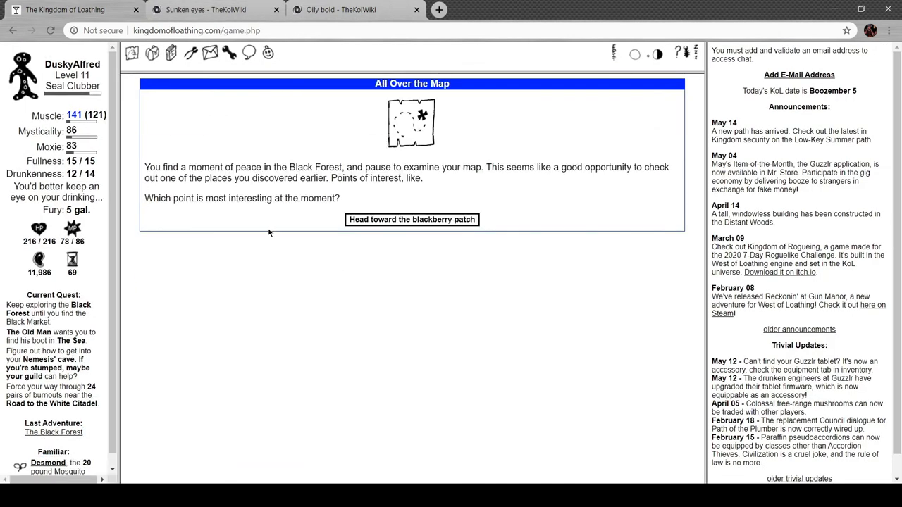
mouse_move(254, 144)
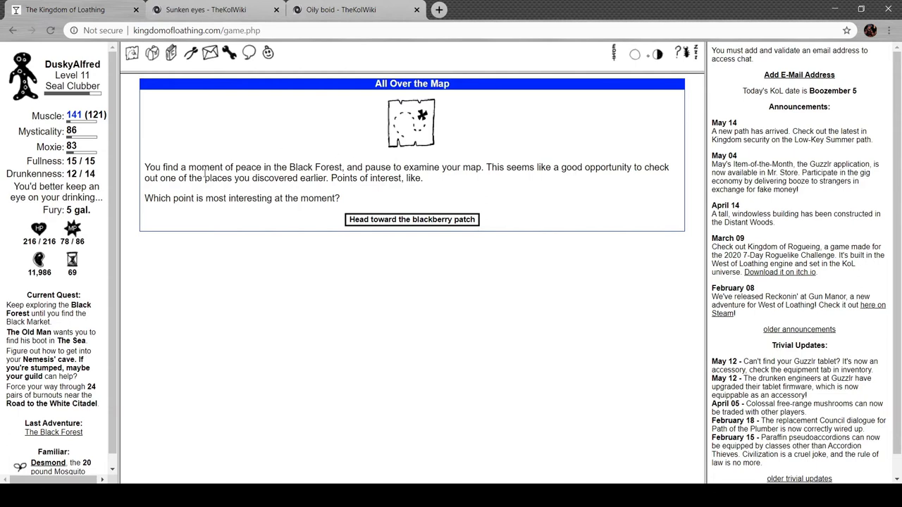
mouse_move(285, 214)
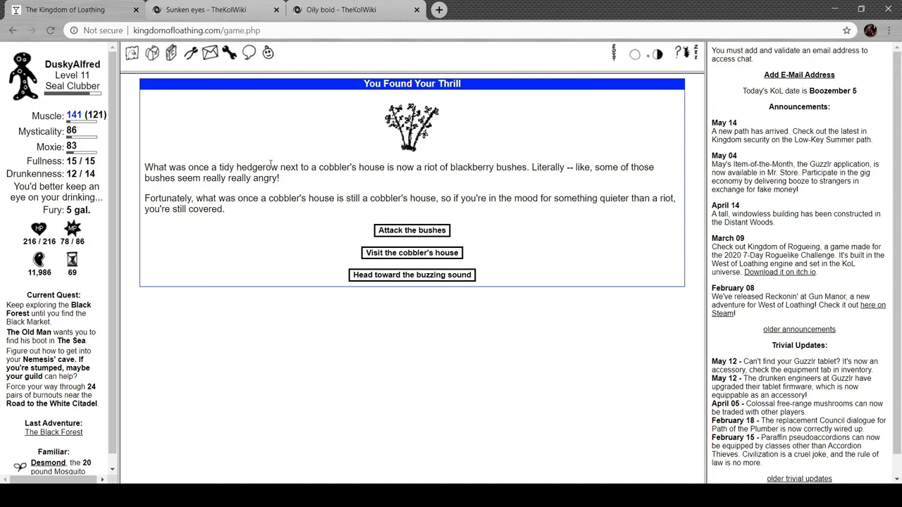
drag(461, 166, 514, 166)
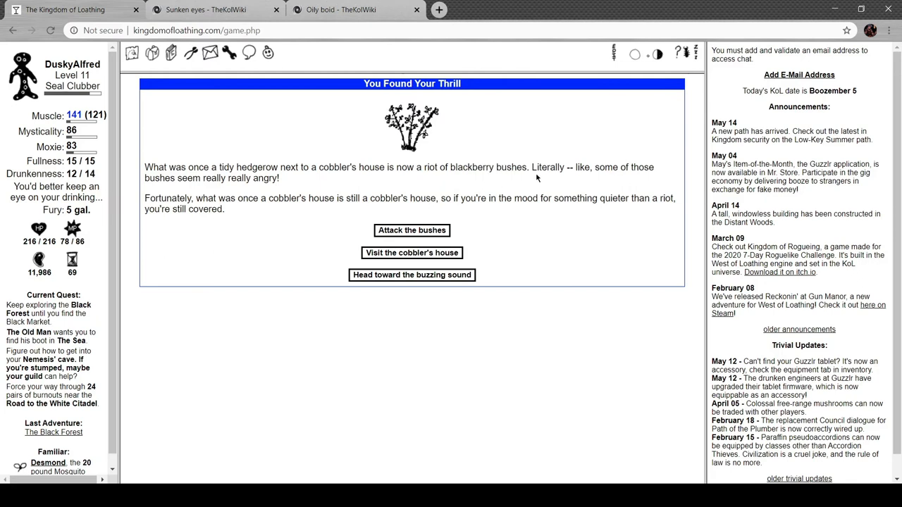
mouse_move(223, 180)
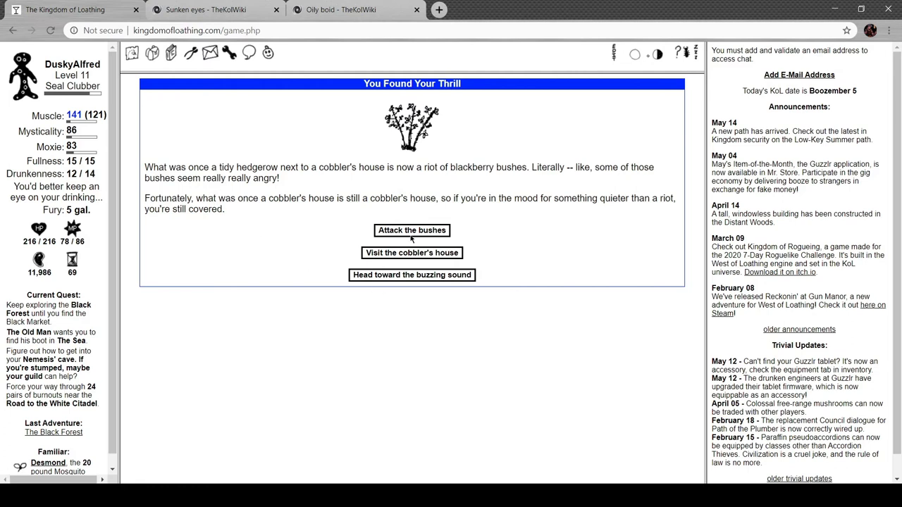
- Attack the blackberry bushes and beat the blackberry bush with the giant safety pin
click(411, 229)
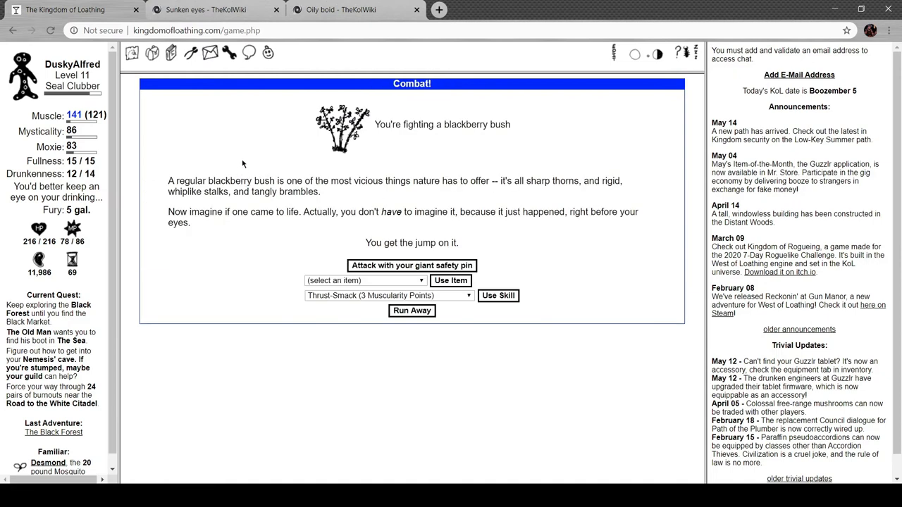
mouse_move(238, 166)
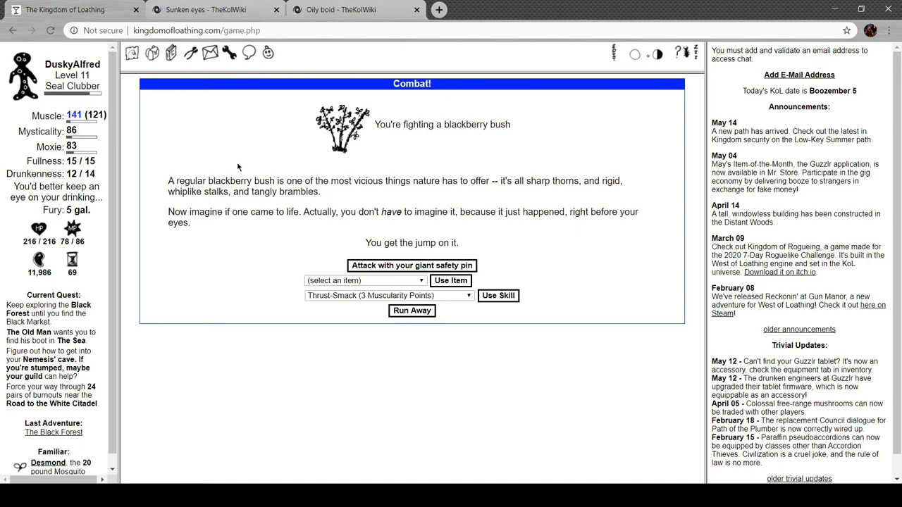
mouse_move(460, 172)
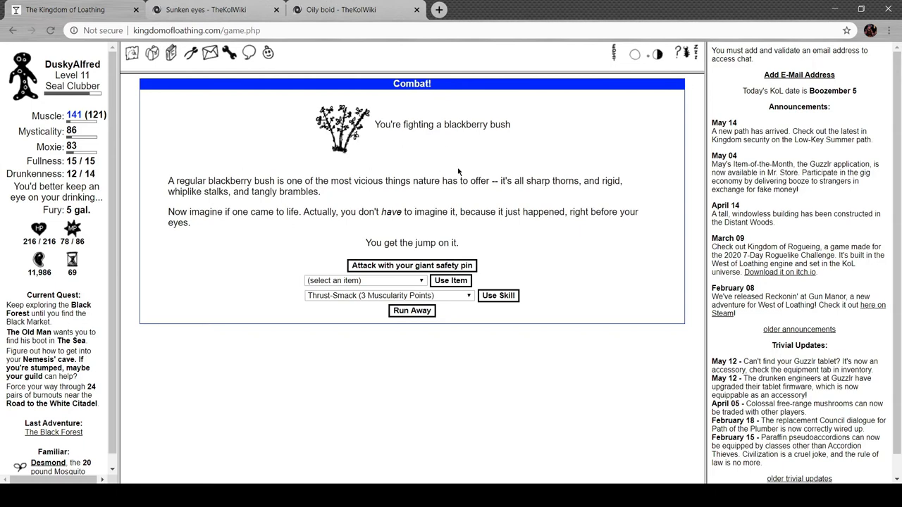
mouse_move(299, 195)
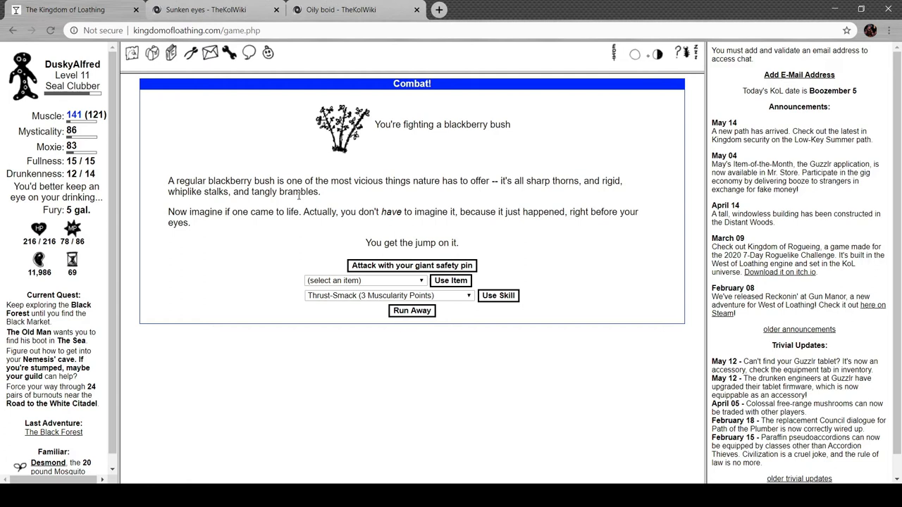
click(412, 265)
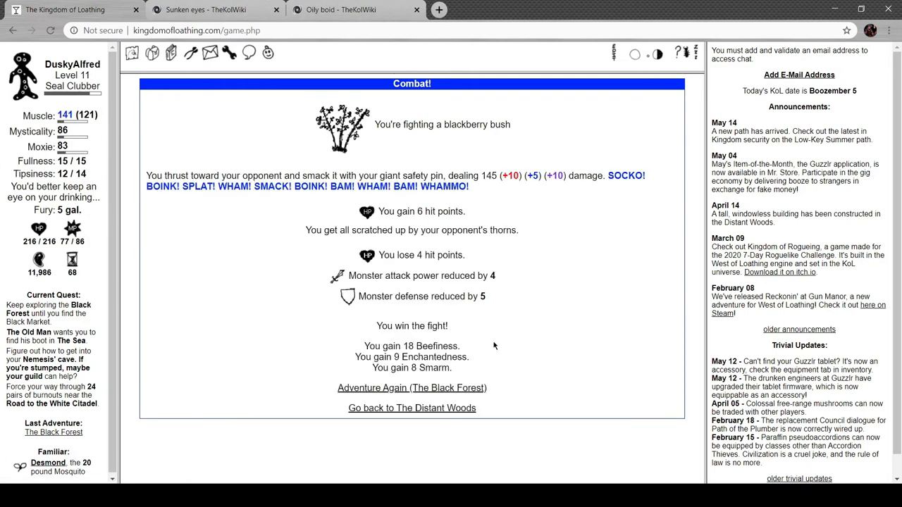
mouse_move(382, 251)
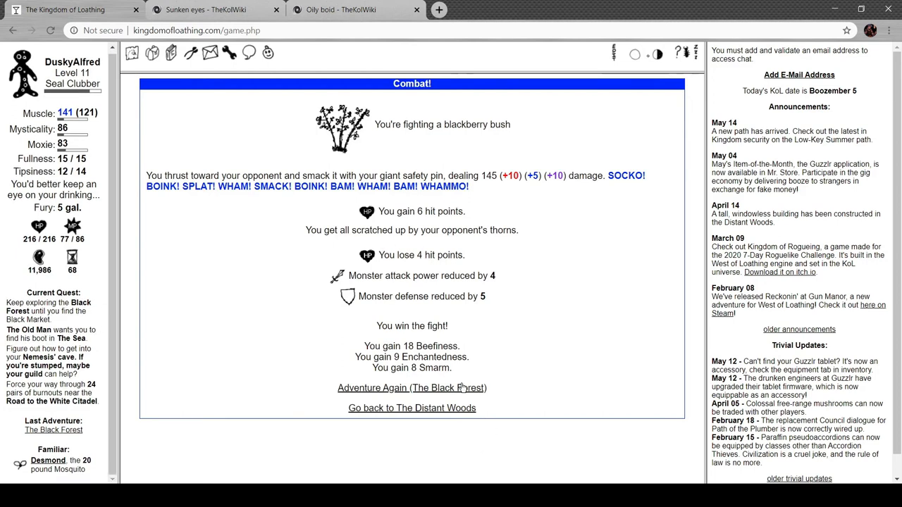
- Beat a black panther for 159 Meat and start another Black Forest adventure
click(411, 388)
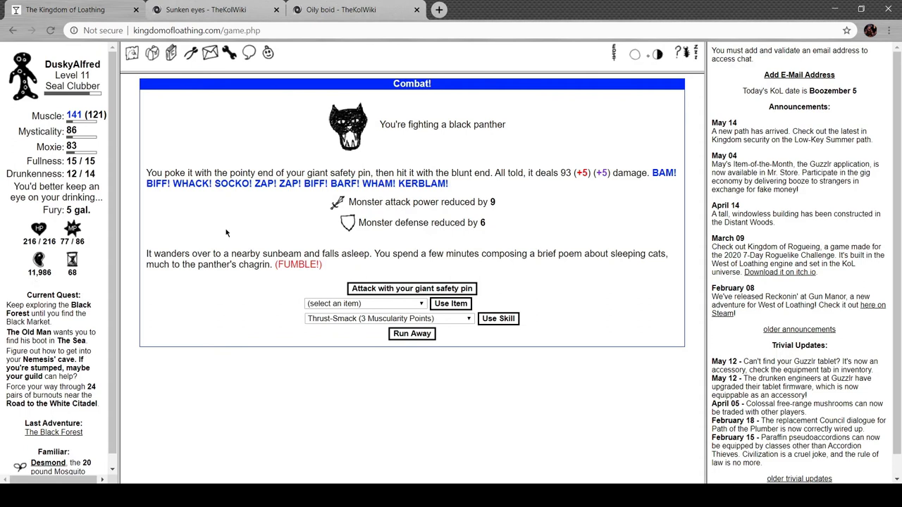
mouse_move(494, 223)
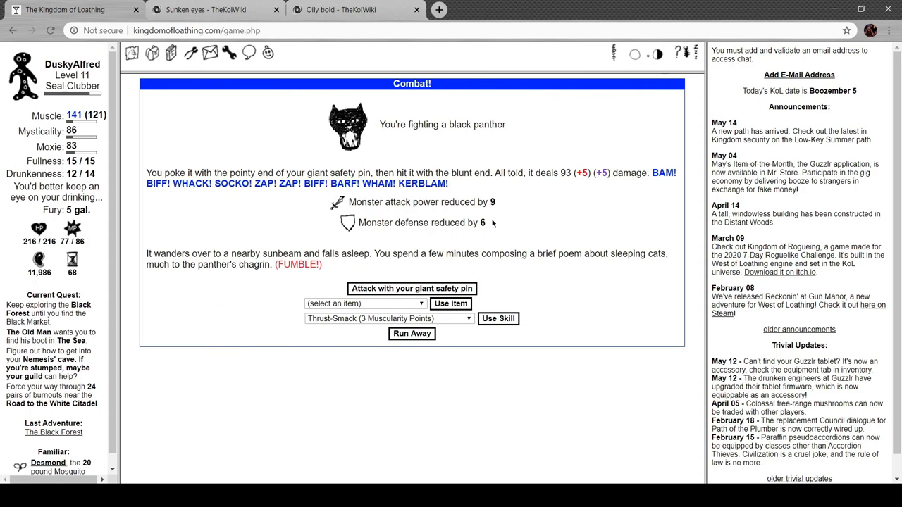
mouse_move(233, 275)
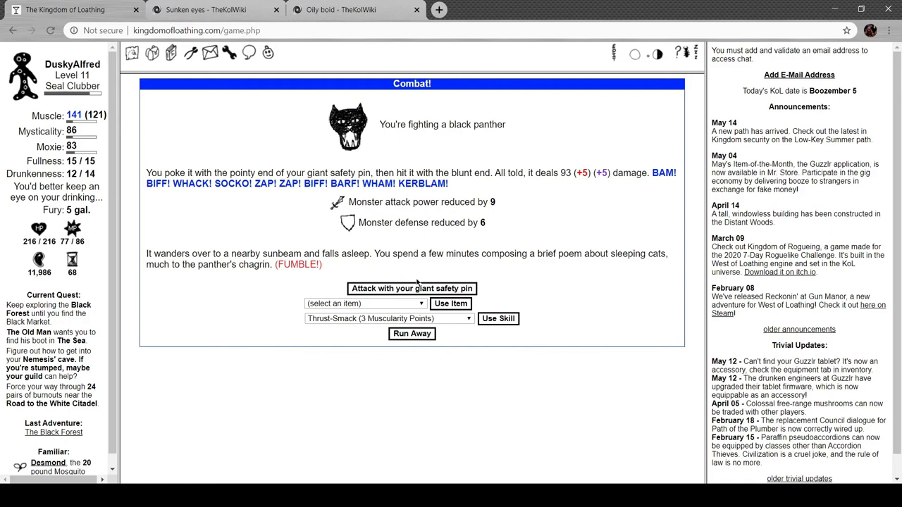
click(411, 287)
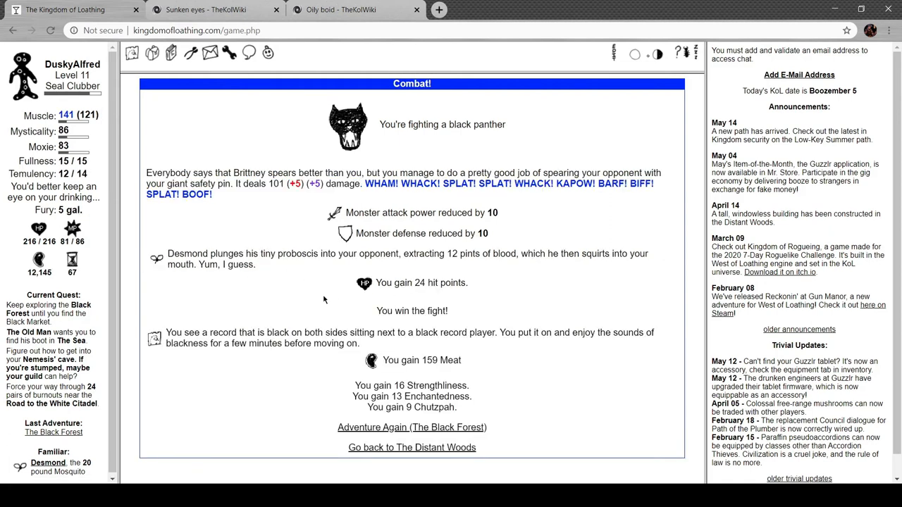
mouse_move(248, 322)
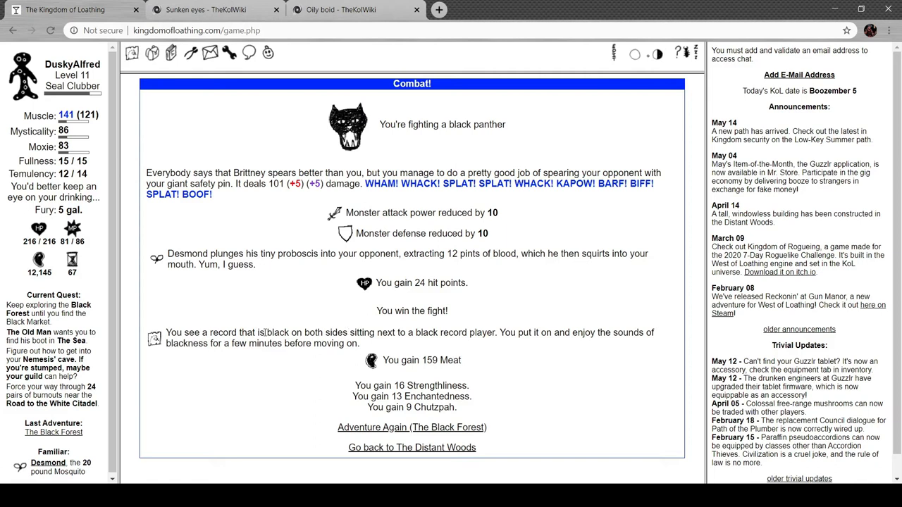
mouse_move(420, 427)
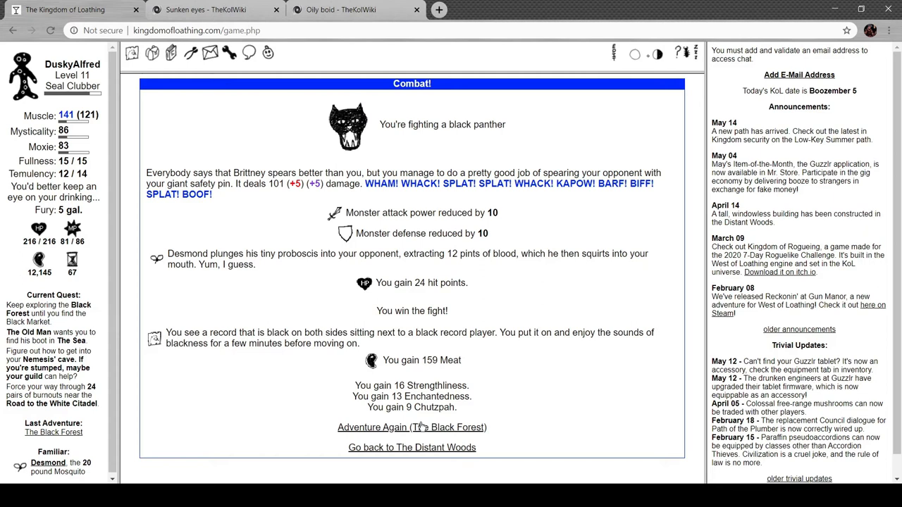
click(412, 427)
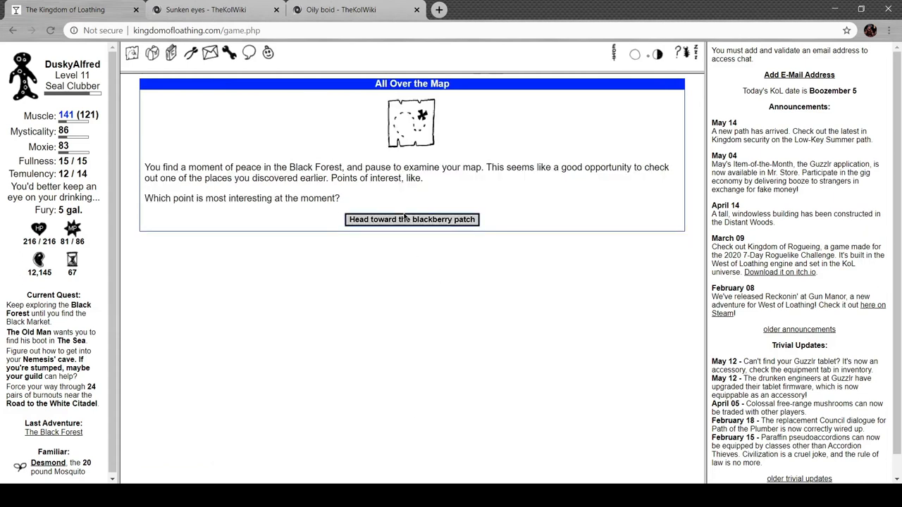
- Visit the Blackberry Cobbler's house, leave without buying shoes, and head back to the patch
click(411, 220)
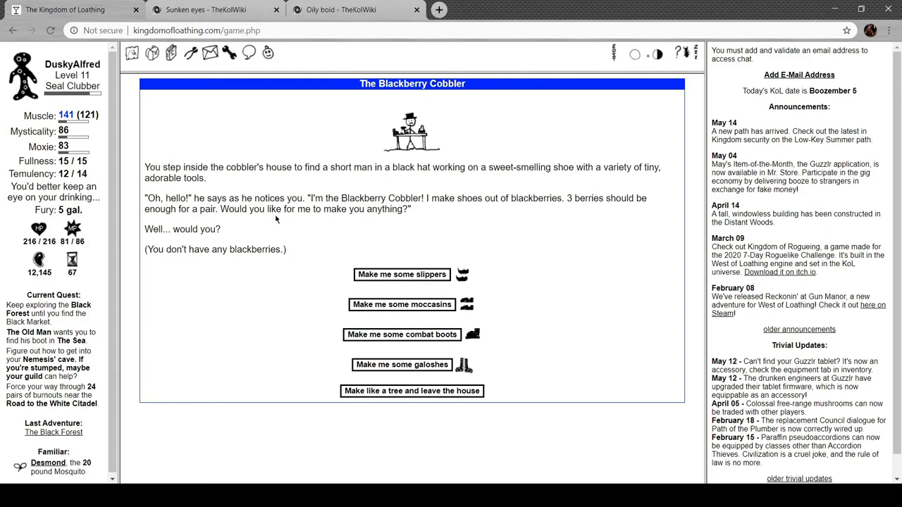
mouse_move(388, 245)
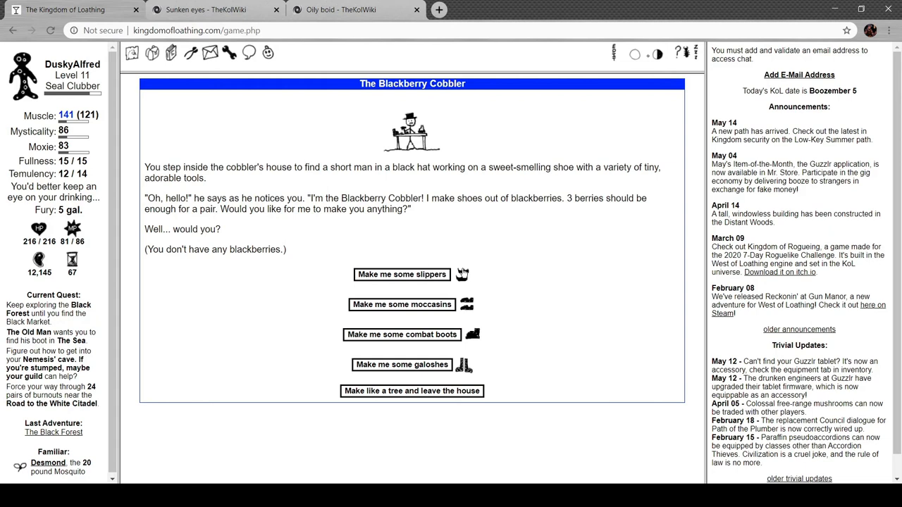
mouse_move(471, 339)
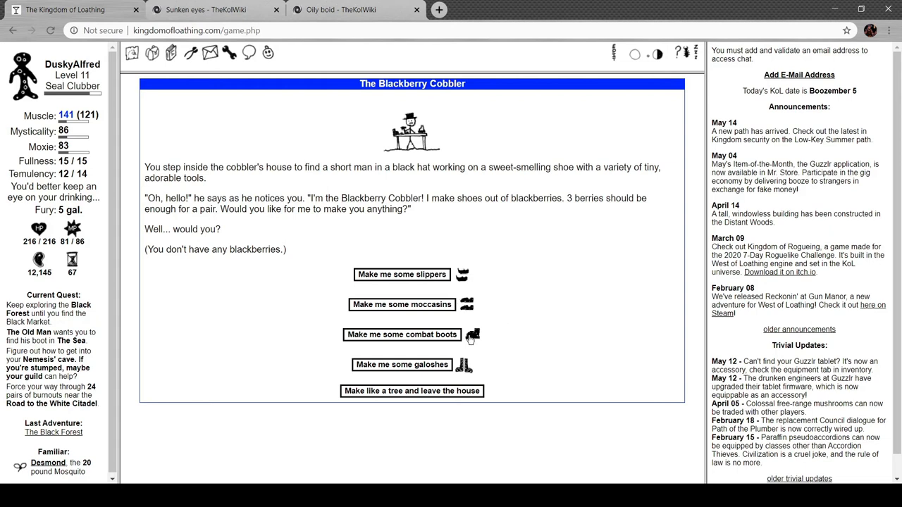
mouse_move(458, 382)
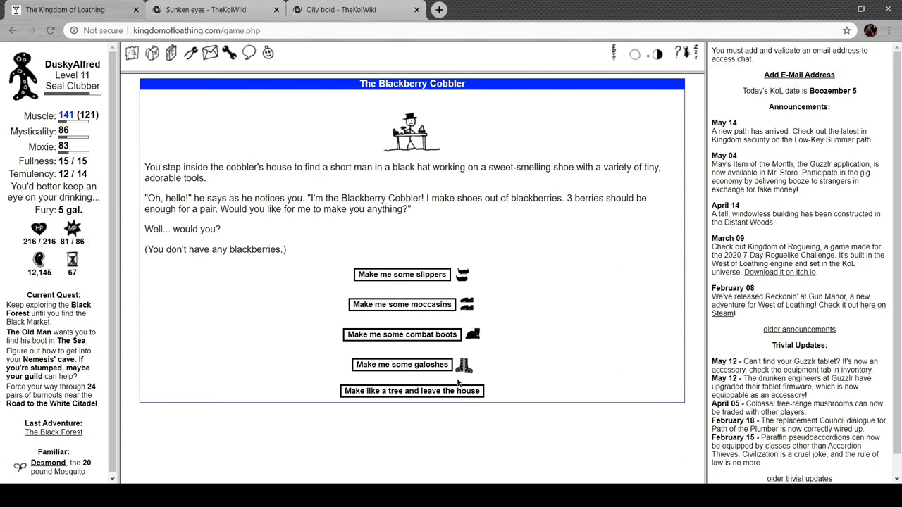
click(411, 391)
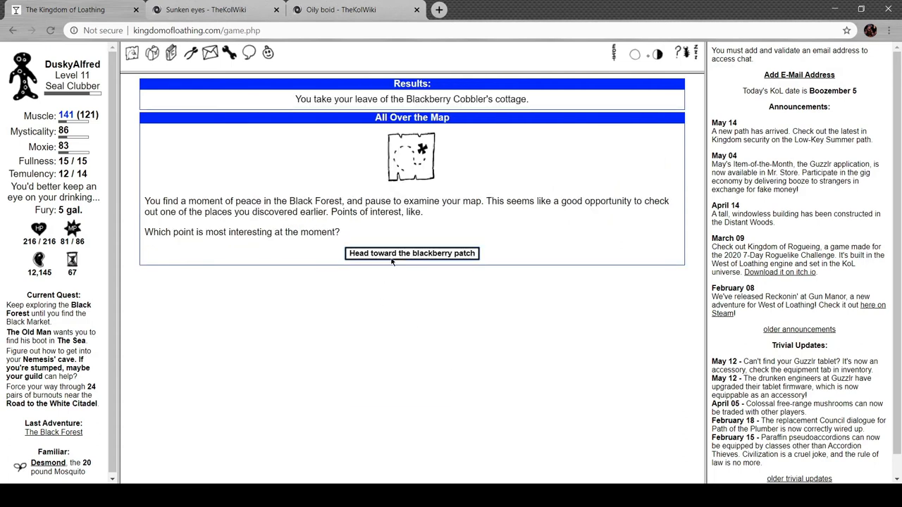
click(411, 254)
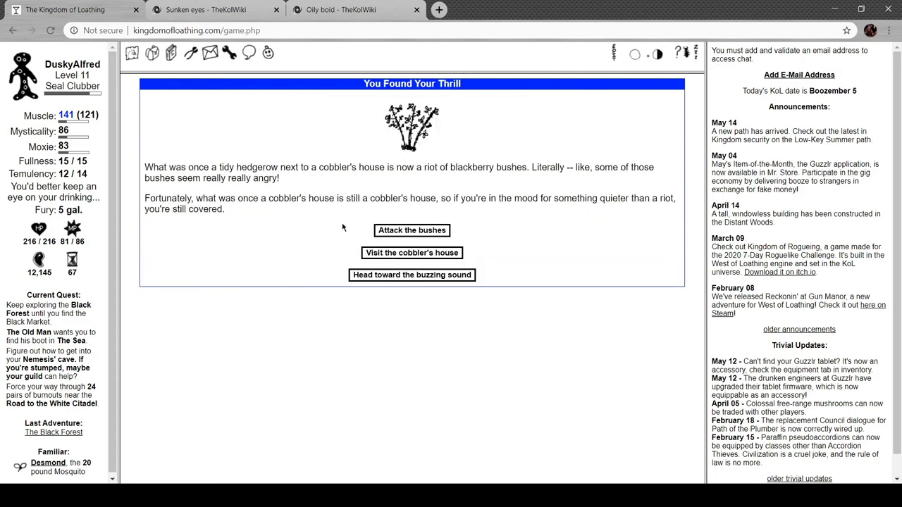
click(411, 275)
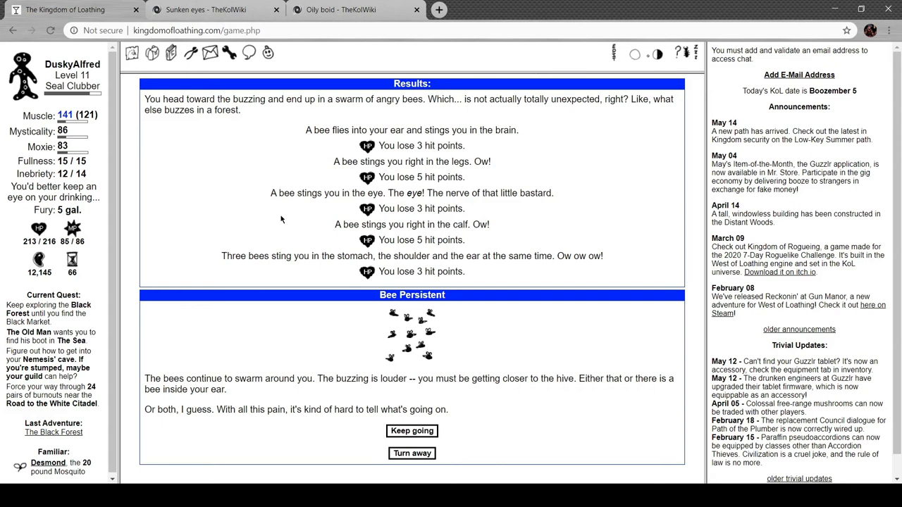
mouse_move(293, 117)
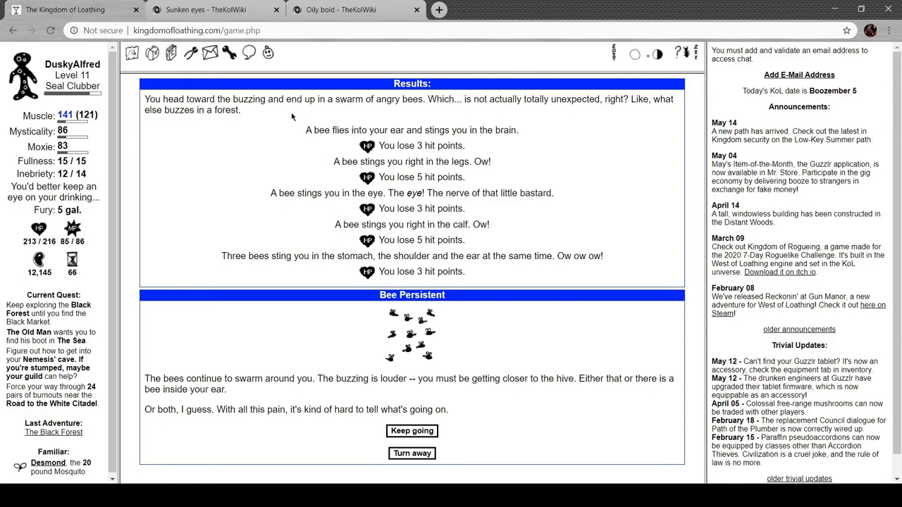
mouse_move(563, 145)
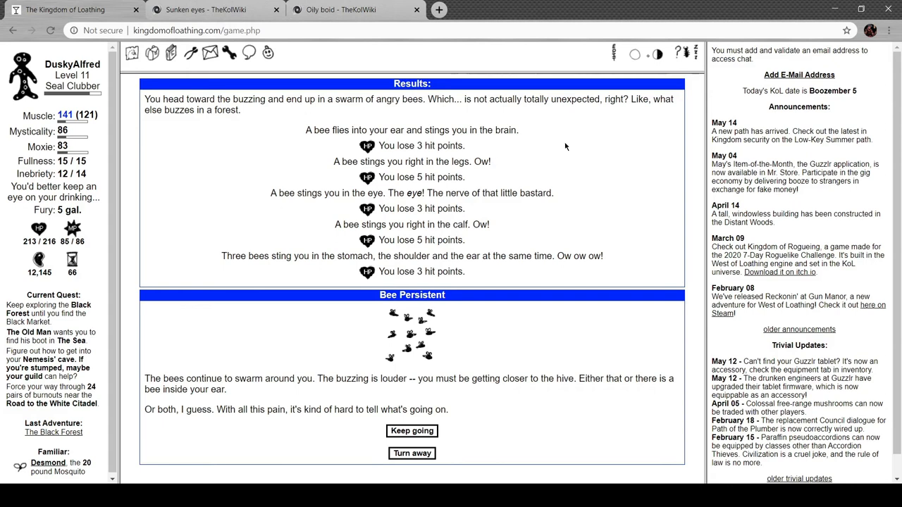
mouse_move(504, 144)
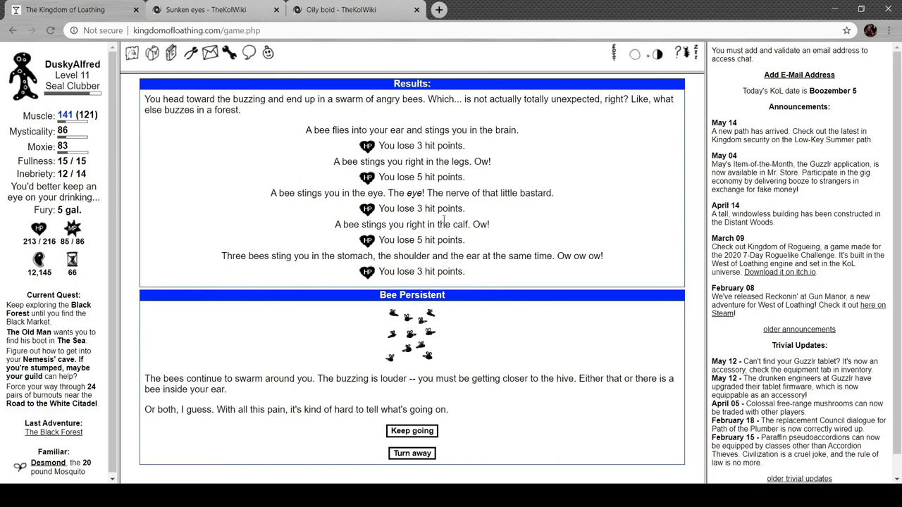
mouse_move(297, 237)
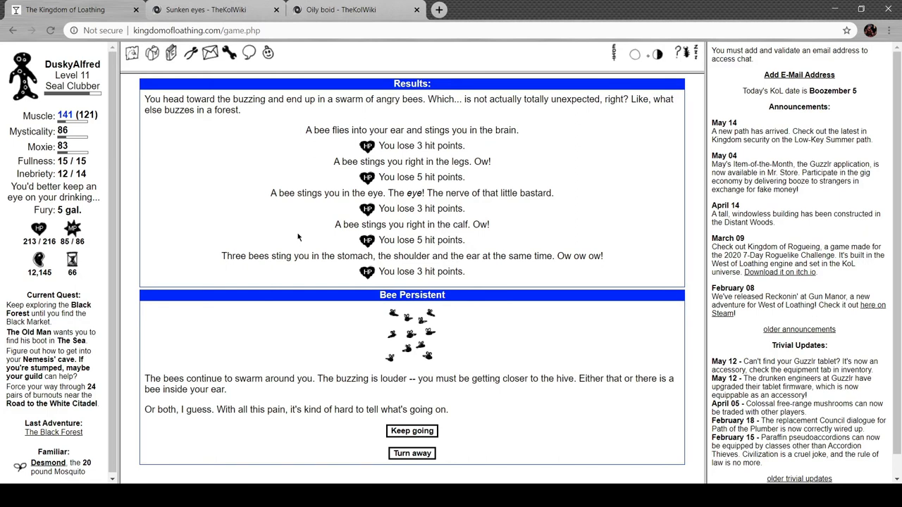
mouse_move(532, 237)
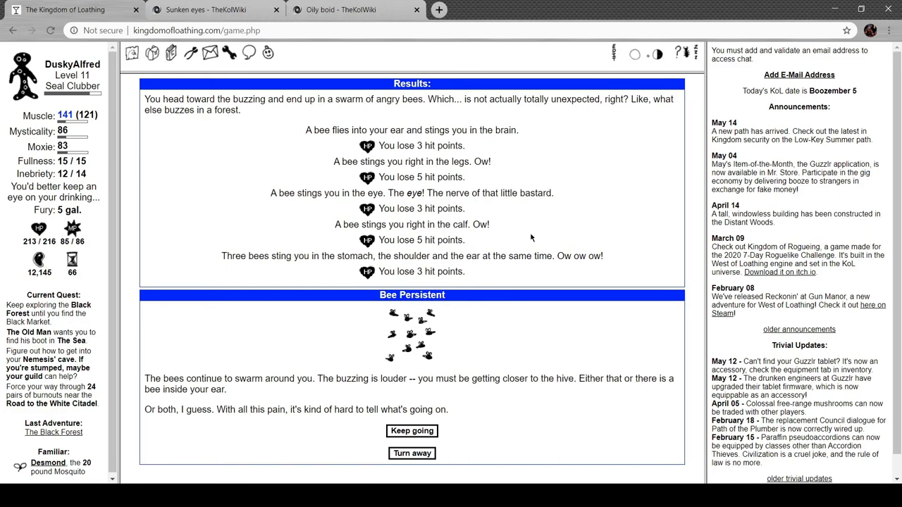
mouse_move(376, 410)
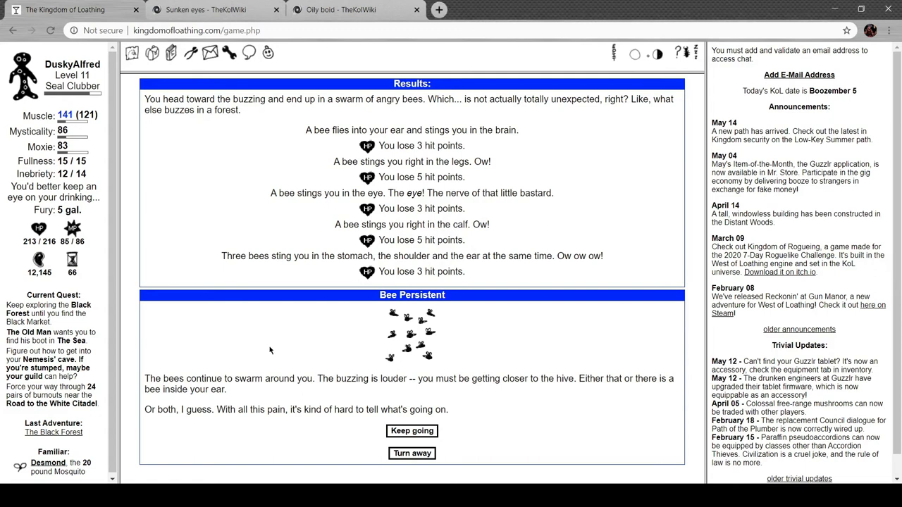
mouse_move(416, 389)
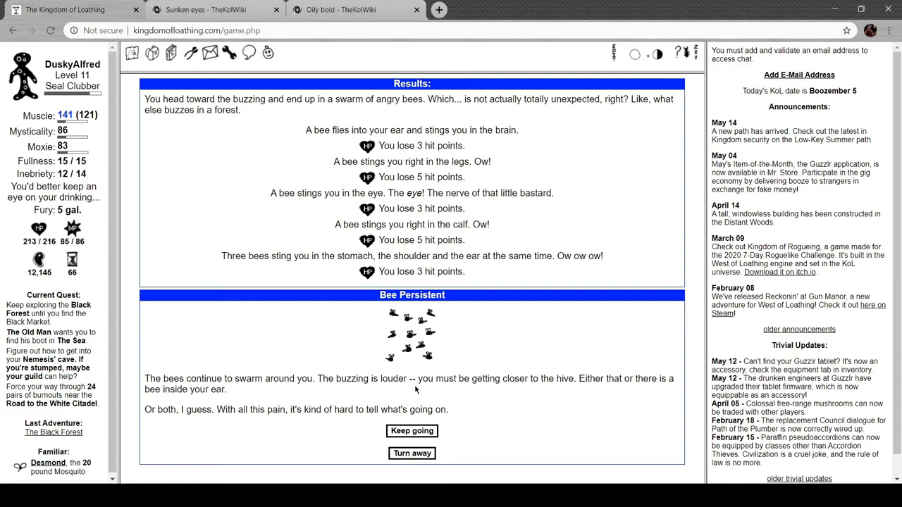
mouse_move(344, 389)
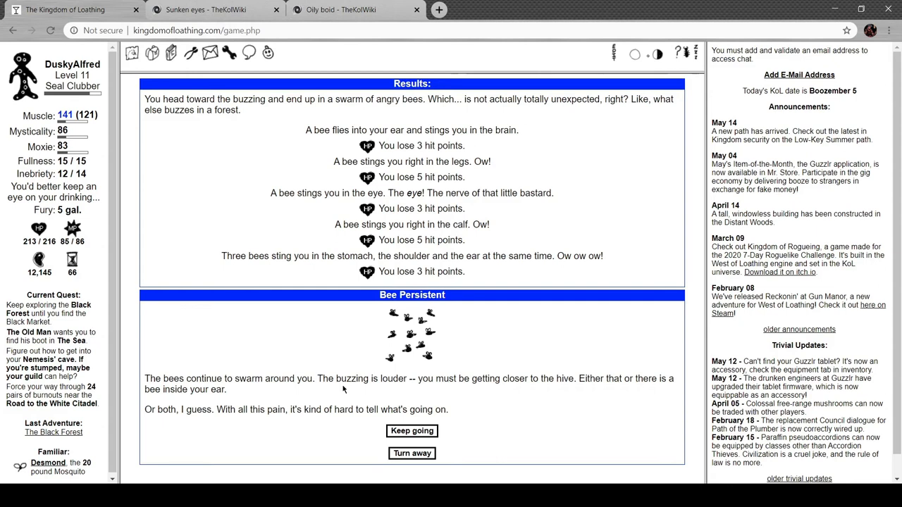
mouse_move(355, 389)
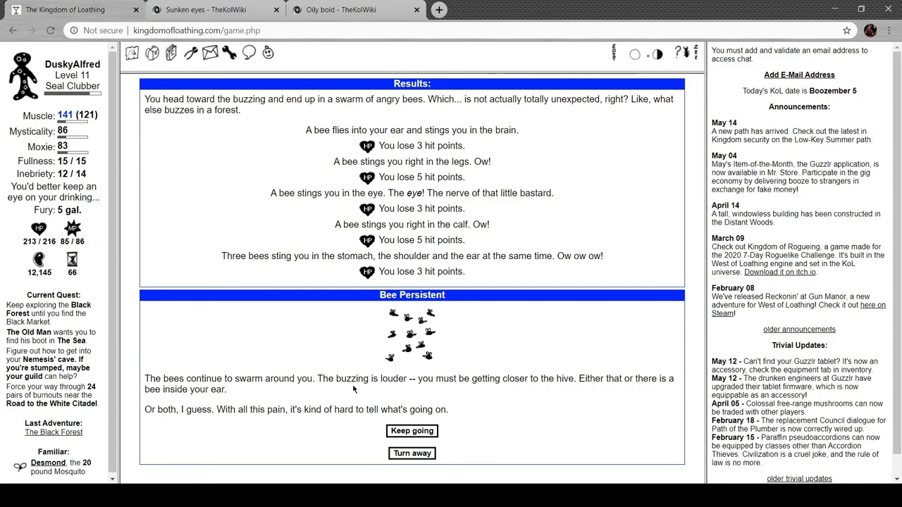
- Keep going through the bee swarm to the hive and acquire the beehive
click(412, 431)
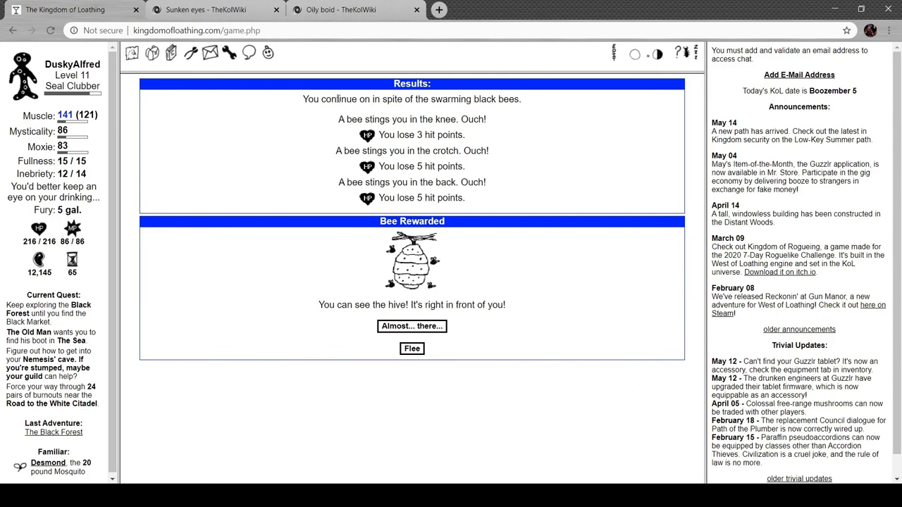
mouse_move(450, 196)
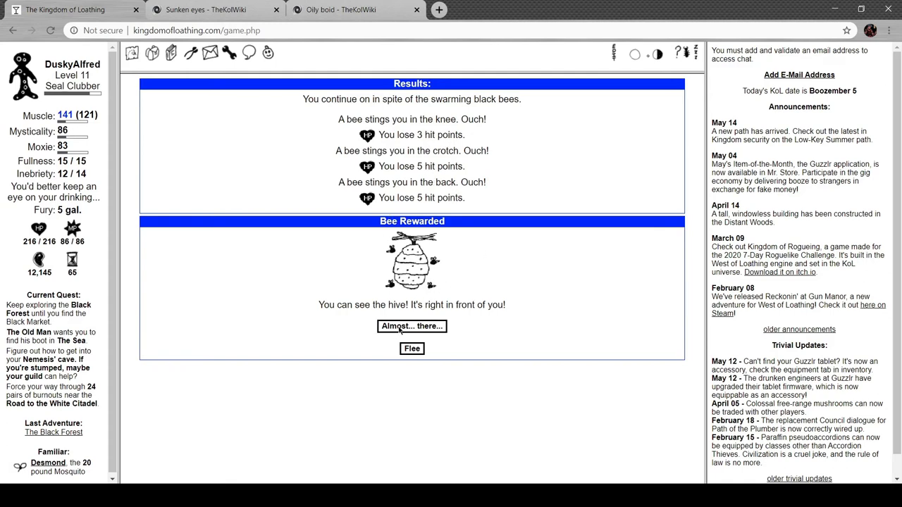
click(412, 325)
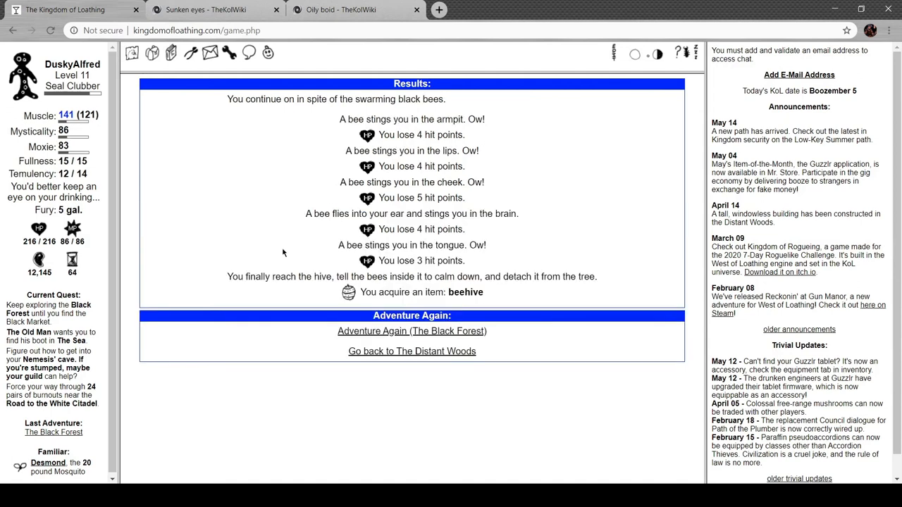
mouse_move(300, 160)
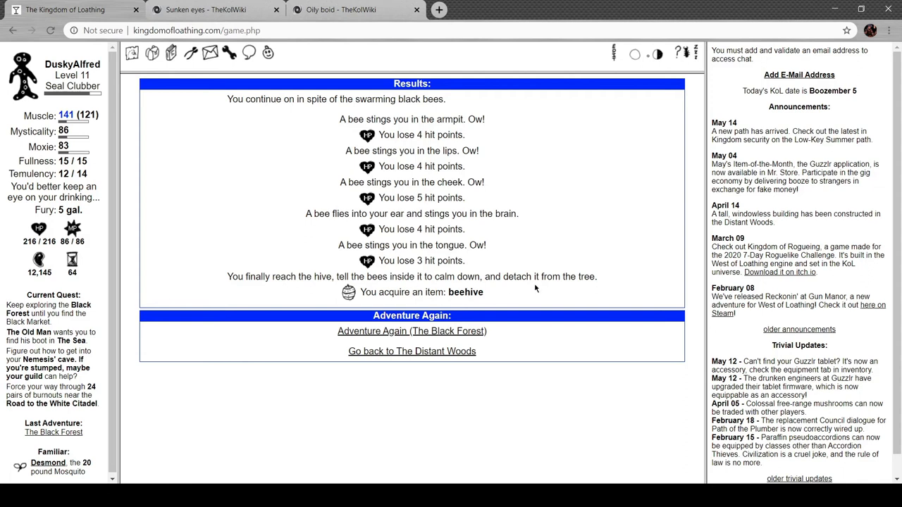
- Adventure again in the Black Forest and defeat the black adder with Thrust-Smack for 110 Meat
click(411, 331)
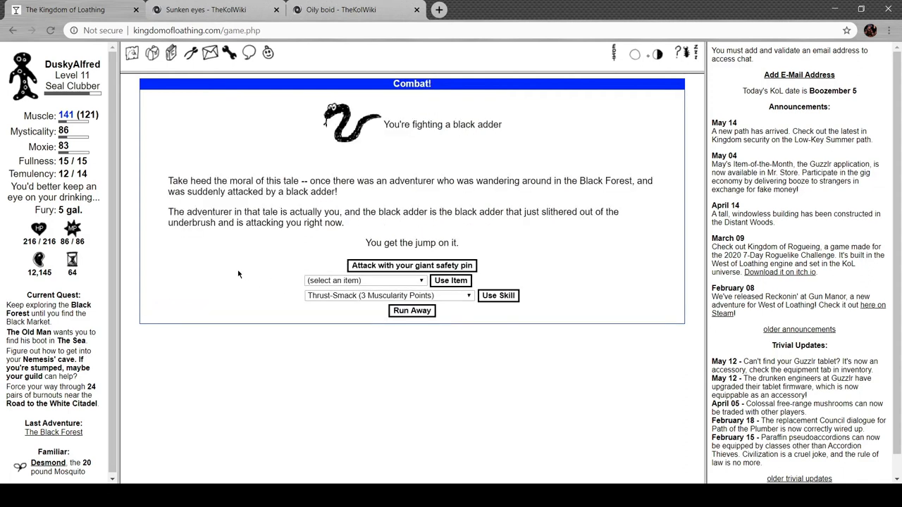
mouse_move(273, 172)
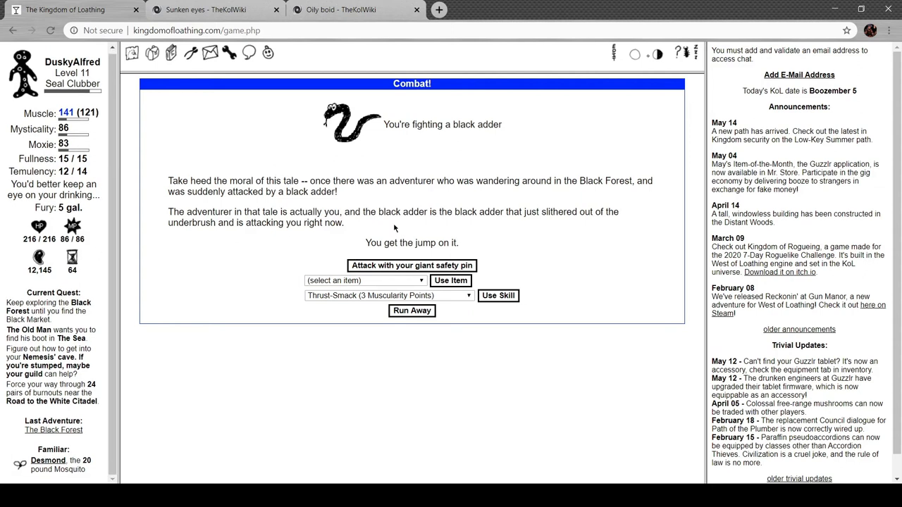
mouse_move(394, 227)
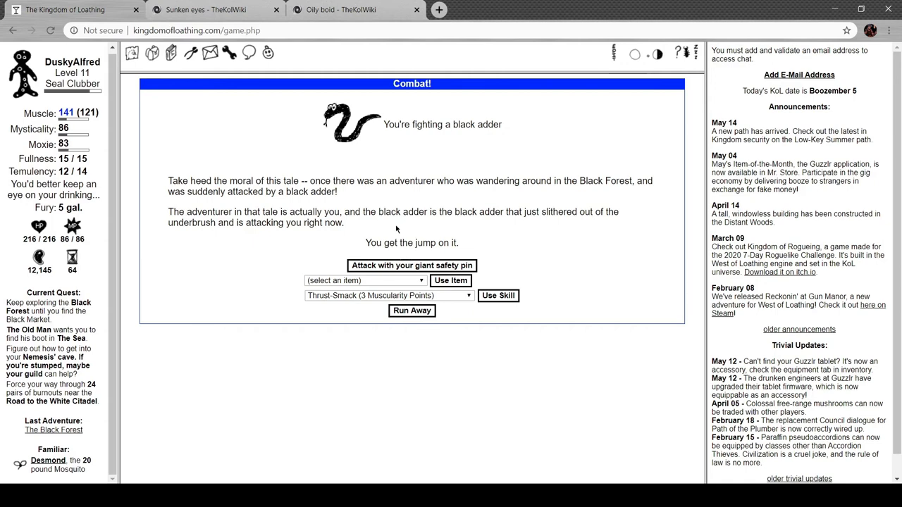
click(411, 264)
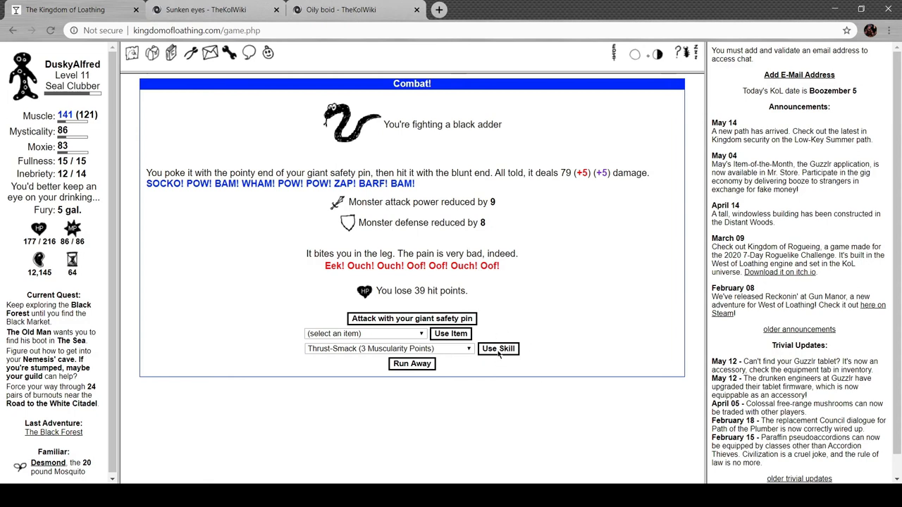
click(497, 348)
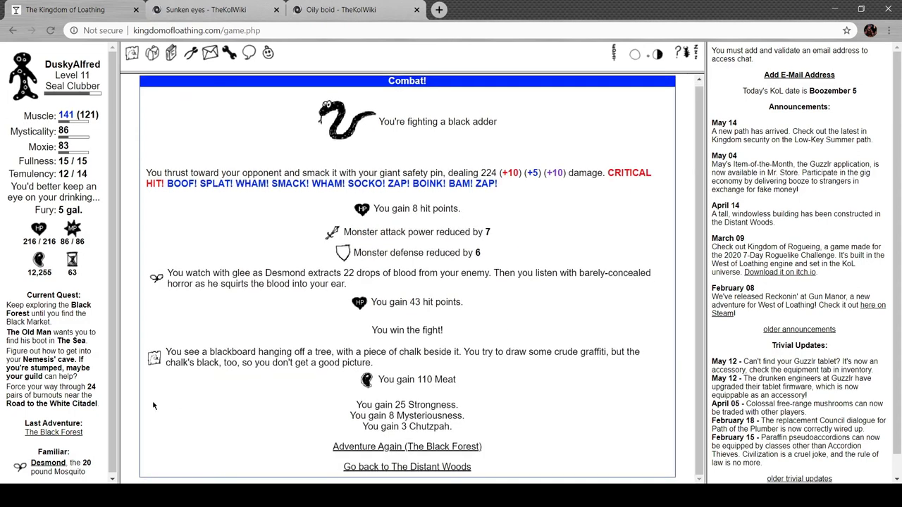
mouse_move(340, 330)
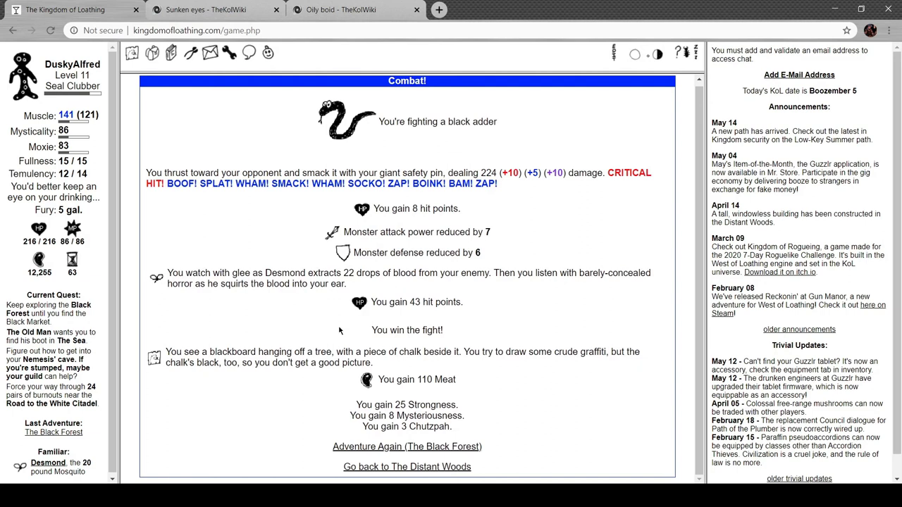
mouse_move(355, 330)
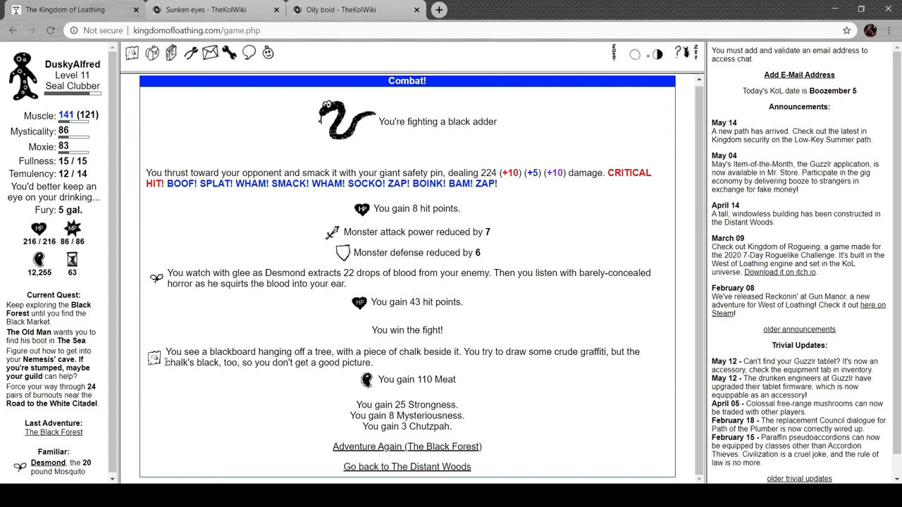
- Check the beehive under Combat Items in the inventory, then return to the Distant Woods map
click(152, 54)
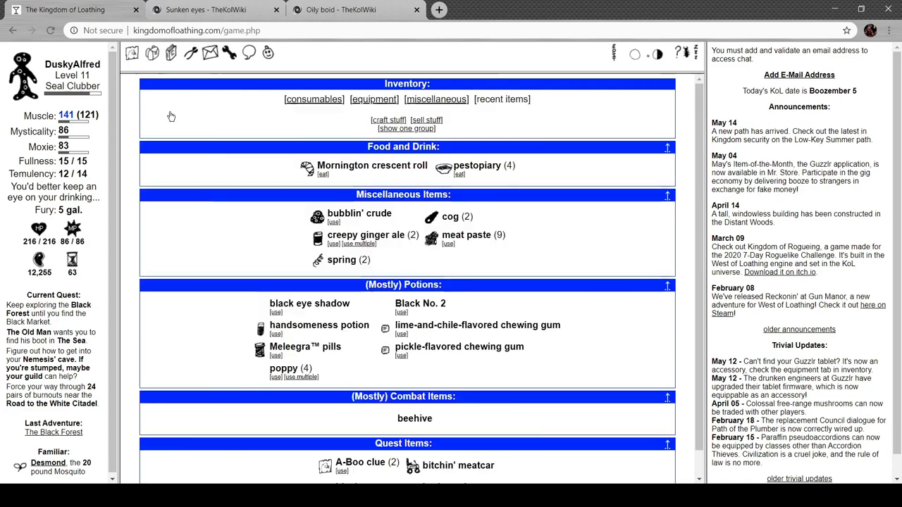
scroll(down, 3)
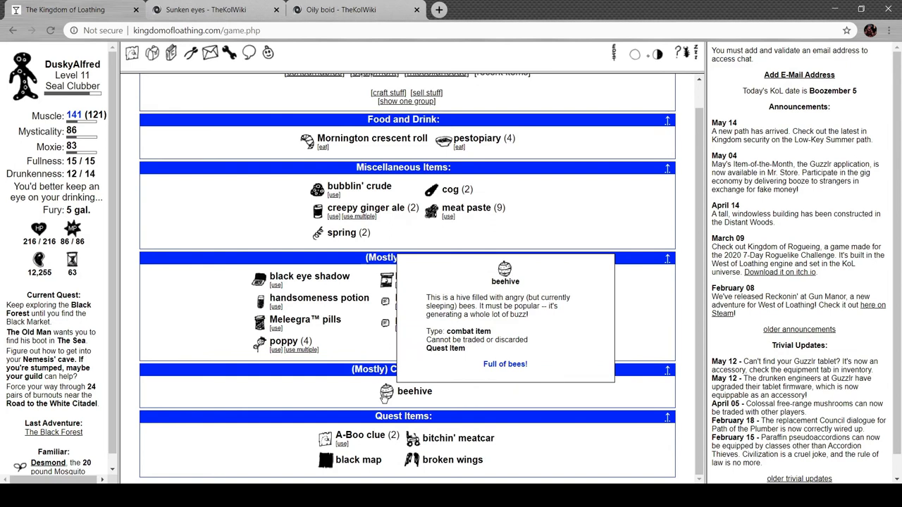
mouse_move(383, 398)
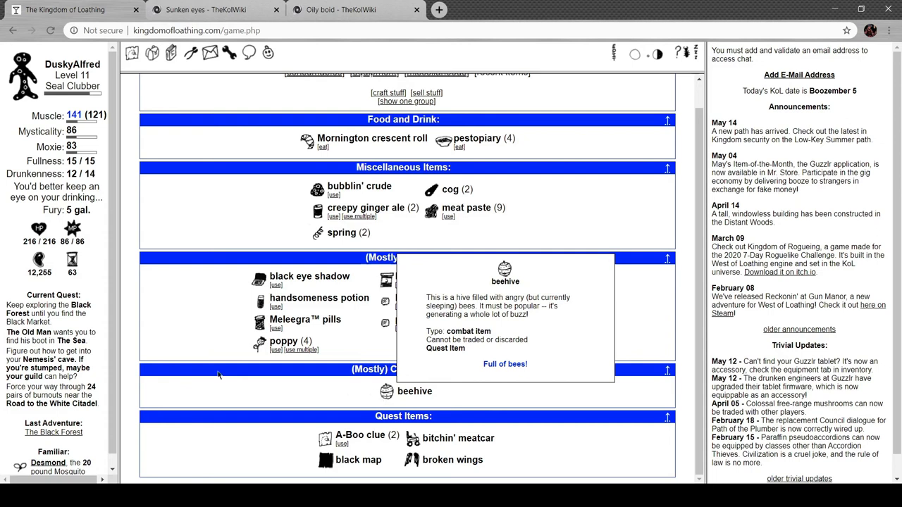
click(277, 349)
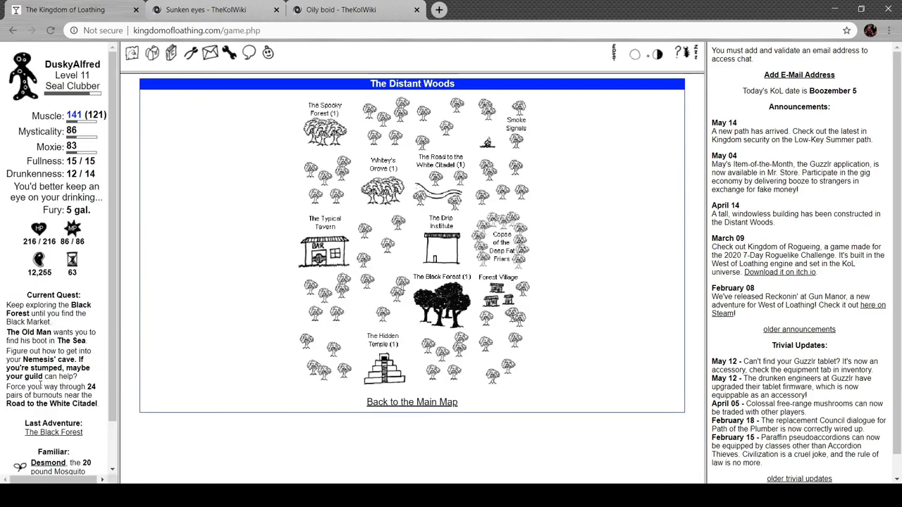
- Defeat a black widow with Thrust-Smack for 48 Meat and a black pension check, then adventure again
click(440, 303)
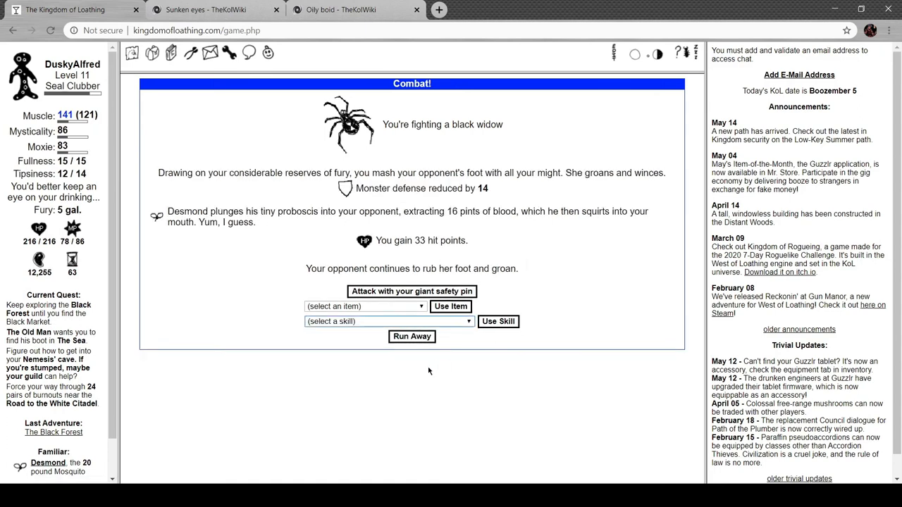
click(387, 321)
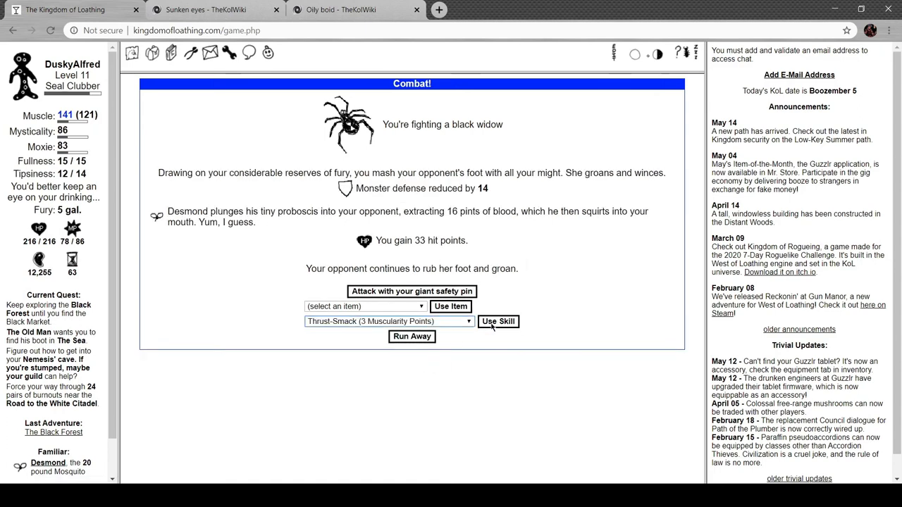
click(497, 321)
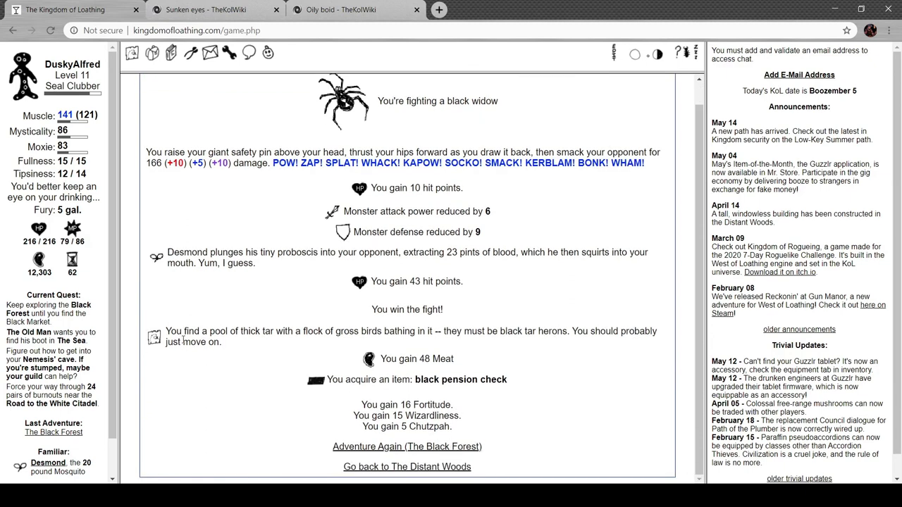
mouse_move(303, 330)
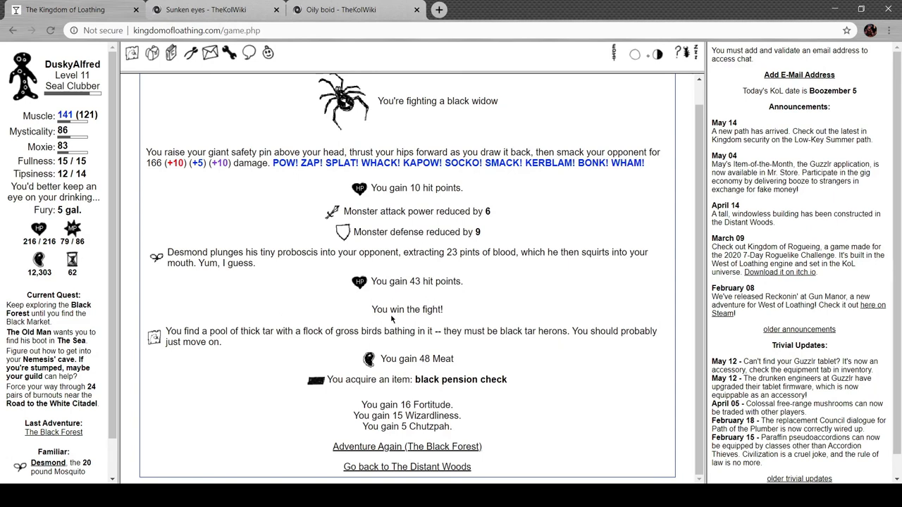
mouse_move(484, 306)
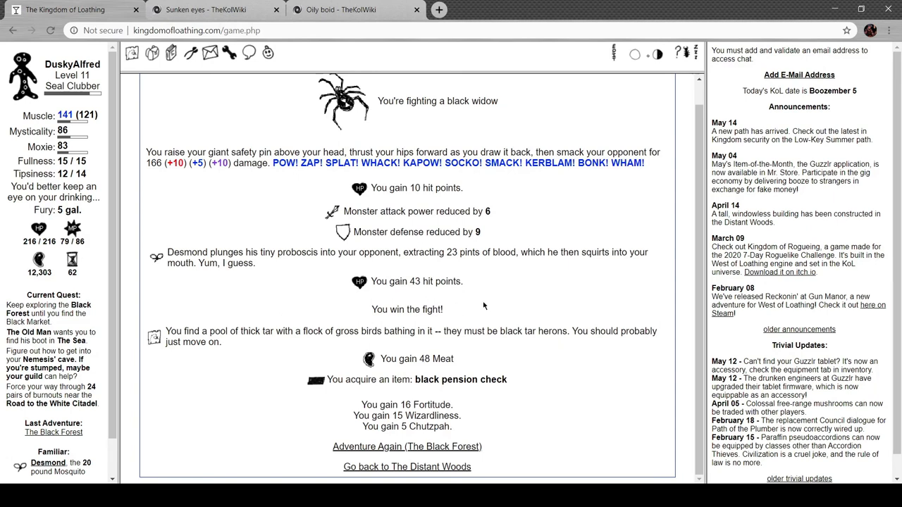
mouse_move(470, 428)
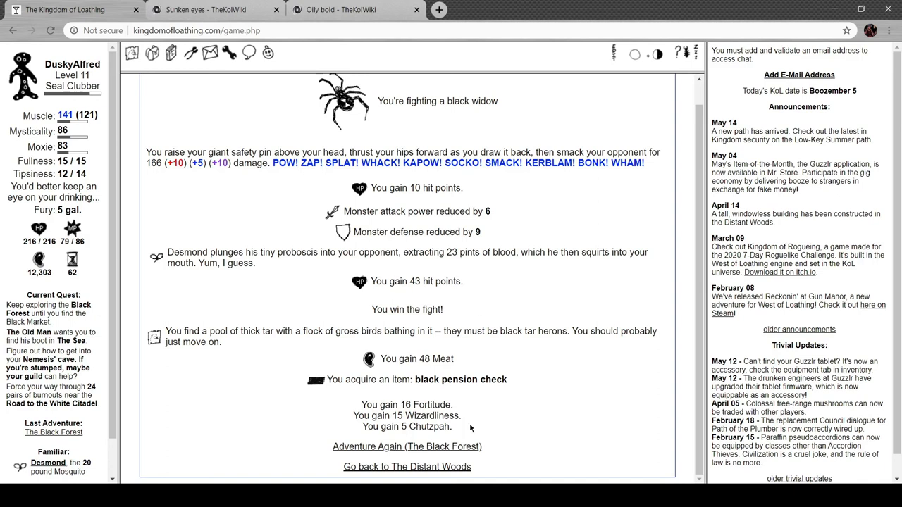
click(406, 446)
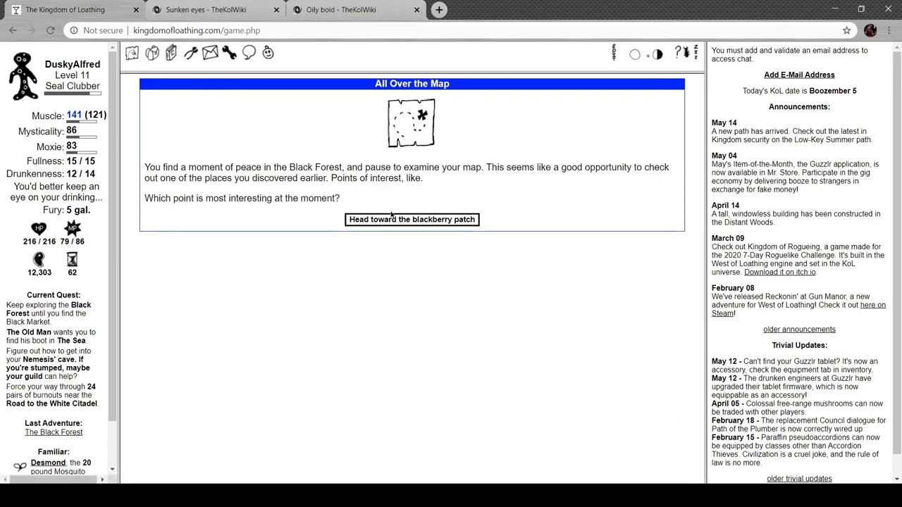
- Defeat the blackberry bush and the black widow with the safety pin, then adventure again
click(412, 219)
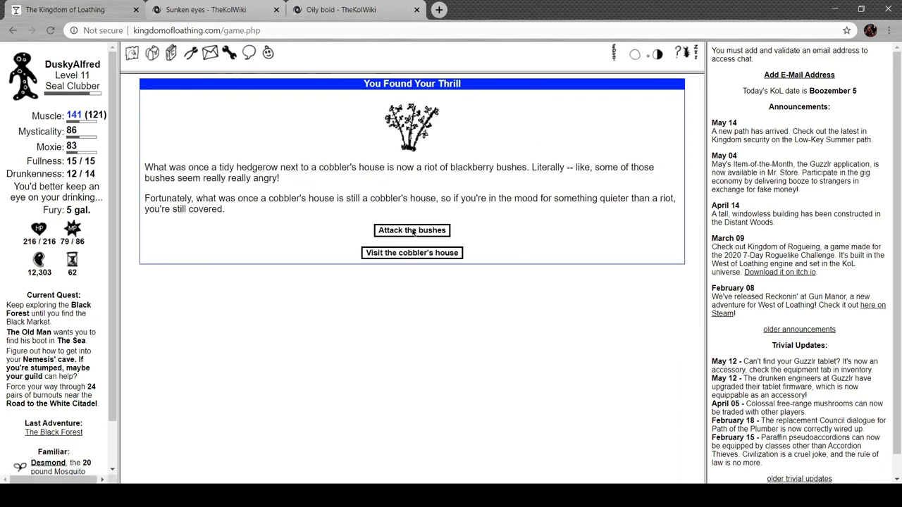
click(412, 230)
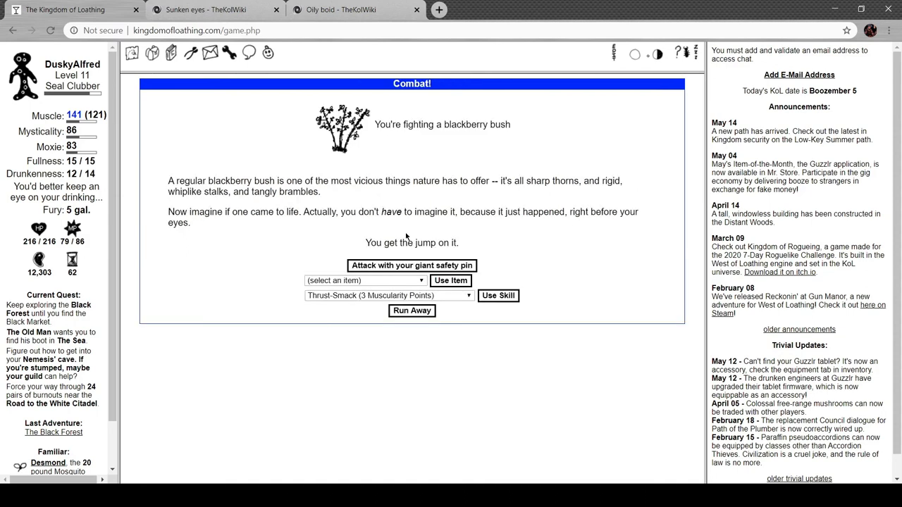
click(412, 265)
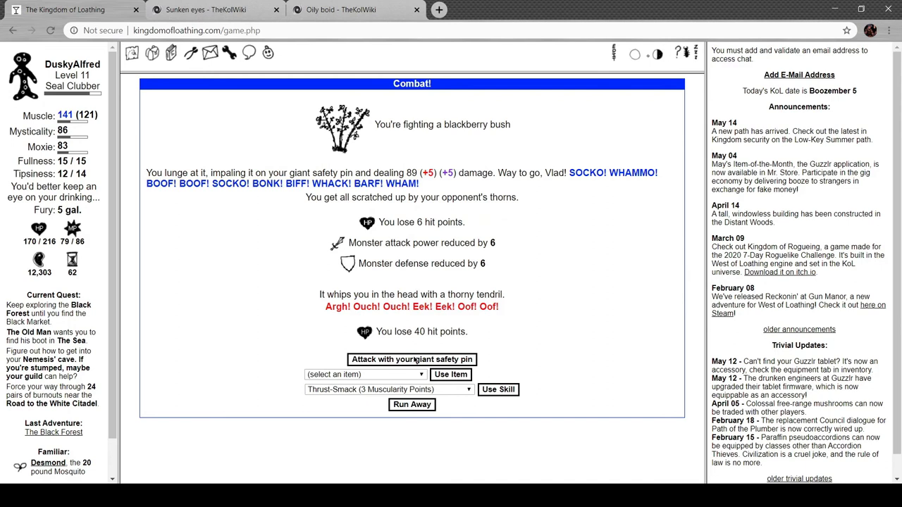
click(411, 359)
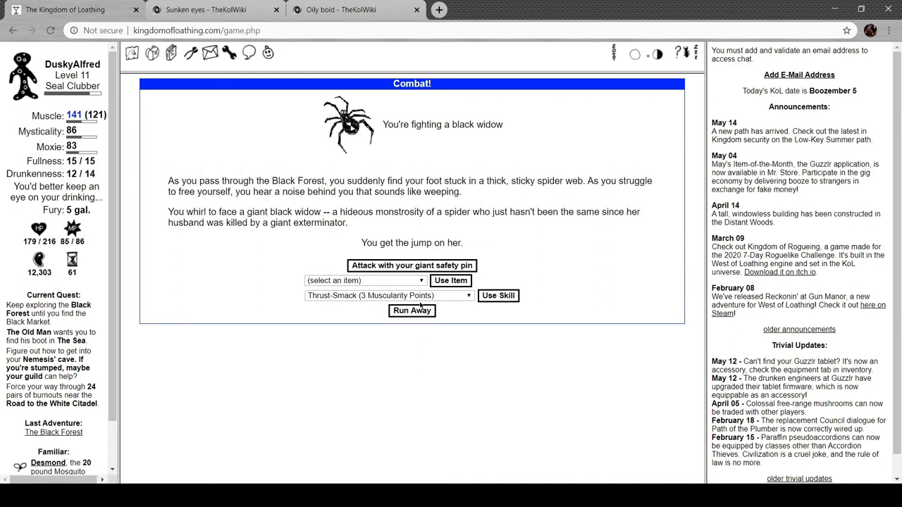
click(411, 265)
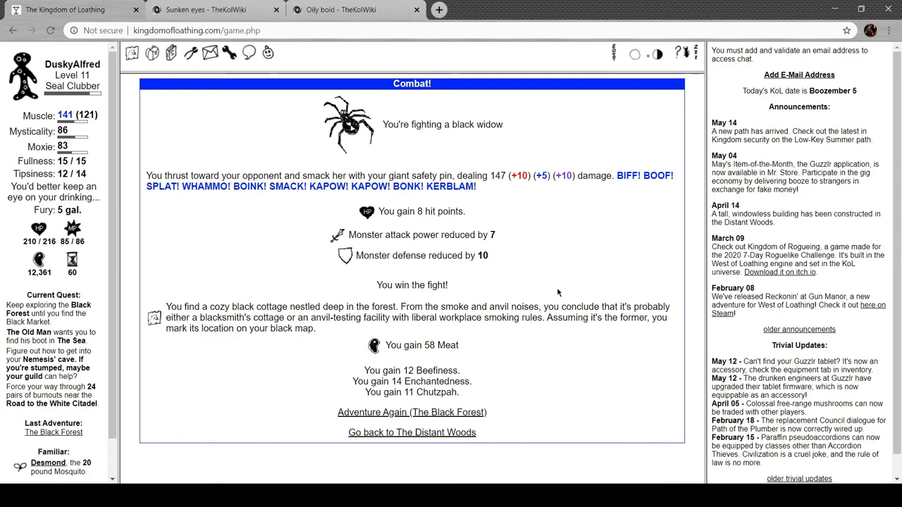
mouse_move(320, 299)
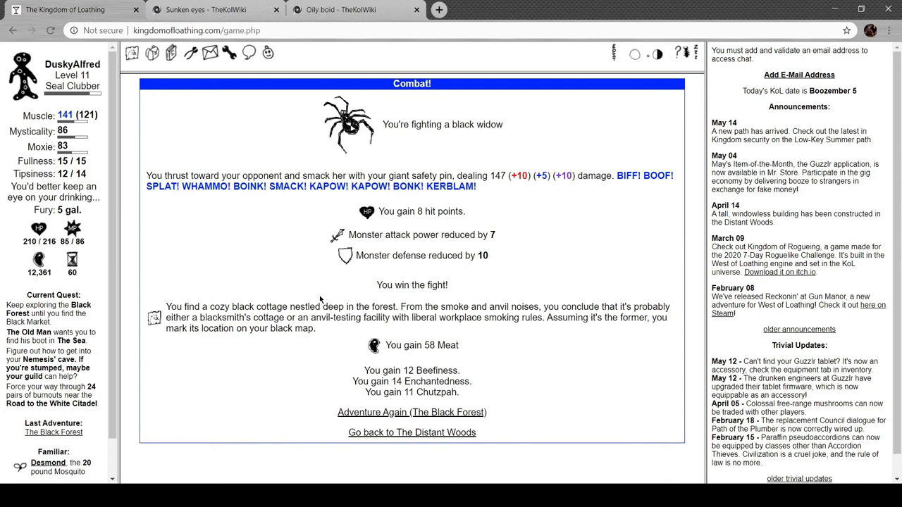
mouse_move(522, 353)
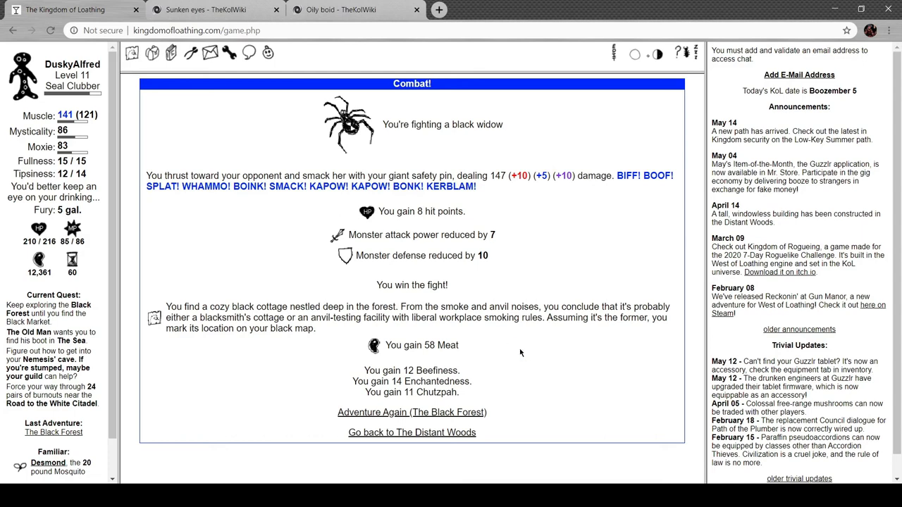
click(412, 412)
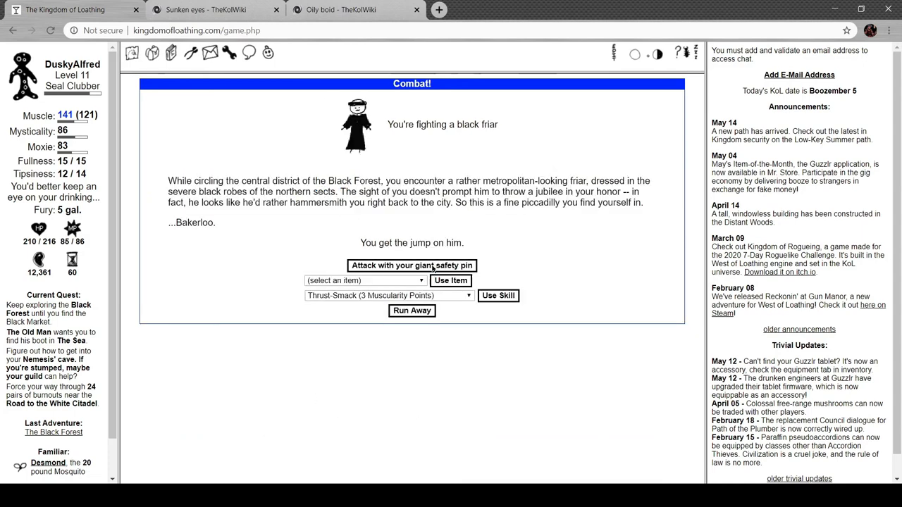
- Beat the black friar, visit the blacksmith's cottage and have him forge a black sword
click(412, 265)
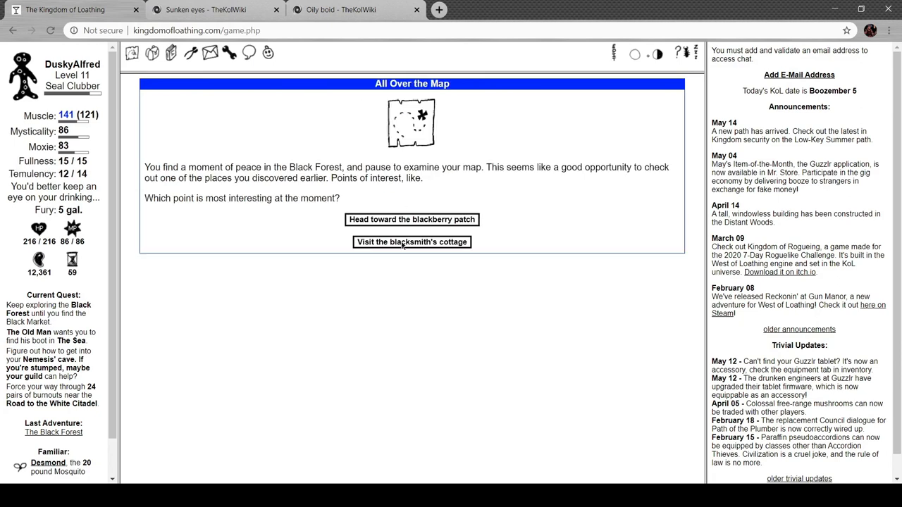
click(411, 242)
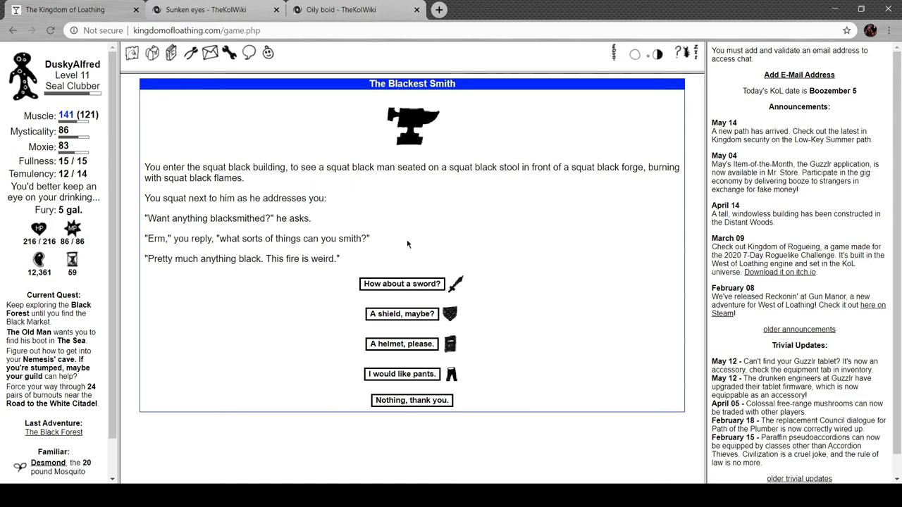
click(402, 283)
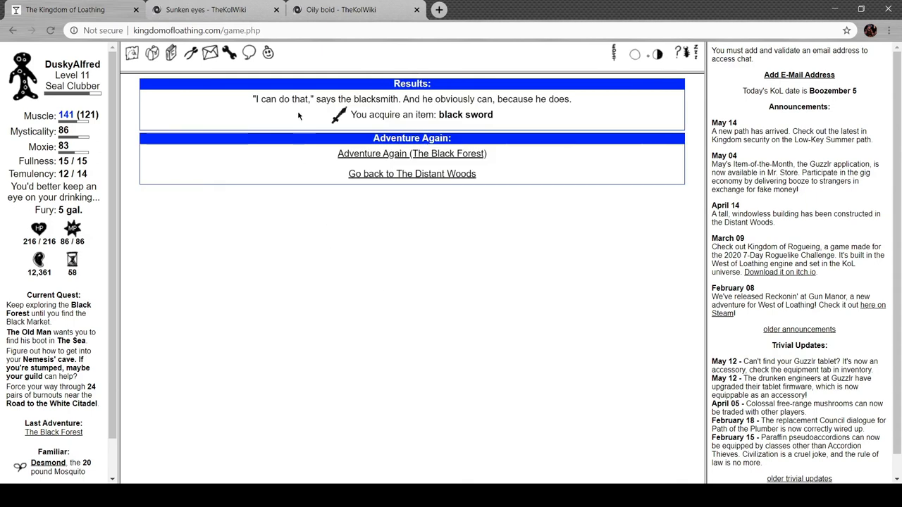
- Equip the black sword from the Melee Weapons section of the equipment inventory
click(153, 54)
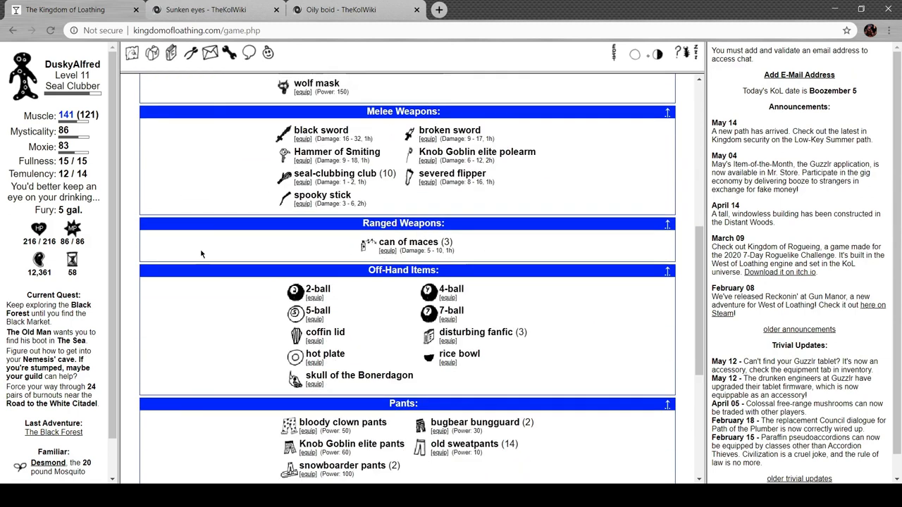
scroll(down, 3)
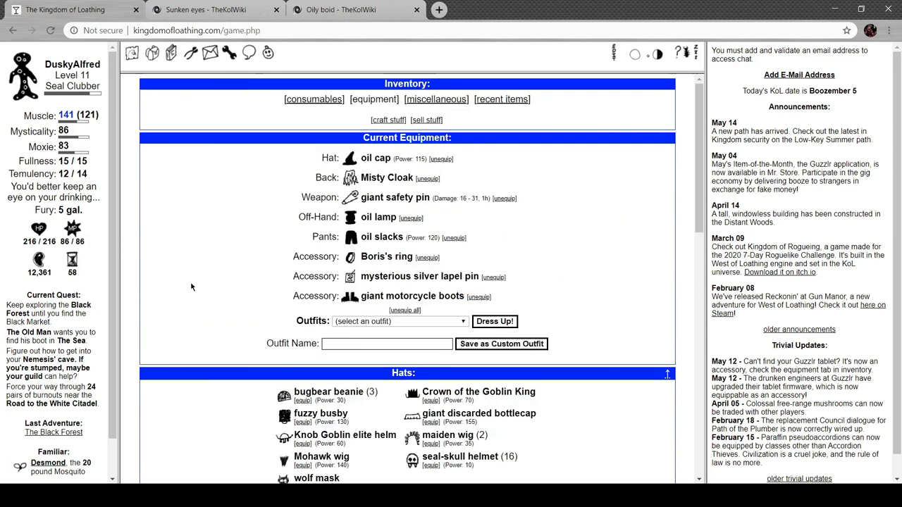
scroll(down, 3)
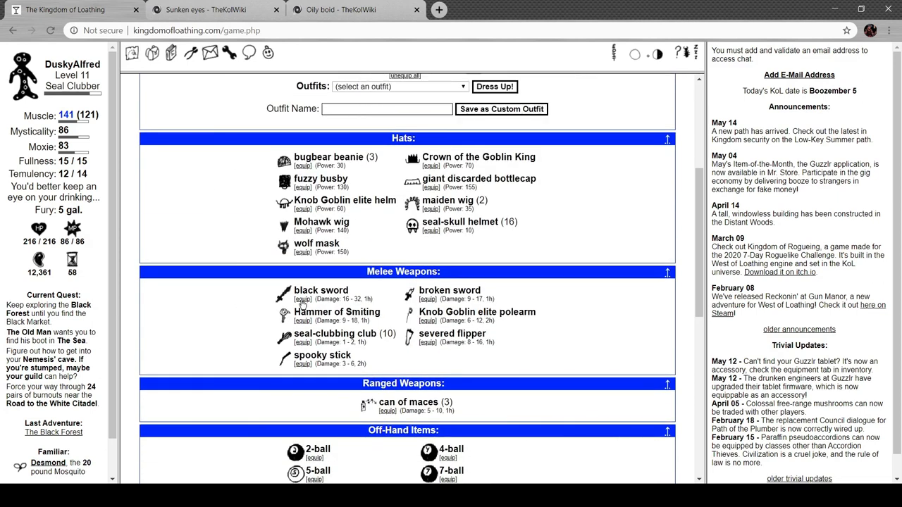
click(302, 299)
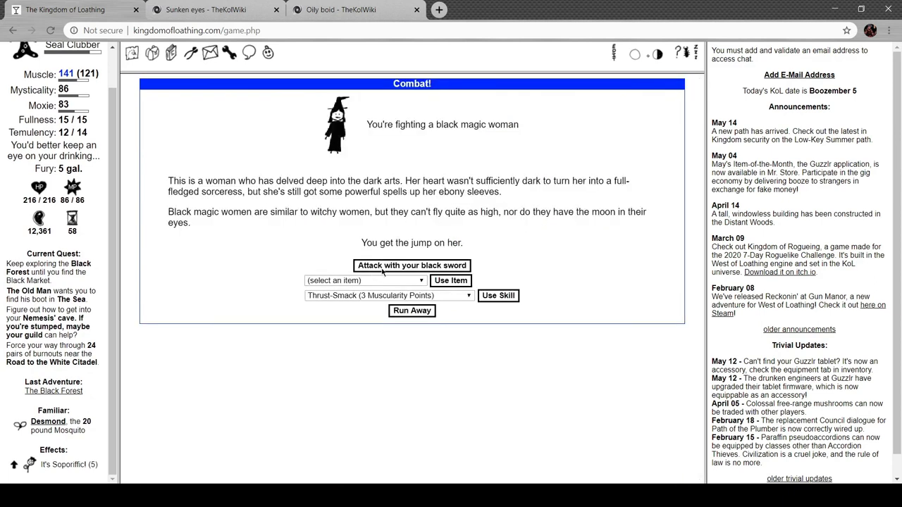
- Slay two black magic women with the black sword, adventuring again after each
click(412, 265)
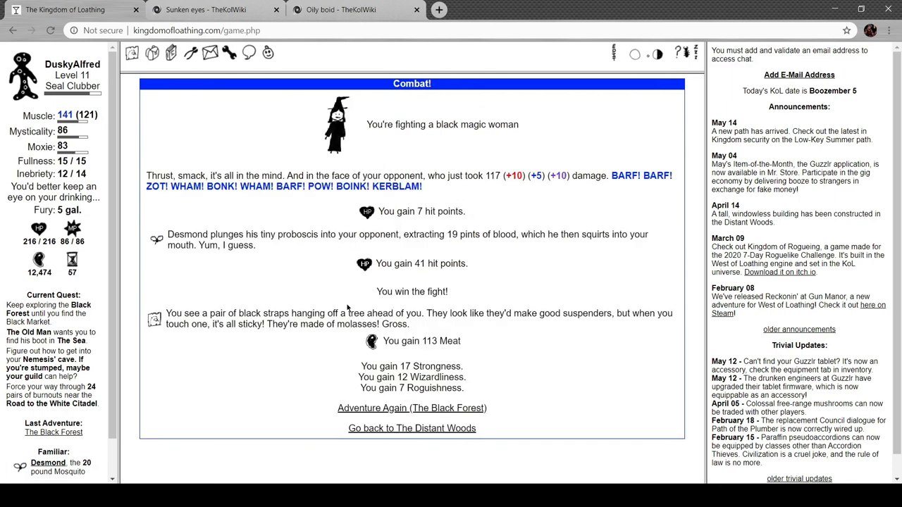
mouse_move(570, 318)
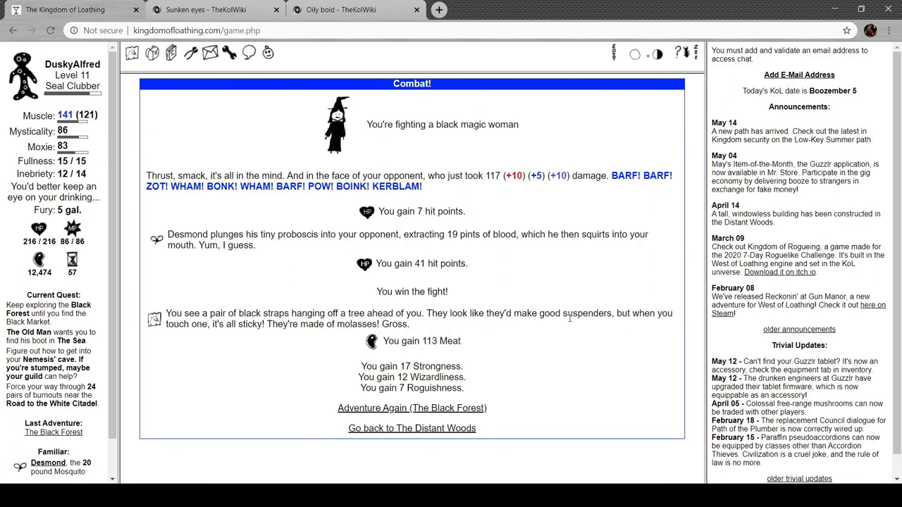
mouse_move(282, 339)
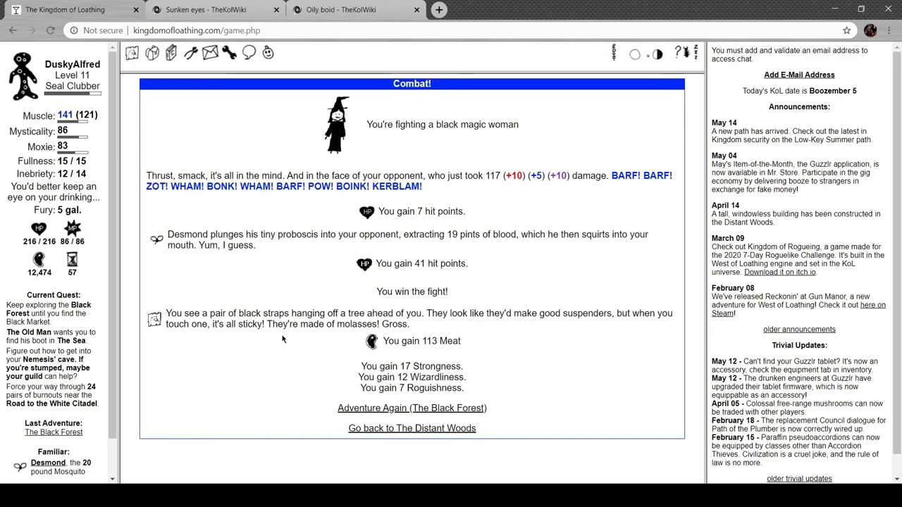
click(411, 408)
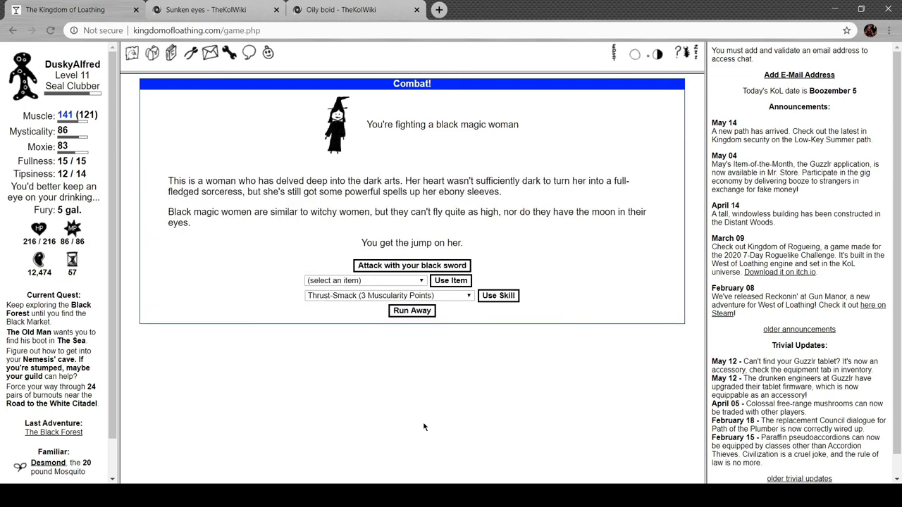
click(411, 264)
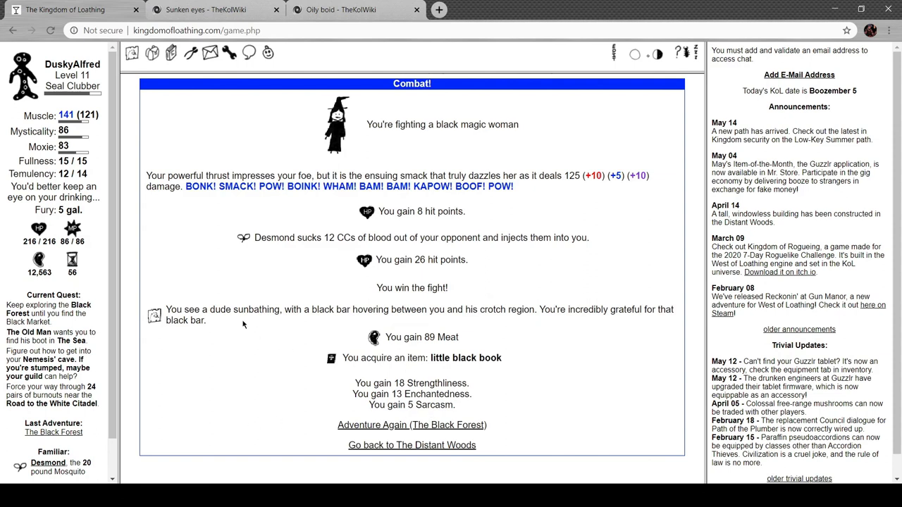
mouse_move(403, 321)
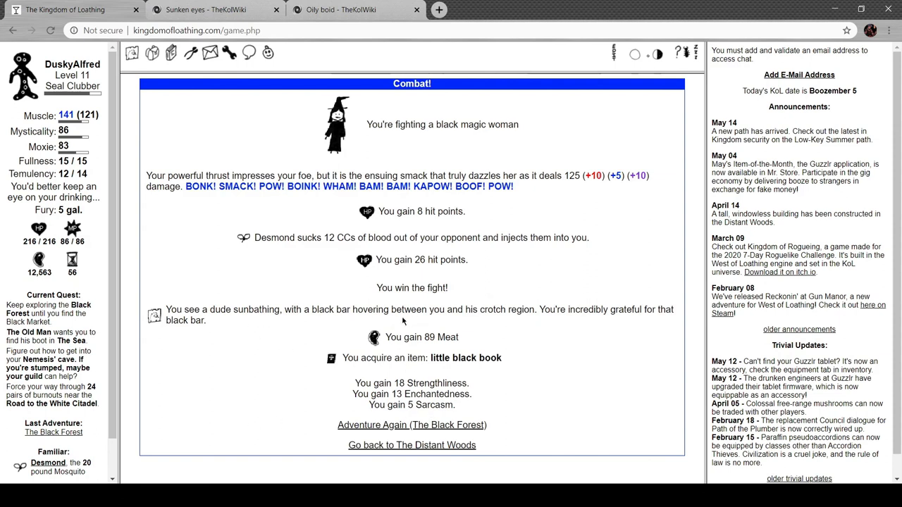
mouse_move(589, 327)
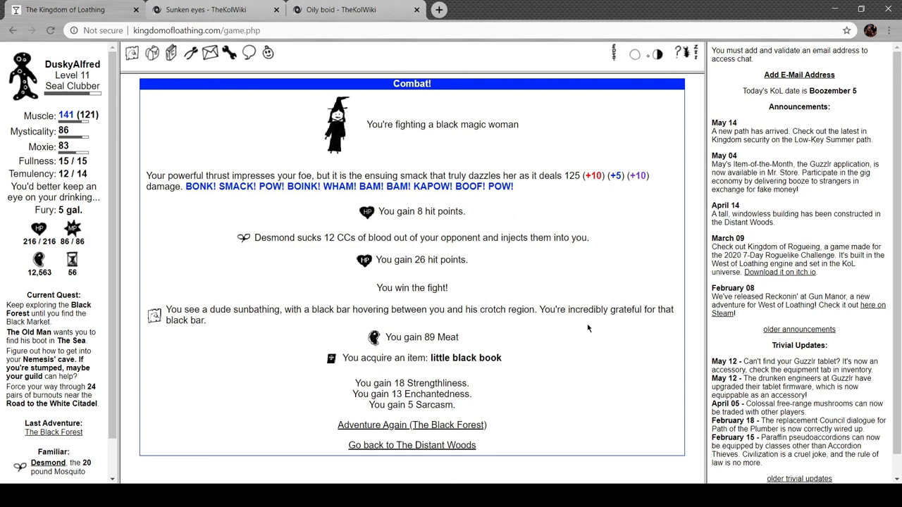
mouse_move(439, 428)
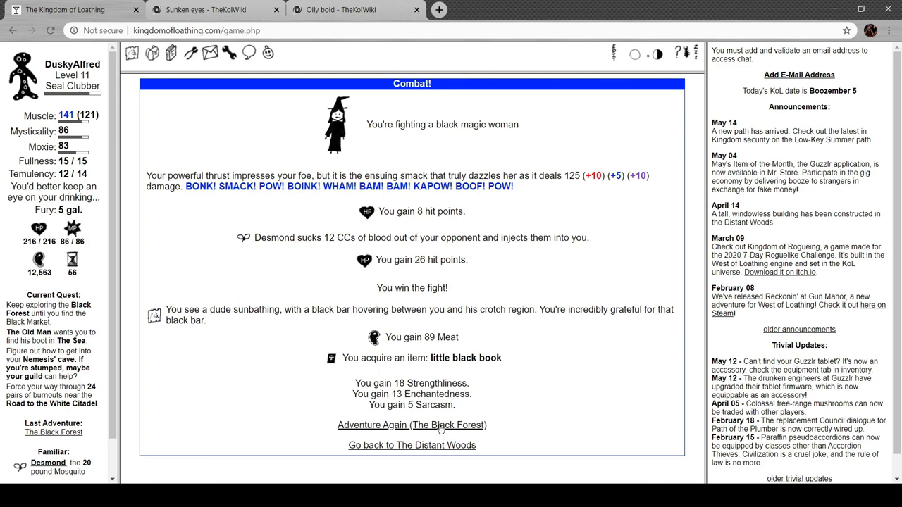
click(412, 425)
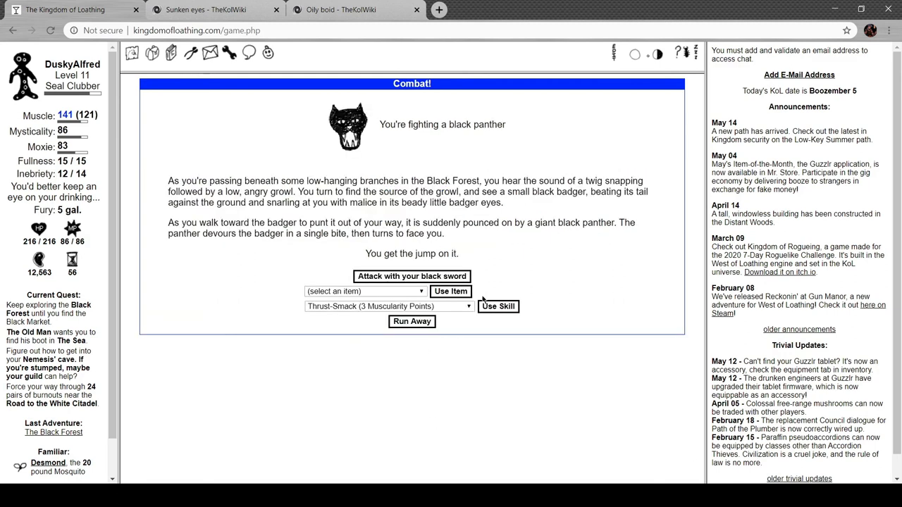
- Defeat the black panther and black adder for sunken eyes, then go to crafting
click(411, 275)
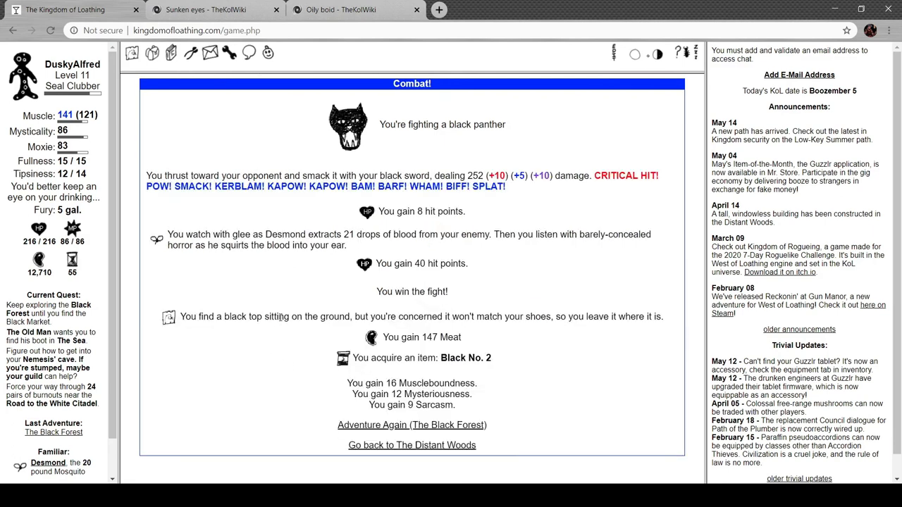
mouse_move(327, 295)
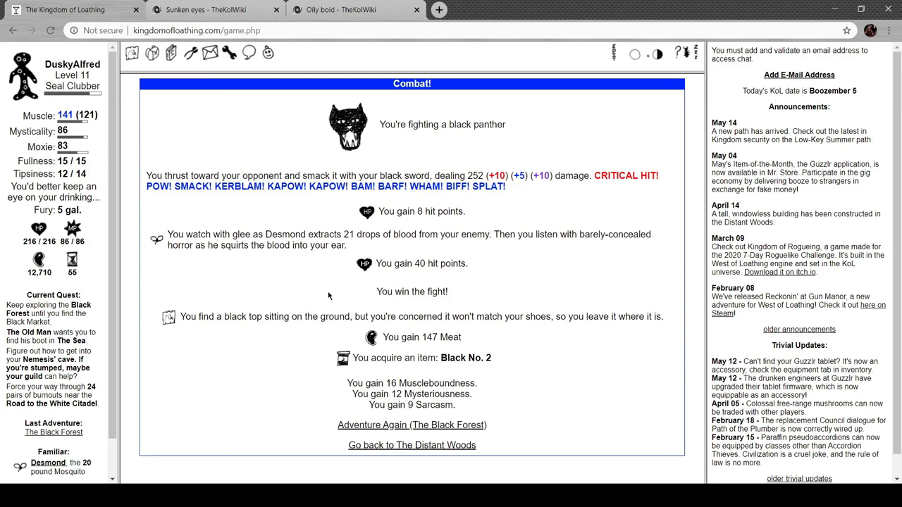
scroll(down, 3)
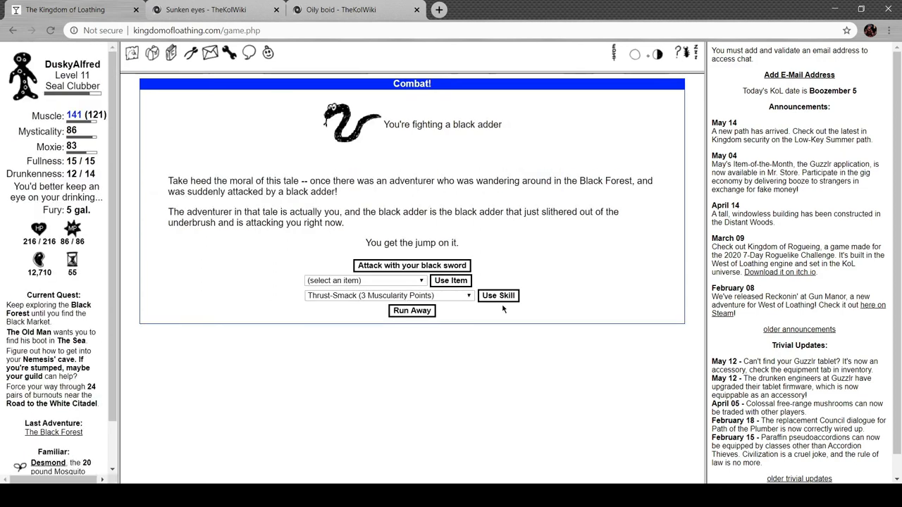
click(412, 265)
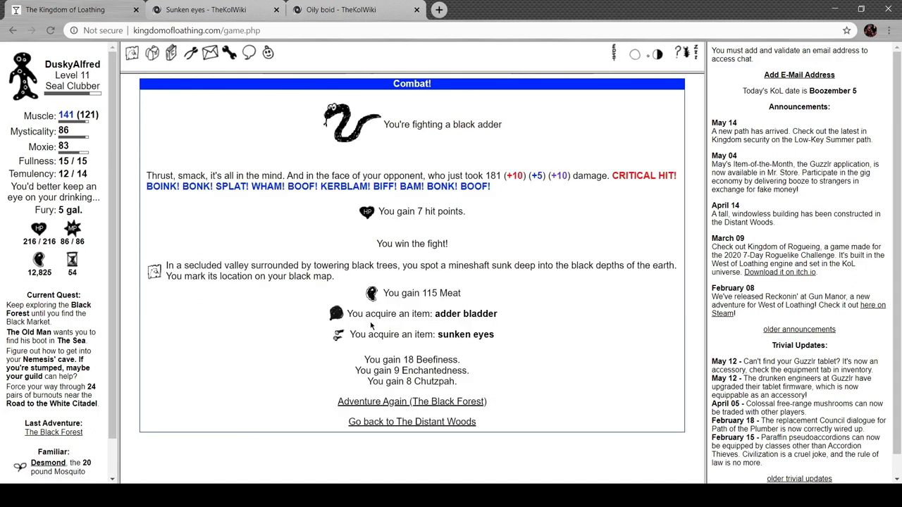
mouse_move(355, 325)
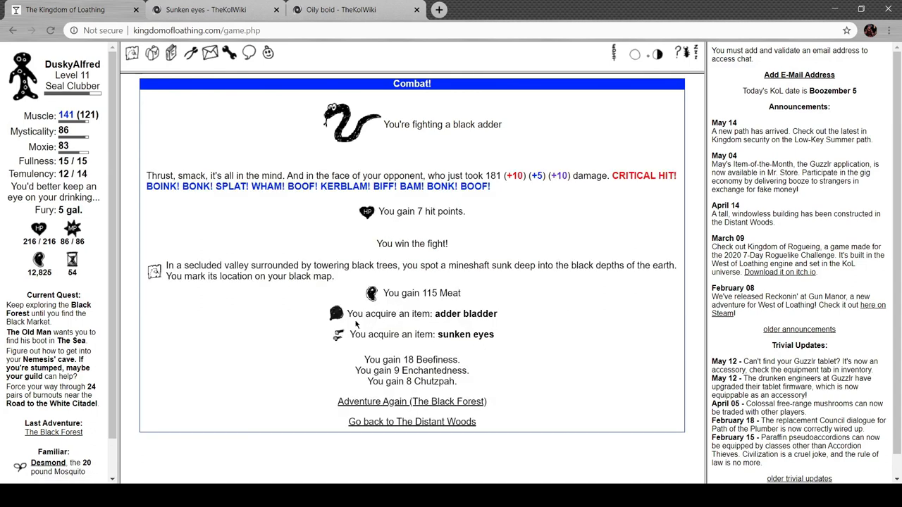
mouse_move(289, 257)
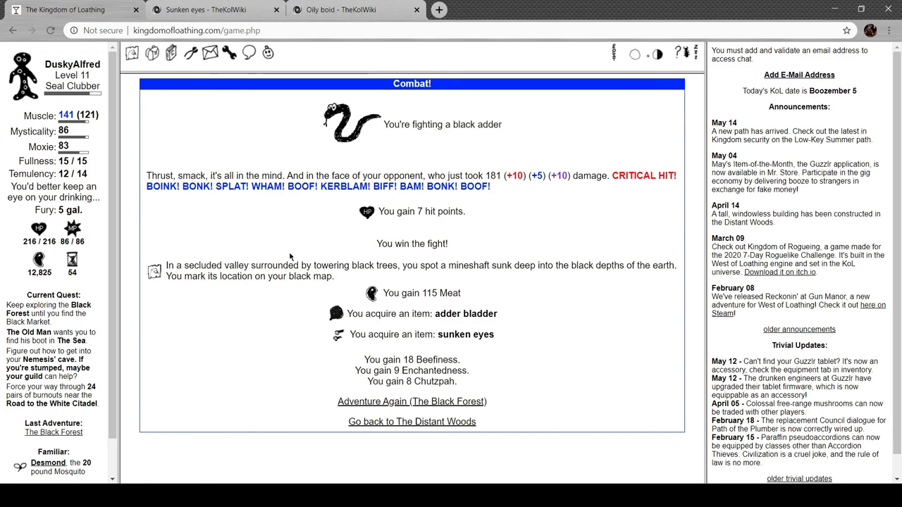
mouse_move(572, 241)
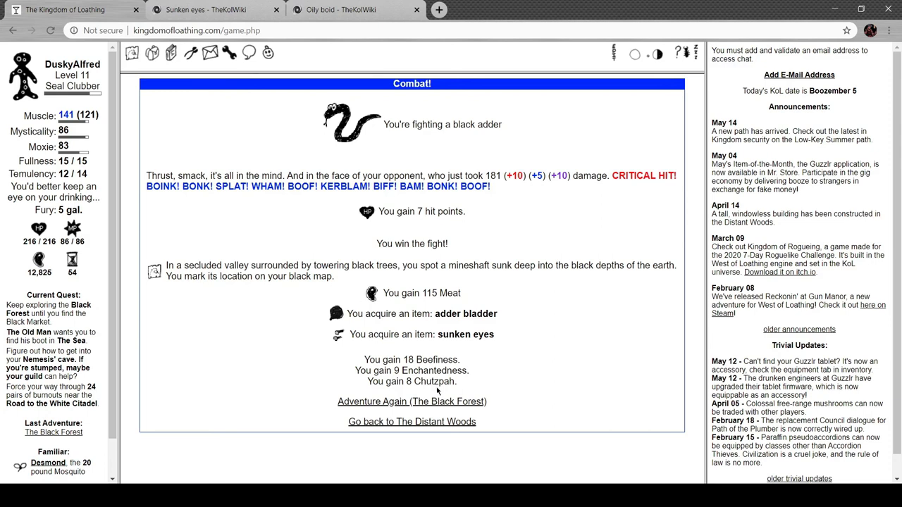
click(152, 54)
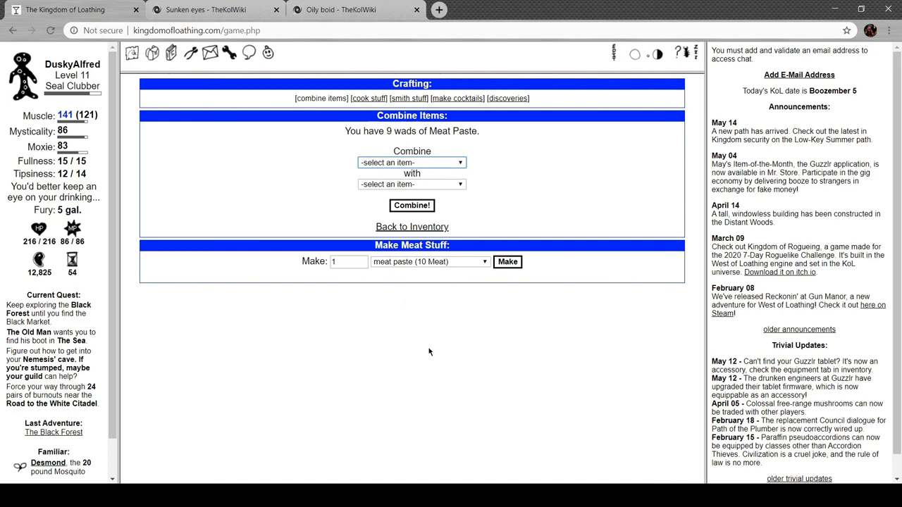
- Combine sunken eyes with broken wings into a reassembled blackbird
click(412, 164)
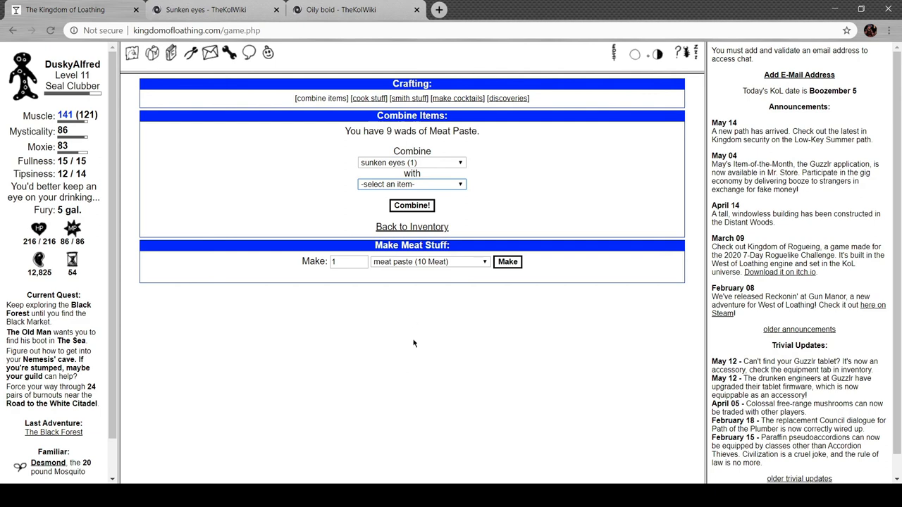
click(412, 183)
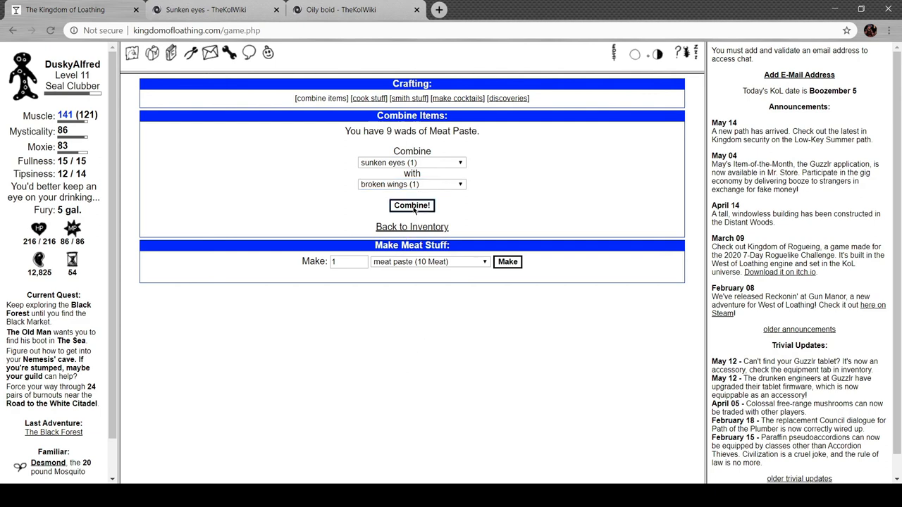
click(412, 205)
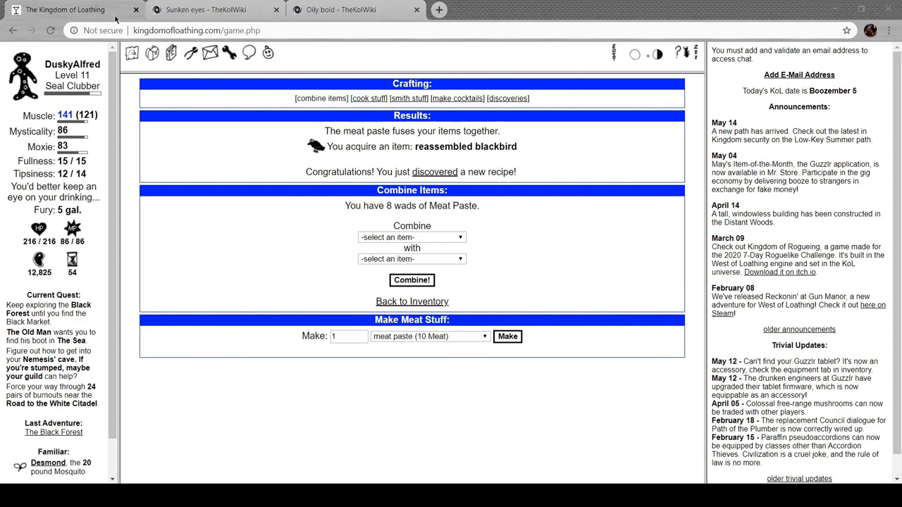
mouse_move(225, 206)
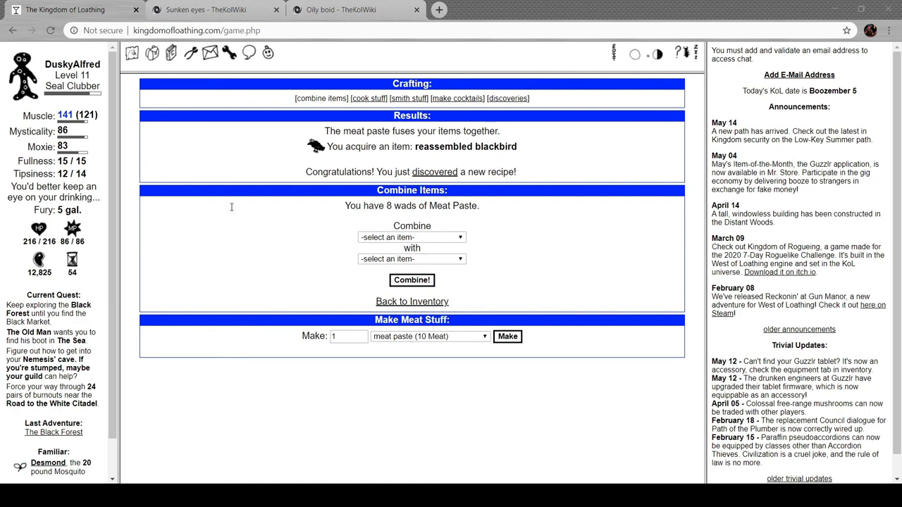
mouse_move(235, 207)
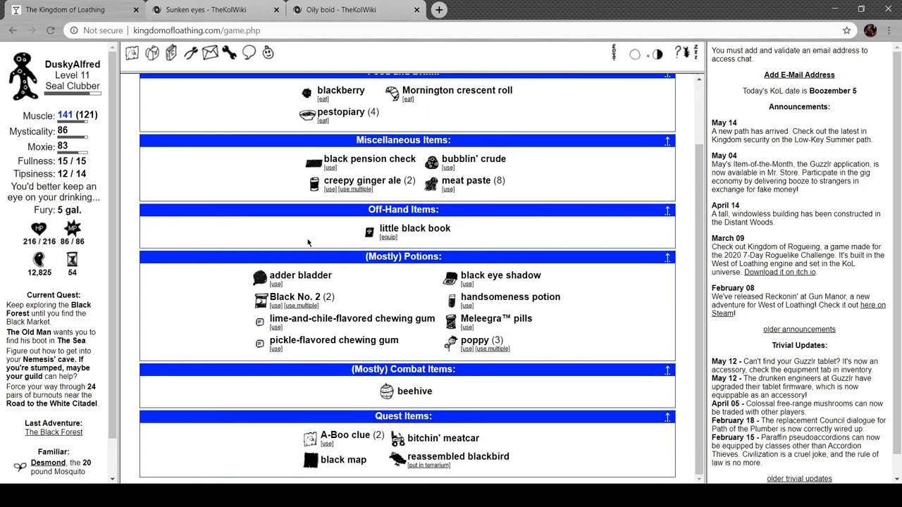
- Cash the black pension check for 438 Meat and hatch the reassembled blackbird
click(329, 168)
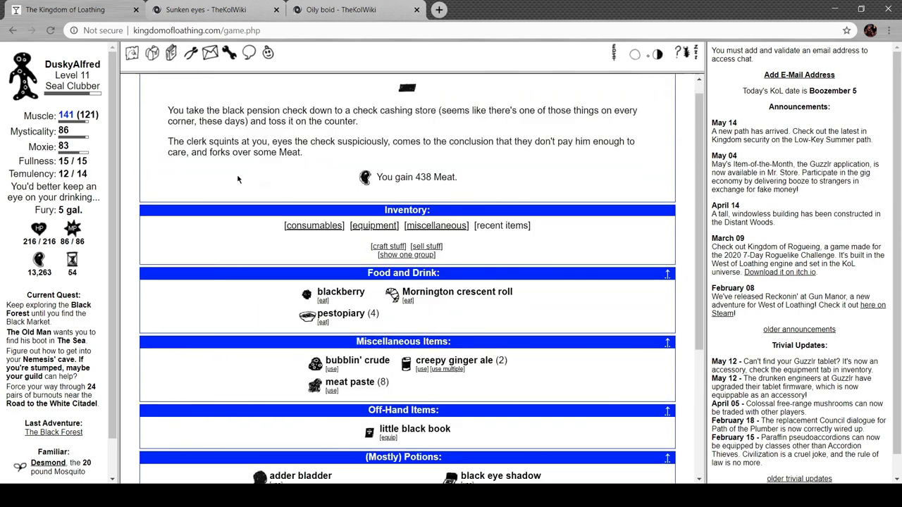
scroll(down, 3)
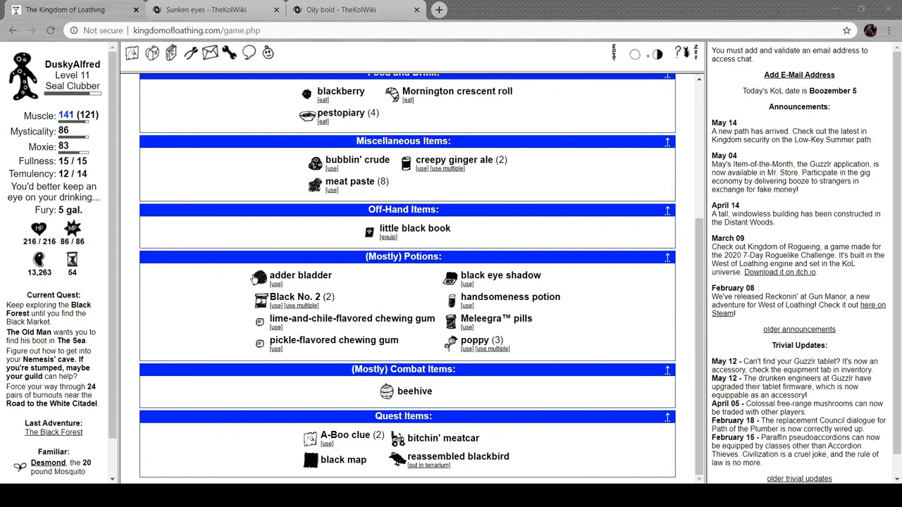
mouse_move(259, 276)
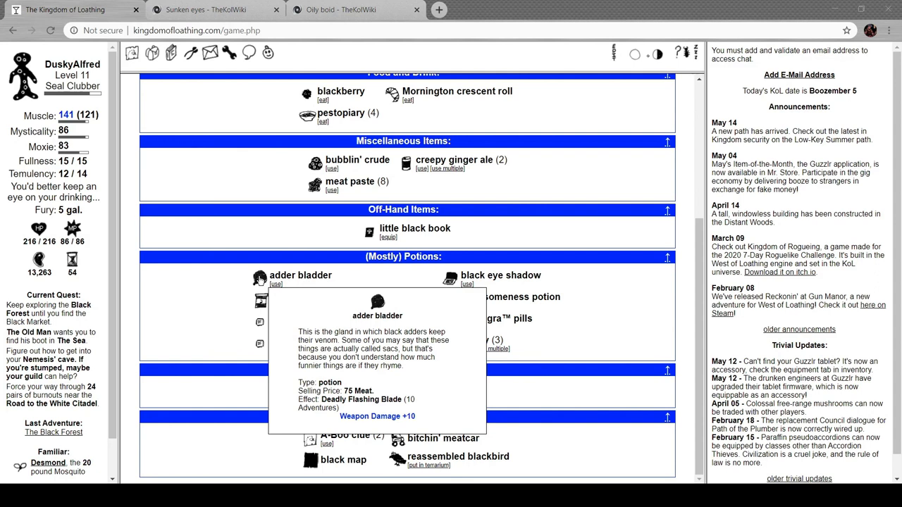
mouse_move(237, 276)
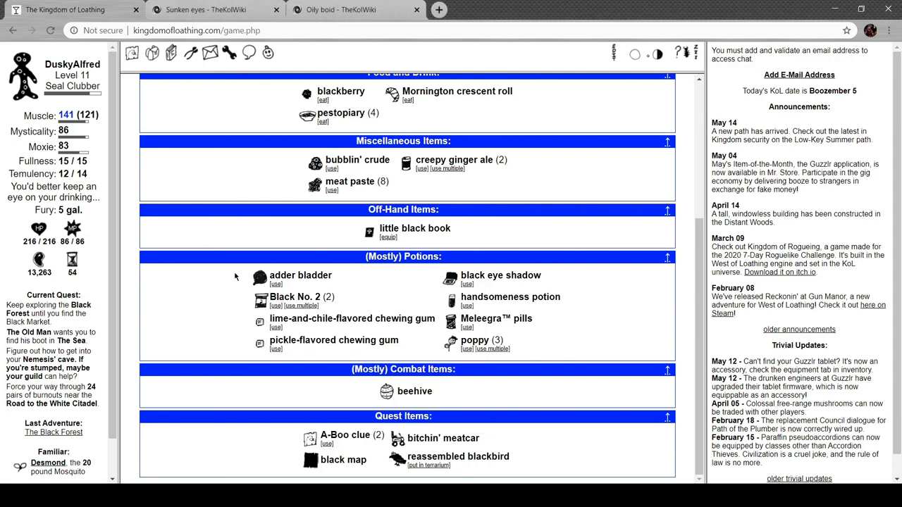
click(428, 465)
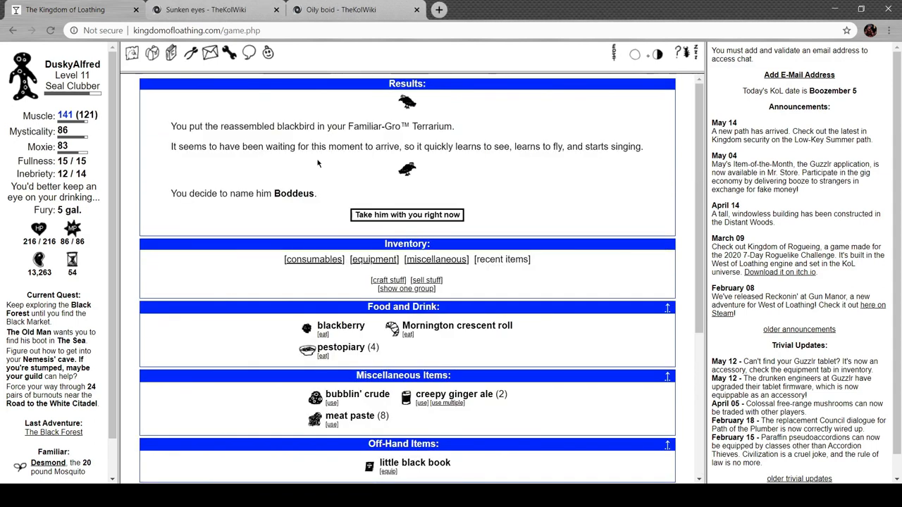
mouse_move(255, 150)
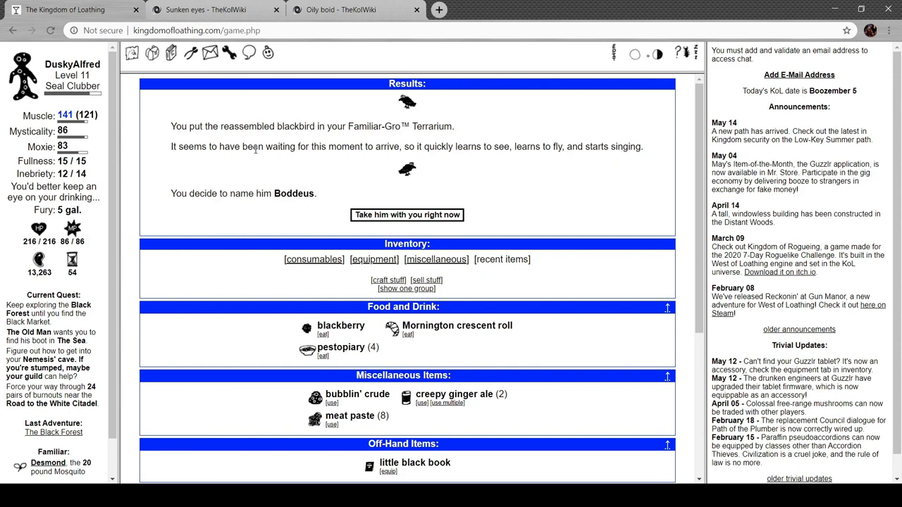
mouse_move(206, 155)
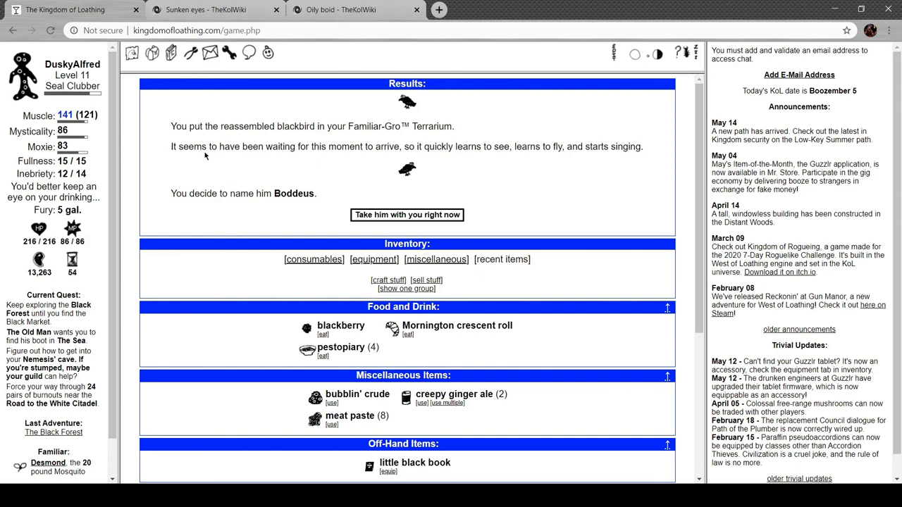
mouse_move(463, 155)
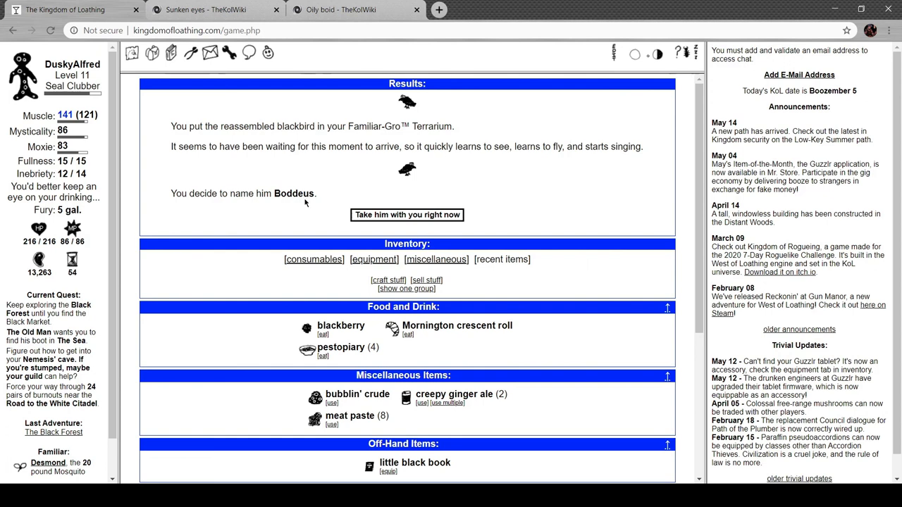
- Take Boddeus along as the active familiar, then switch to the wiki's sunken eyes page
click(406, 214)
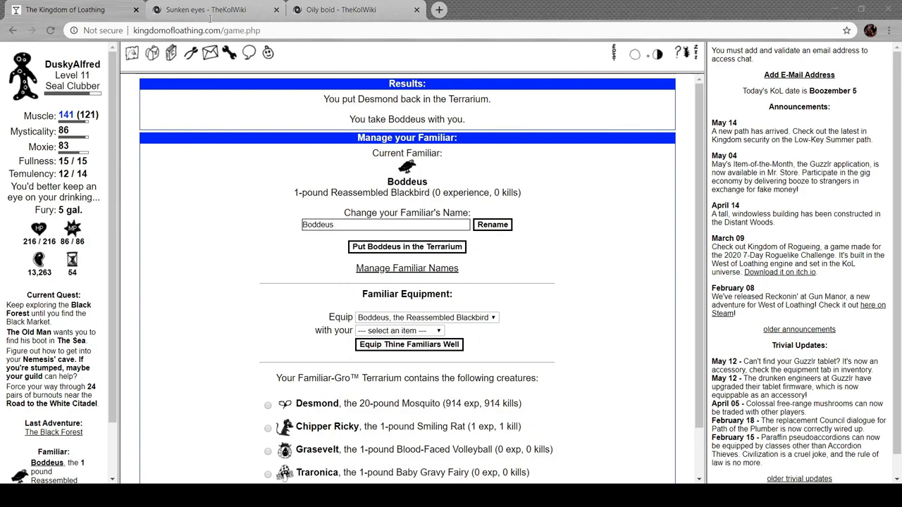
click(206, 9)
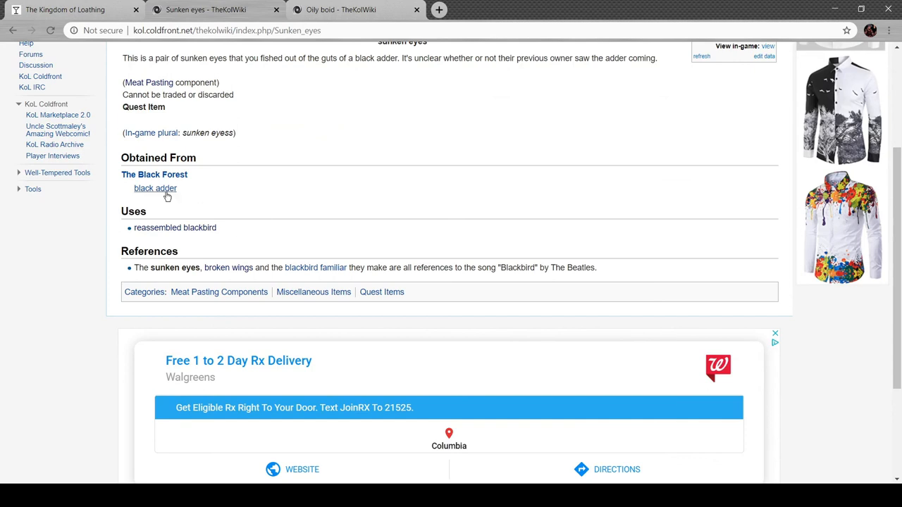
- Read the wiki's Reassembled Blackbird familiar page
click(175, 229)
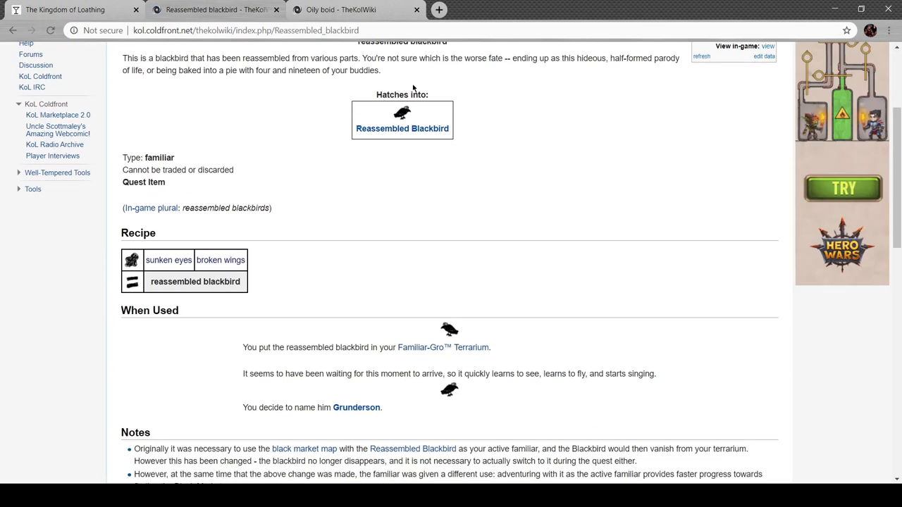
scroll(up, 3)
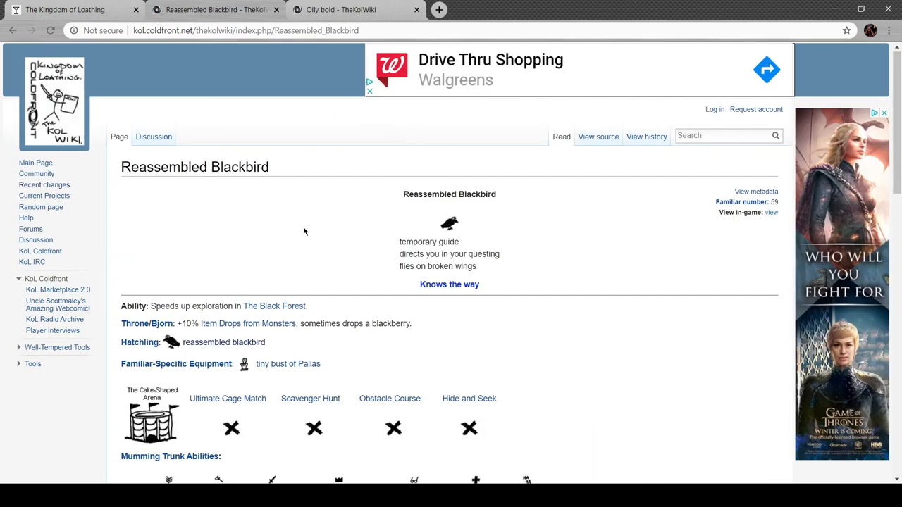
scroll(down, 3)
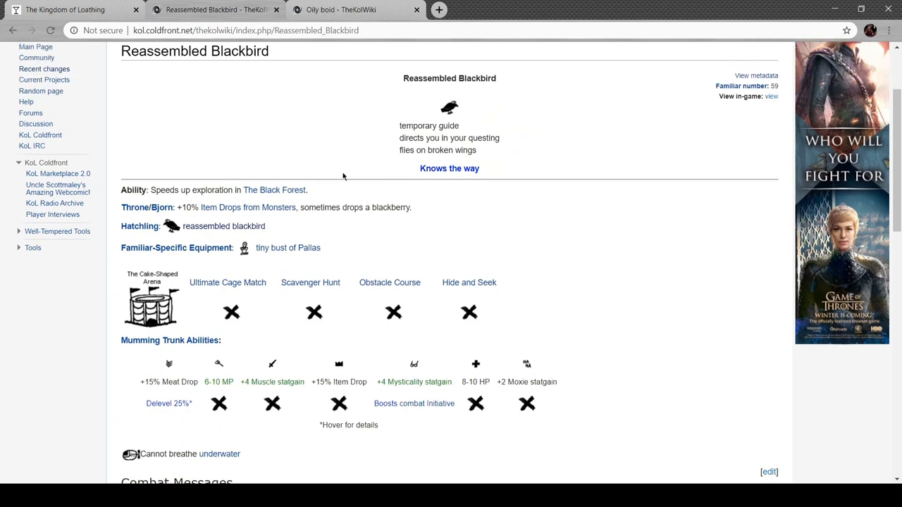
scroll(down, 3)
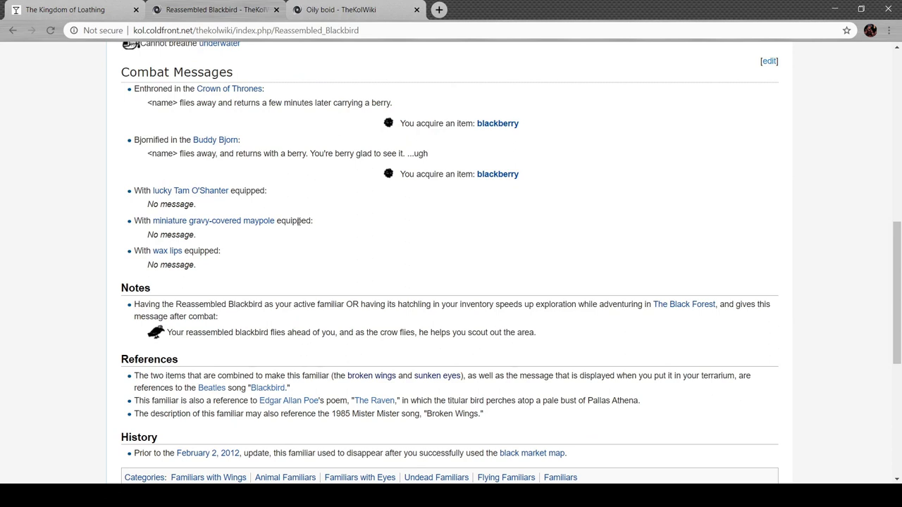
mouse_move(299, 217)
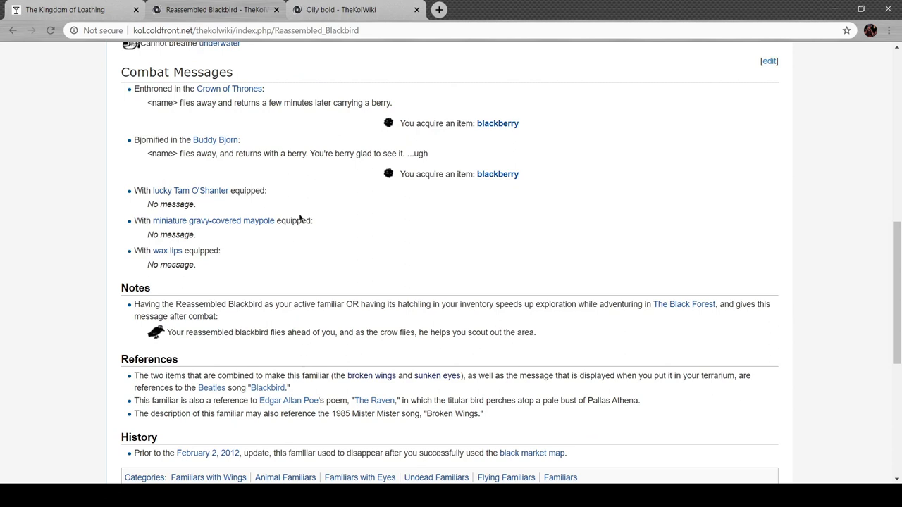
scroll(up, 3)
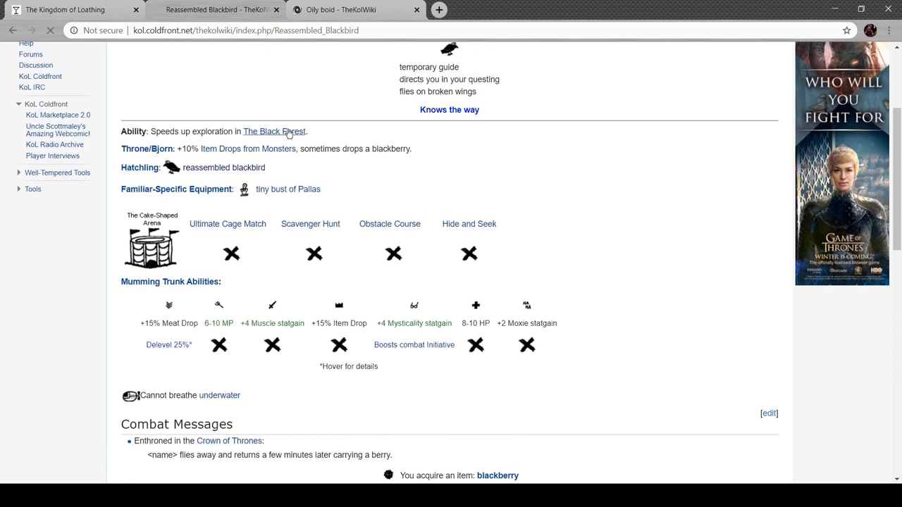
- Read the wiki's Black Forest page
click(274, 131)
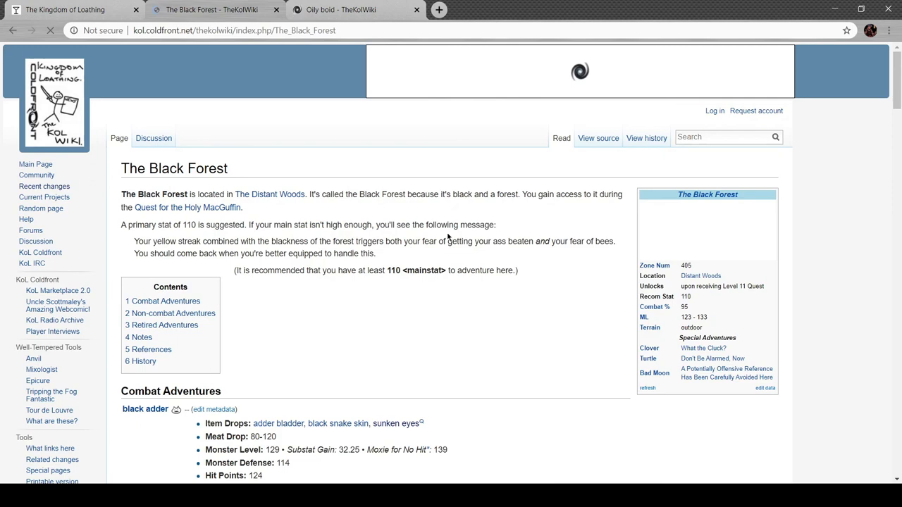
scroll(down, 3)
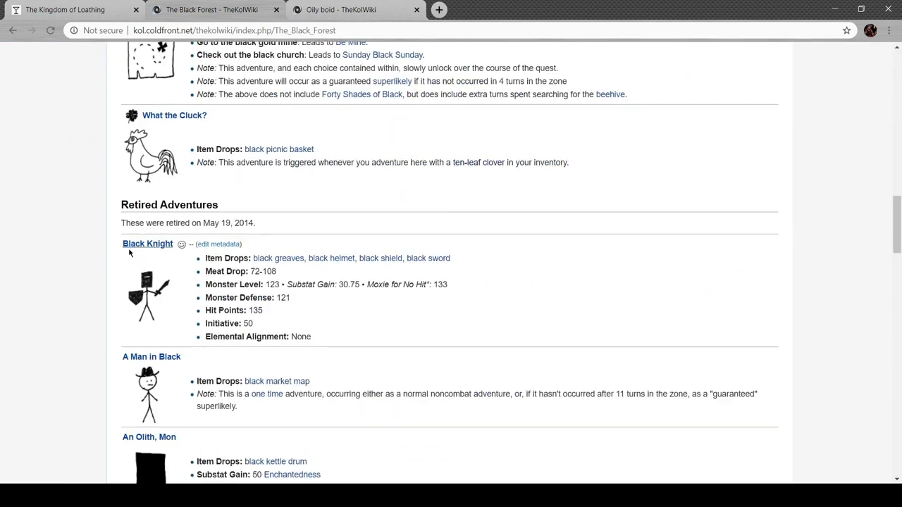
scroll(down, 3)
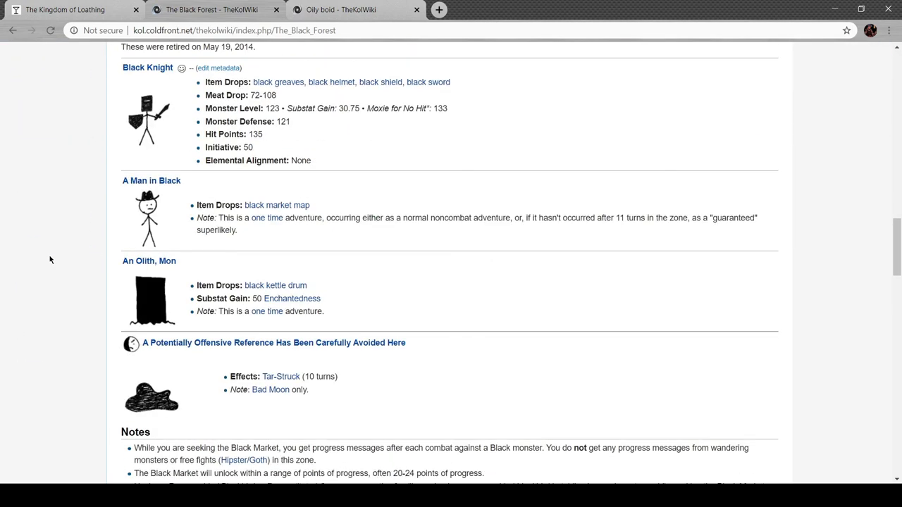
scroll(down, 3)
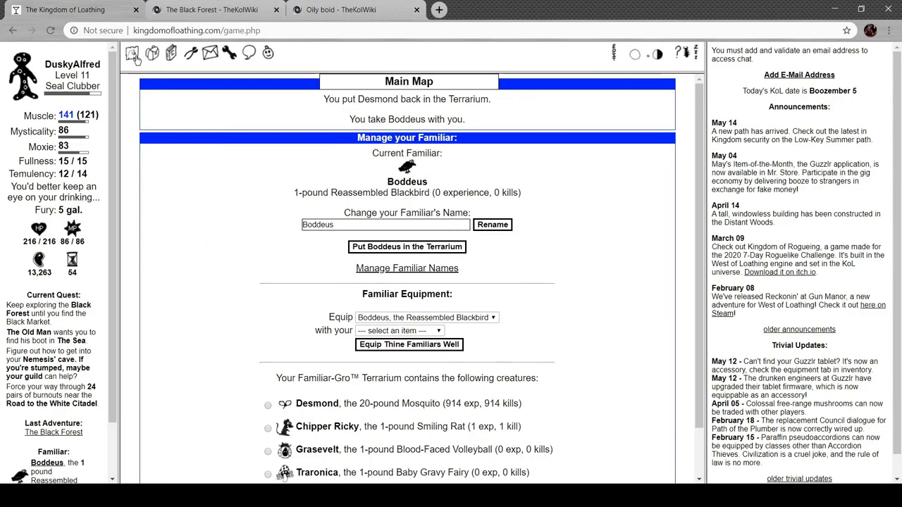
- Show the Kingdom main map with Boddeus as the current familiar
click(133, 54)
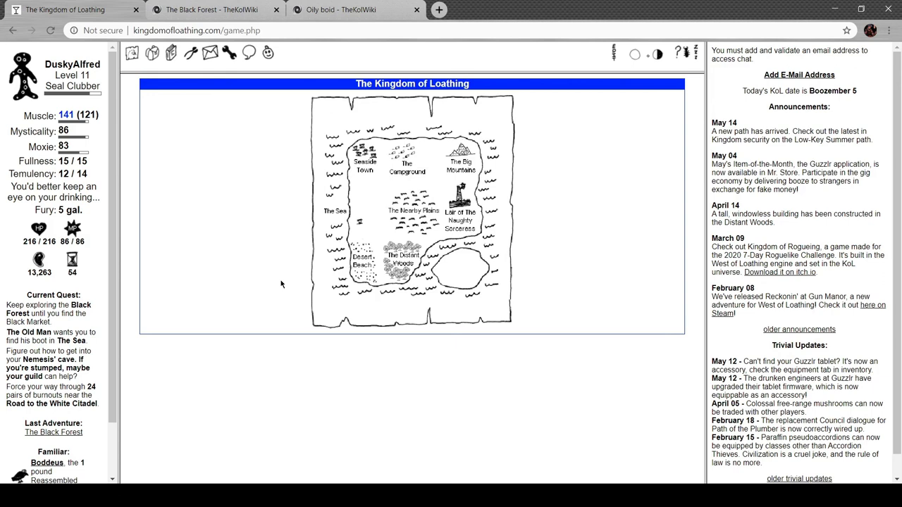
scroll(down, 3)
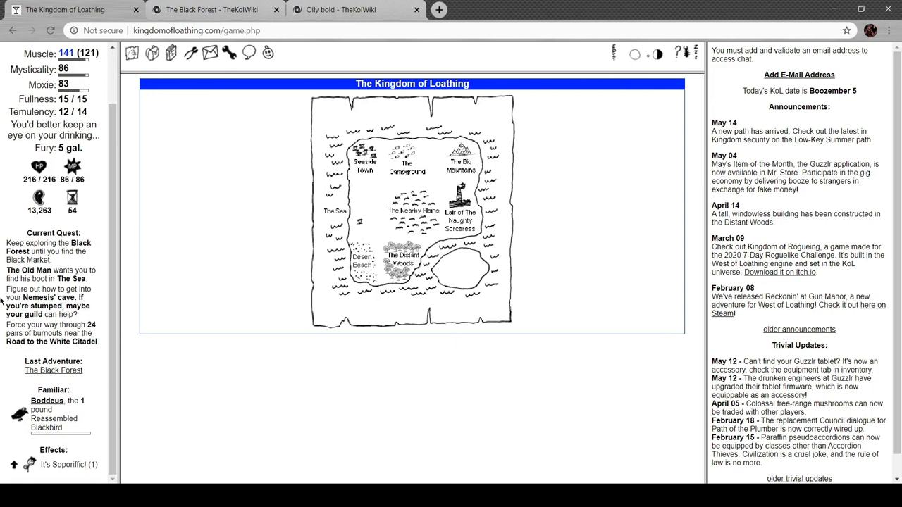
mouse_move(141, 327)
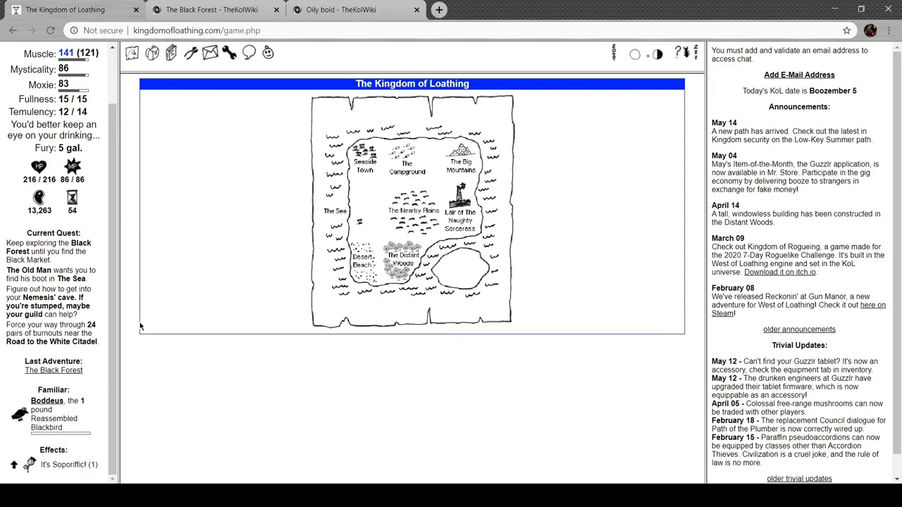
mouse_move(464, 485)
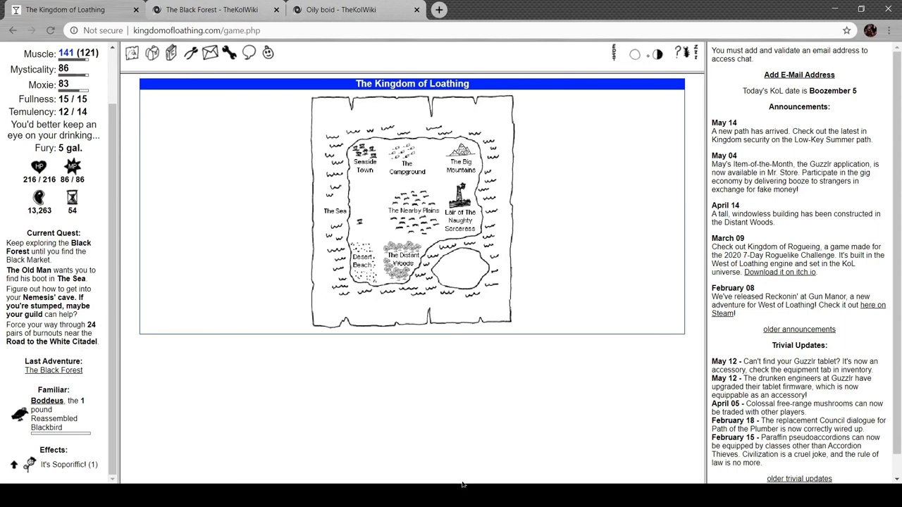